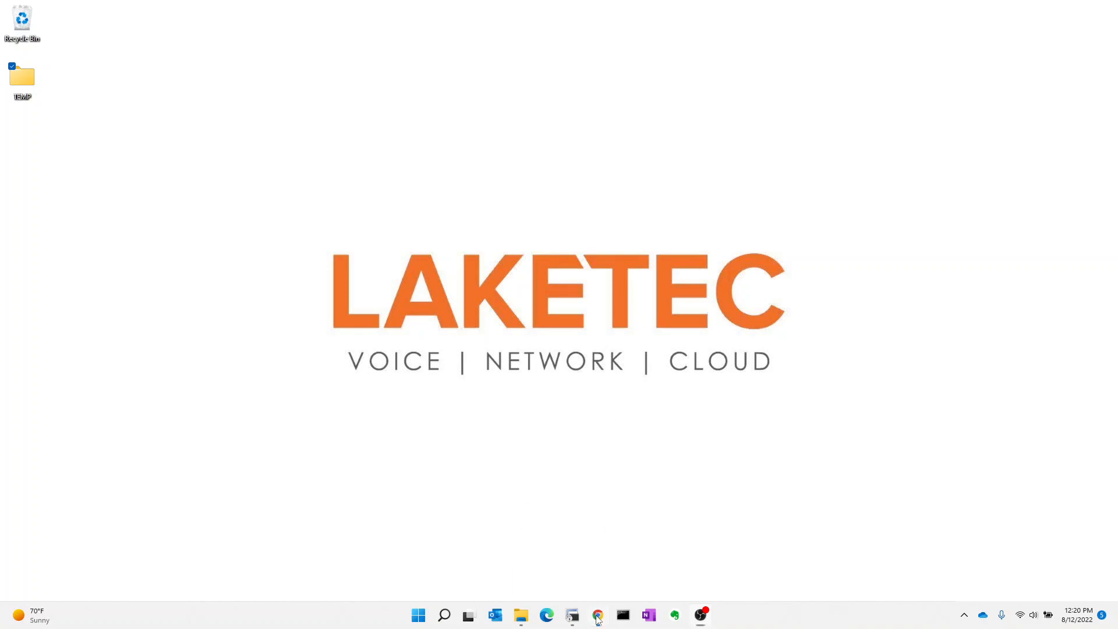
Step: Bring up the Mobility Conductor and expand the Campus group to its two controllers' configuration
left_click(598, 615)
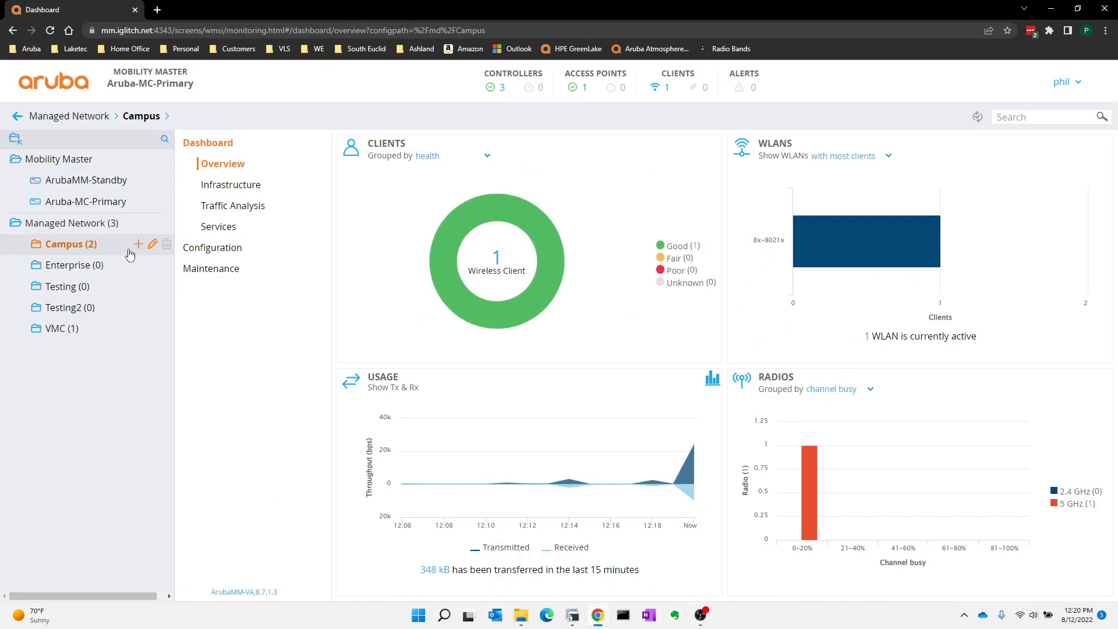
mouse_move(289, 411)
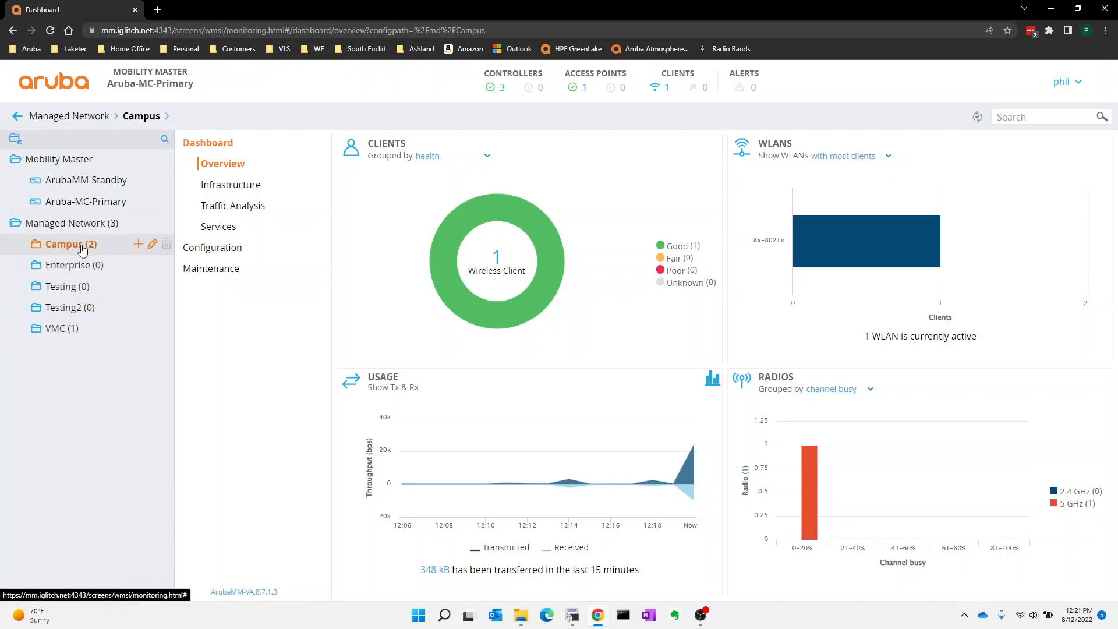
mouse_move(73, 264)
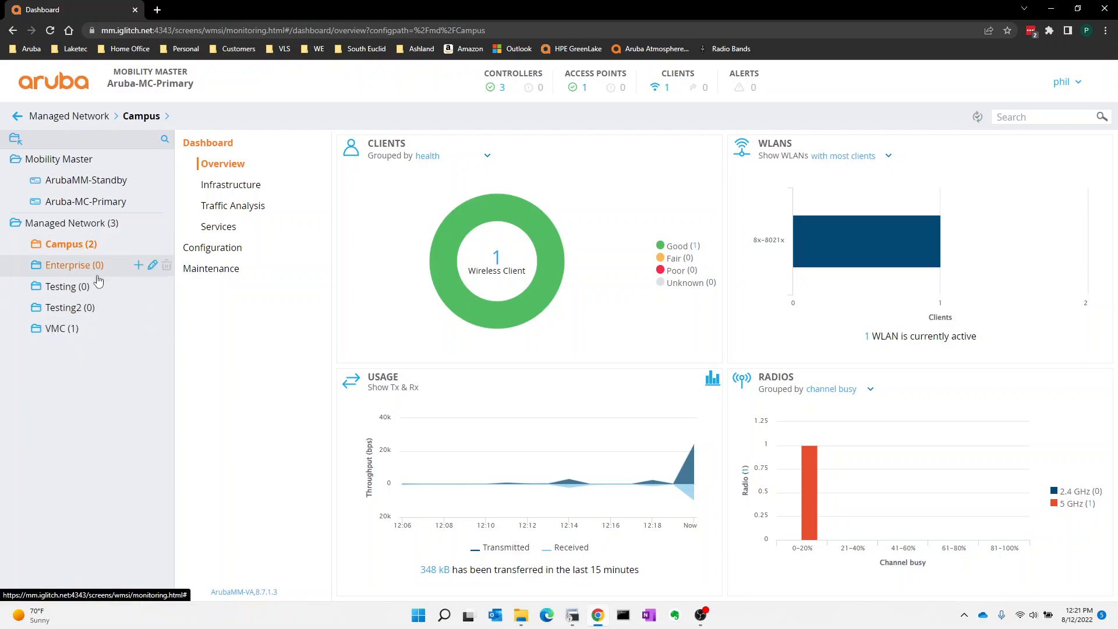
left_click(65, 244)
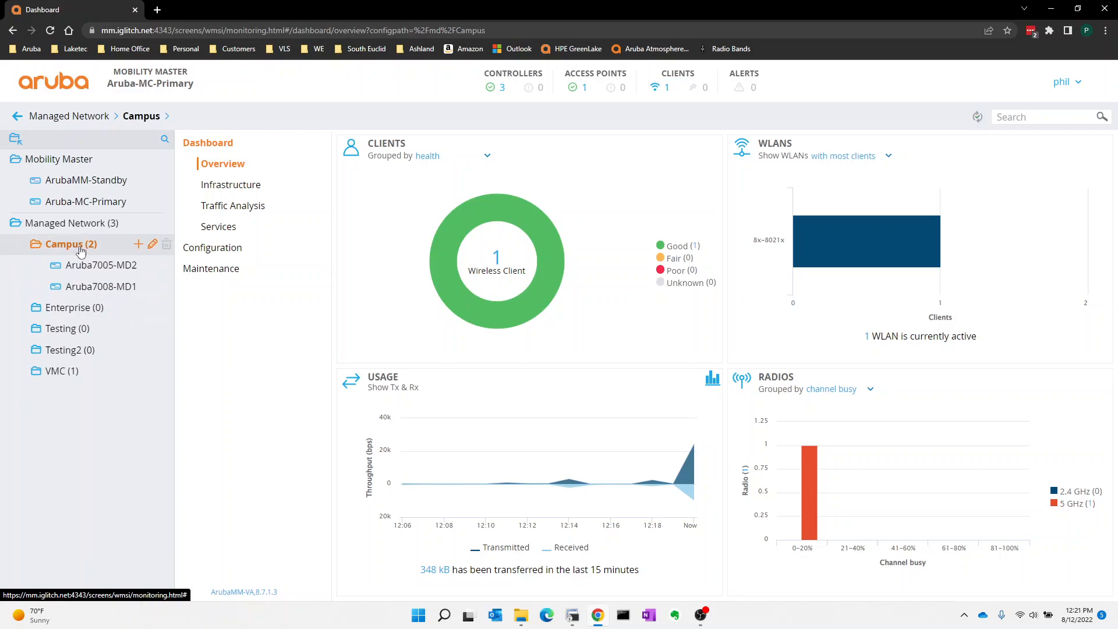
mouse_move(102, 287)
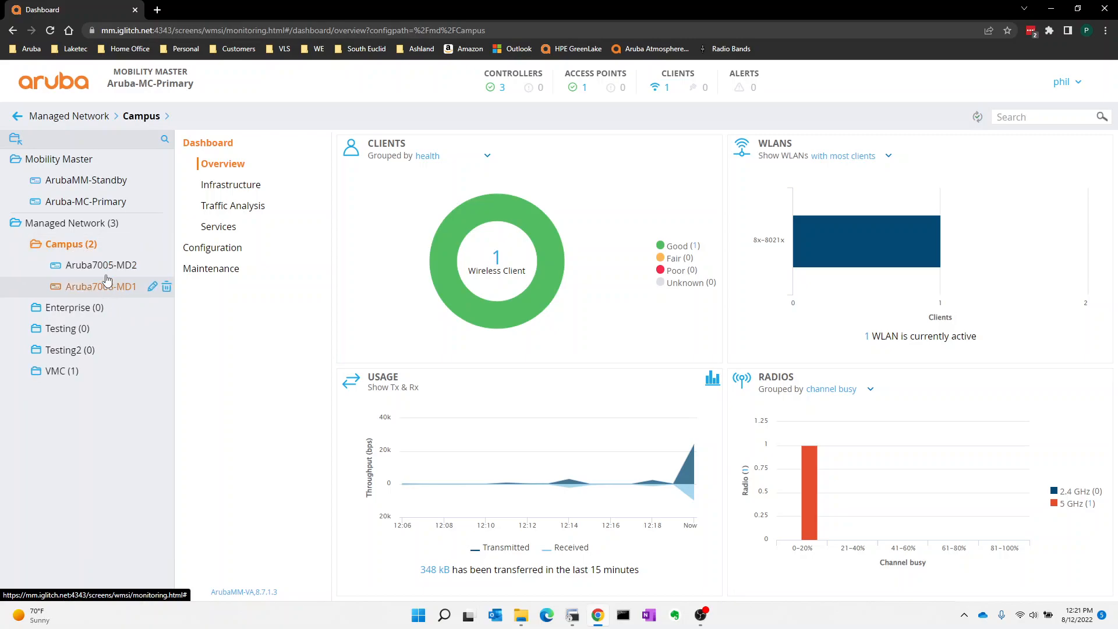
left_click(100, 286)
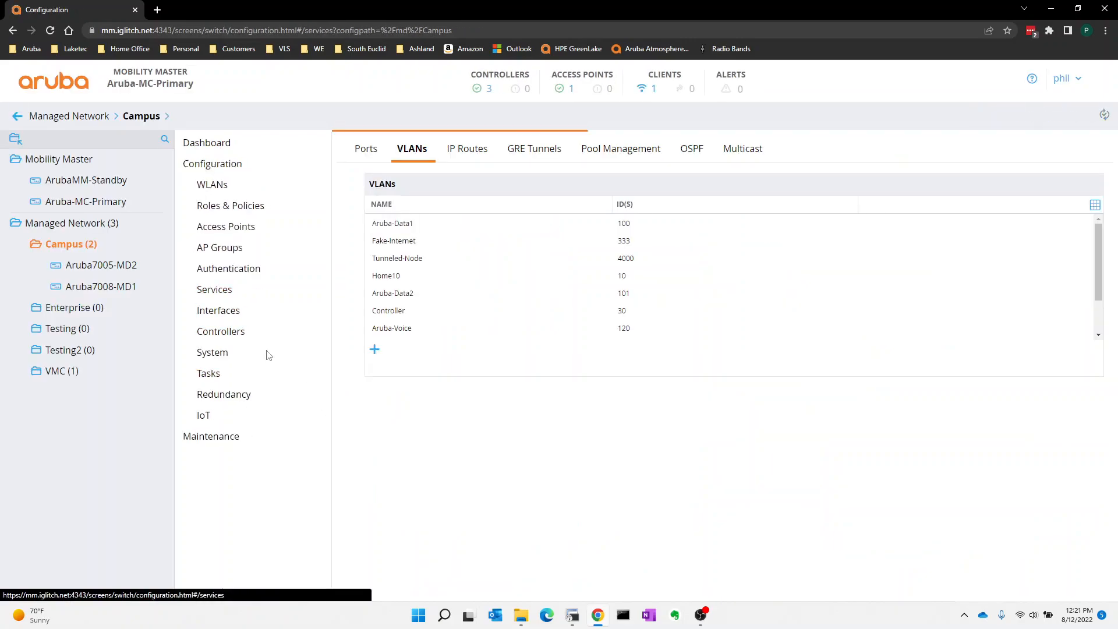
Step: Review Campus-Cluster basic settings and the excluded VLANs on Aruba7005-MD2 and Aruba7008-MD1, then go to SecureCRT
left_click(214, 289)
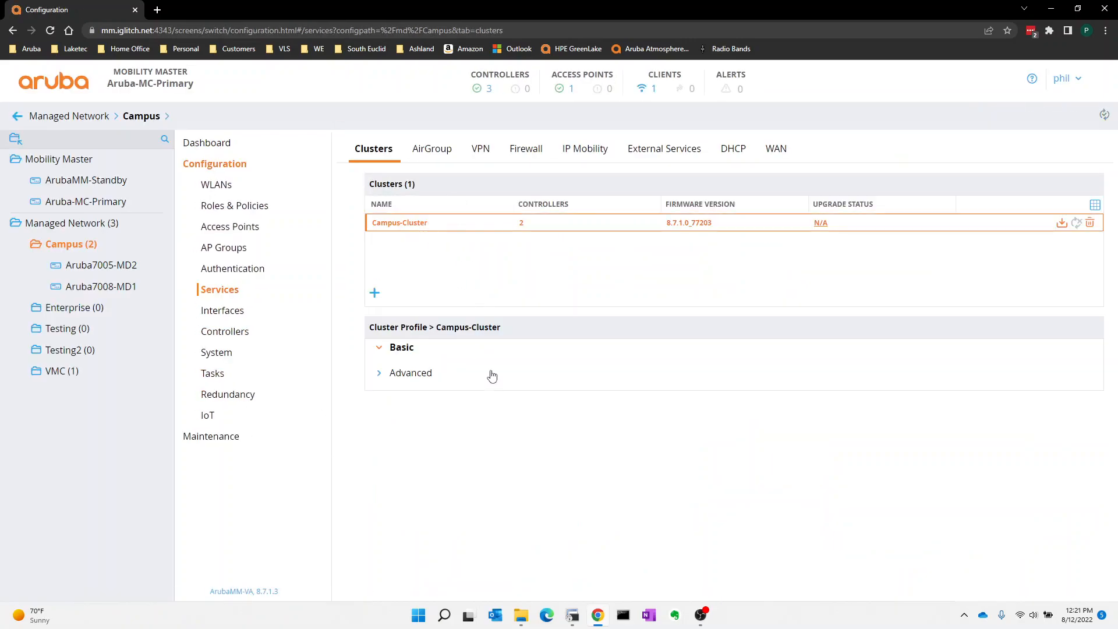
left_click(402, 347)
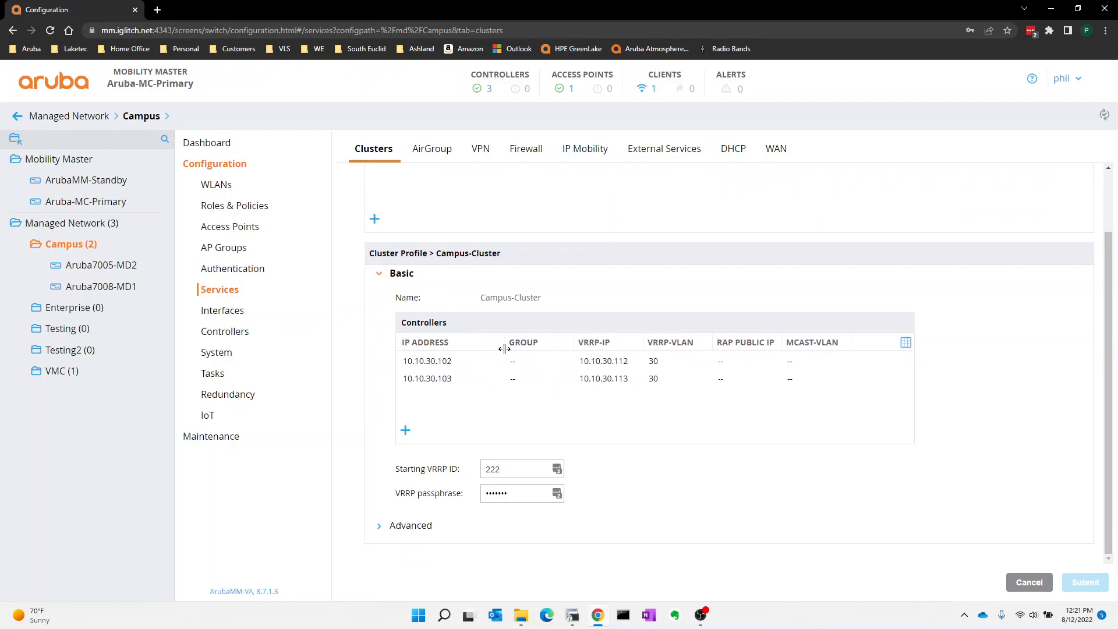
mouse_move(482, 406)
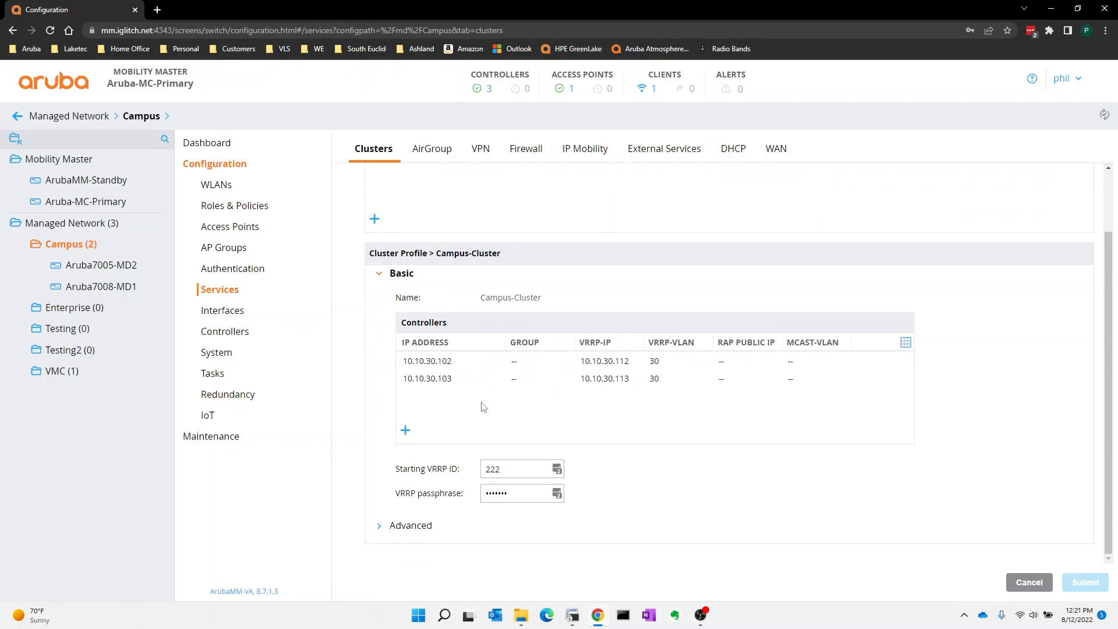
mouse_move(618, 395)
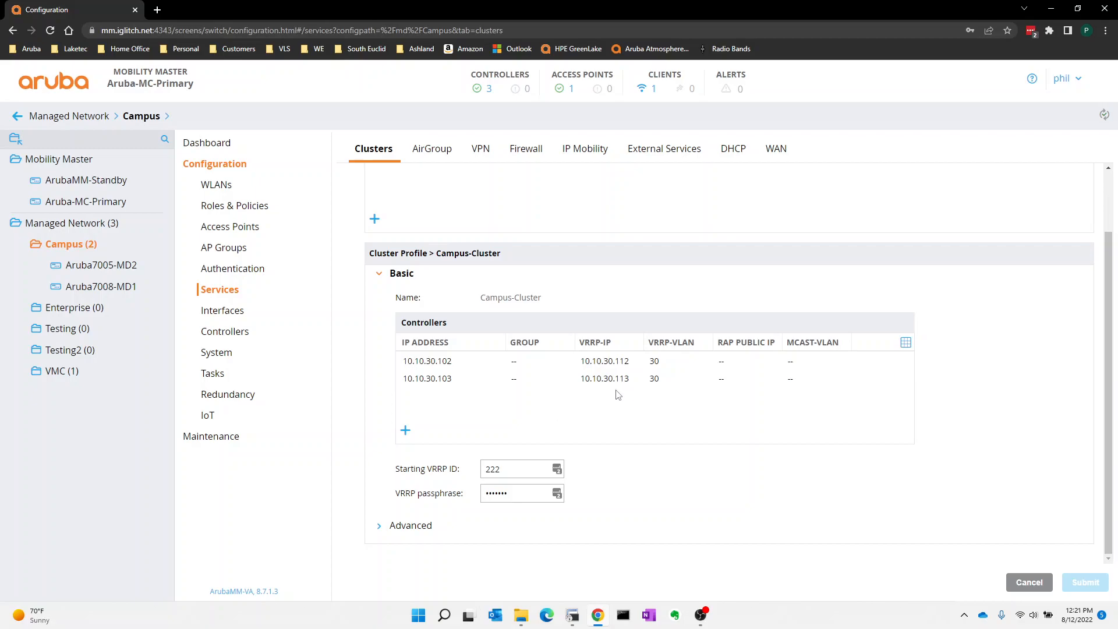
mouse_move(618, 364)
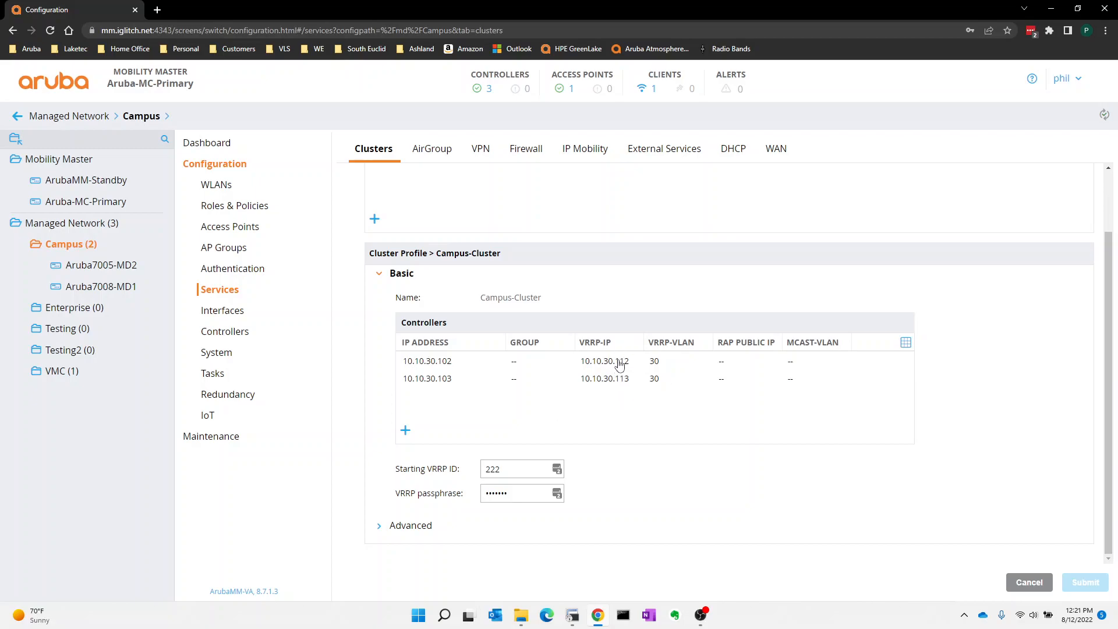
mouse_move(637, 422)
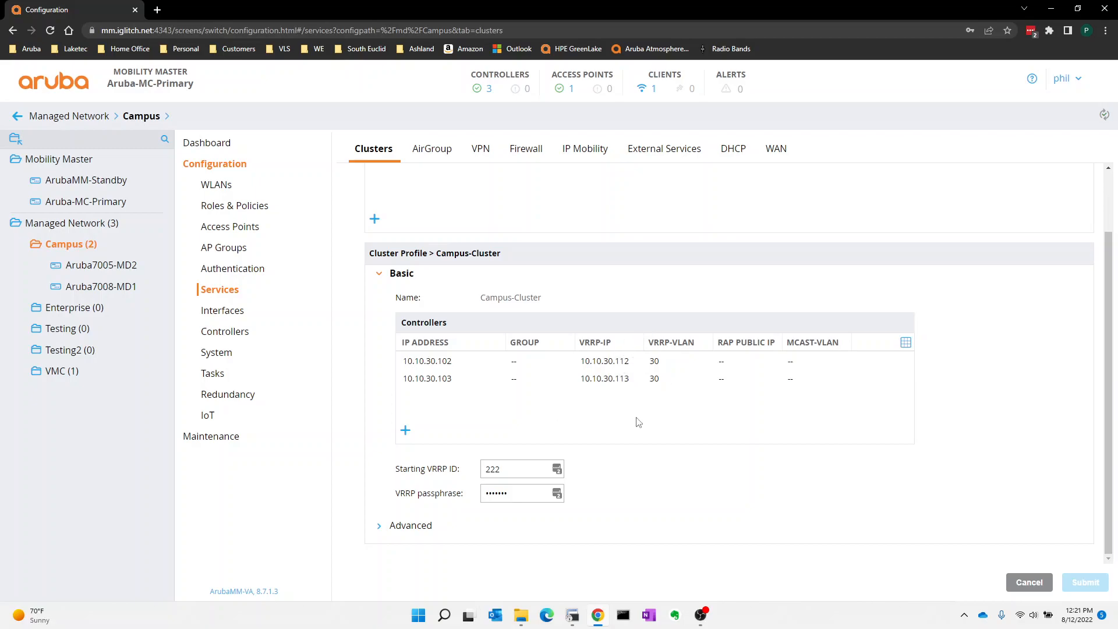
mouse_move(622, 422)
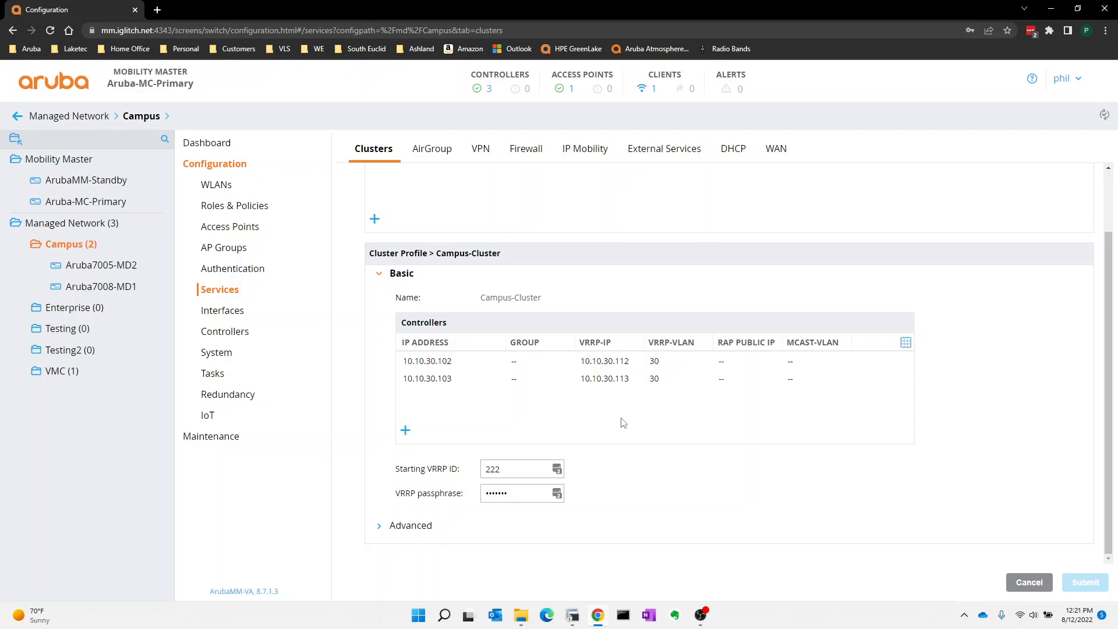
mouse_move(424, 400)
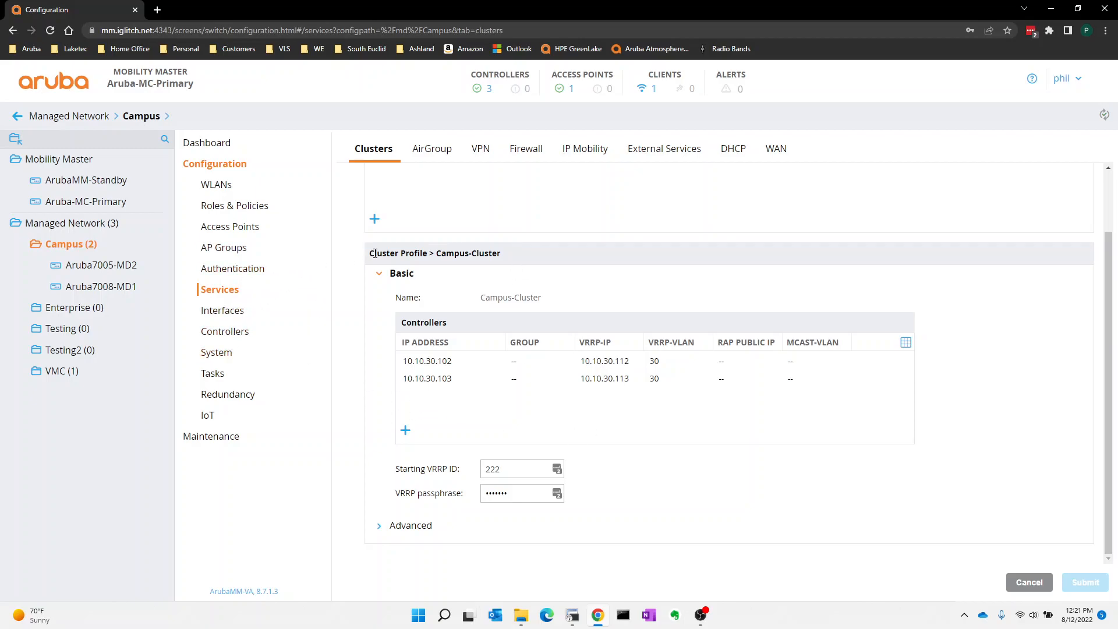
mouse_move(488, 399)
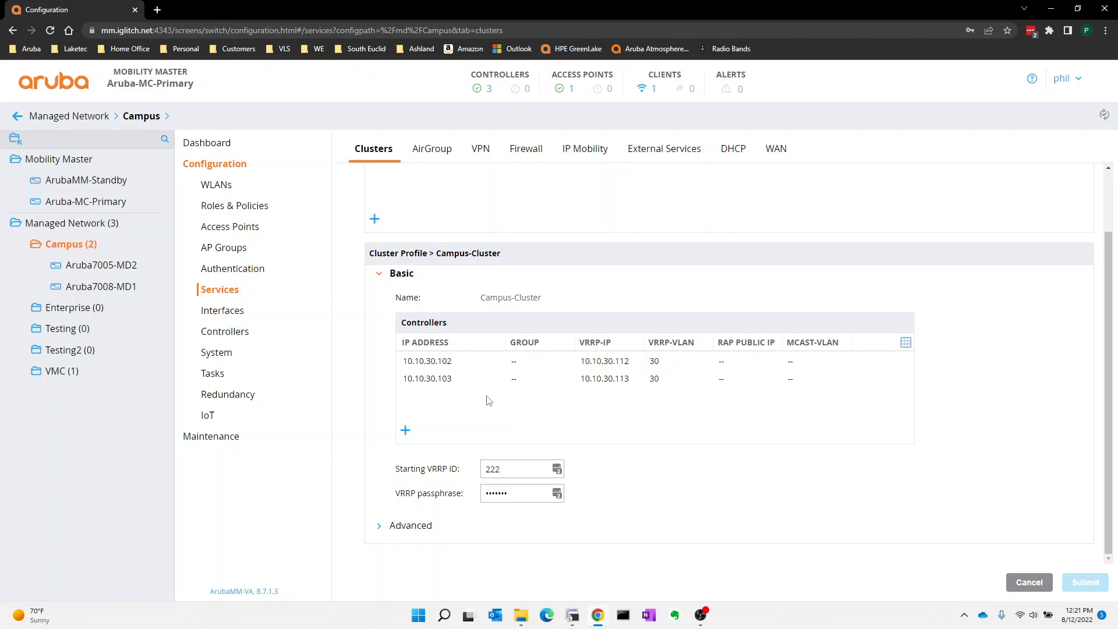
left_click(103, 266)
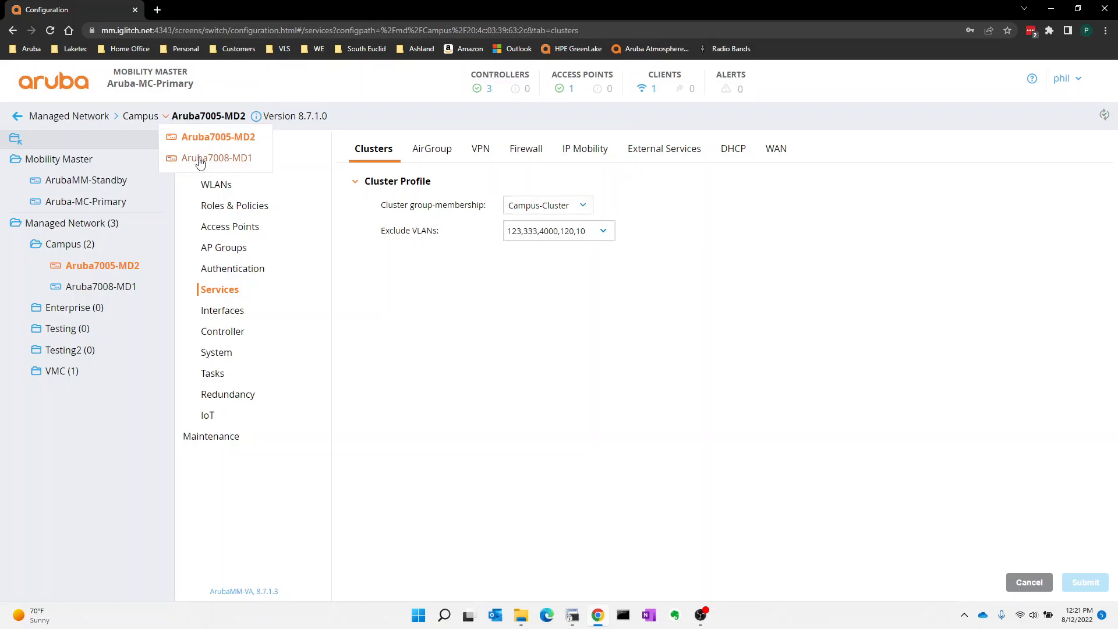
left_click(216, 157)
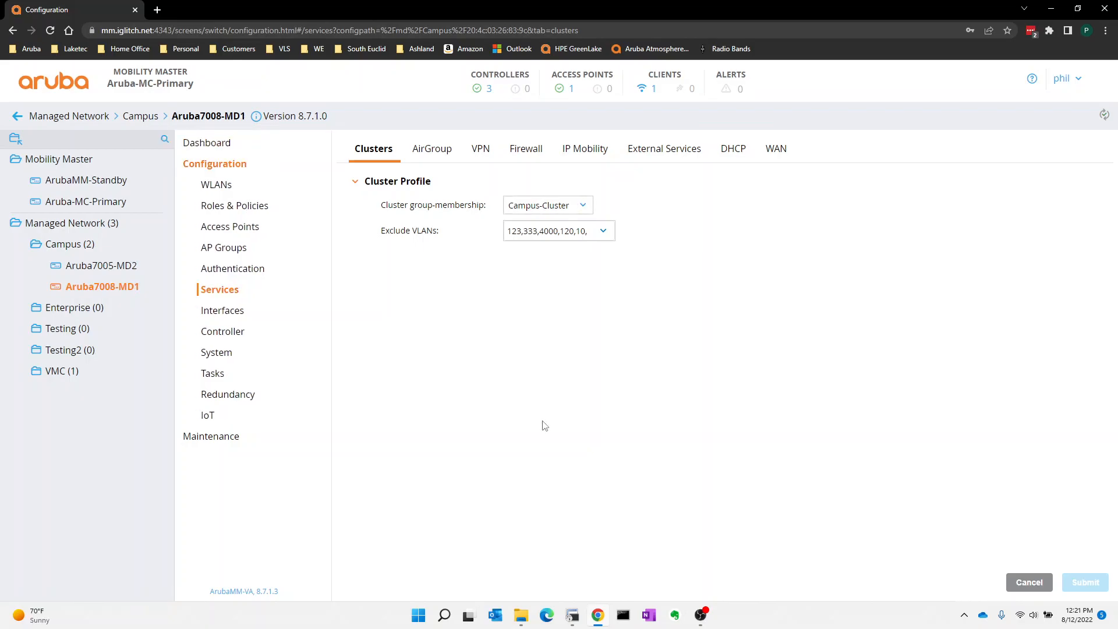
mouse_move(521, 411)
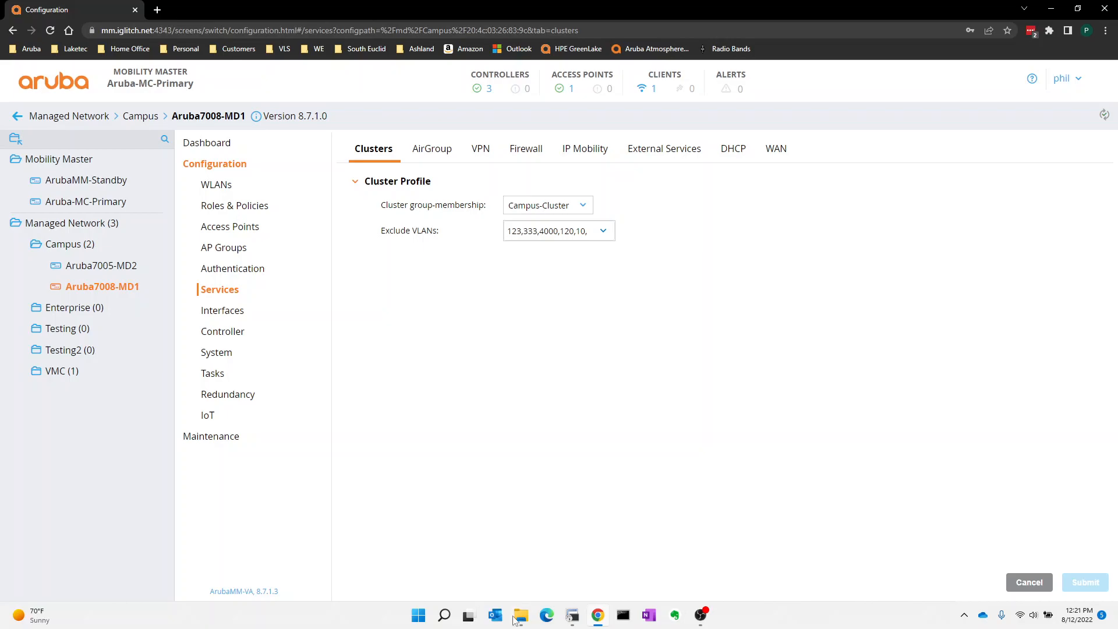
left_click(572, 615)
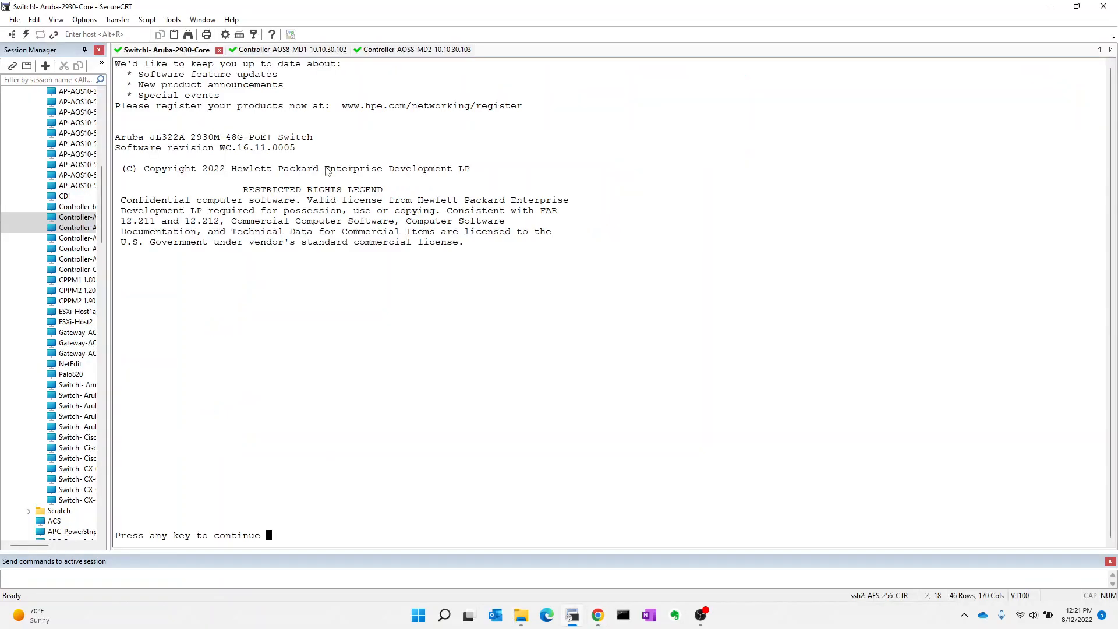
Step: Run 'show lc-cluster group-membership' on MD1 and highlight the peer's L3-Connected status
left_click(291, 49)
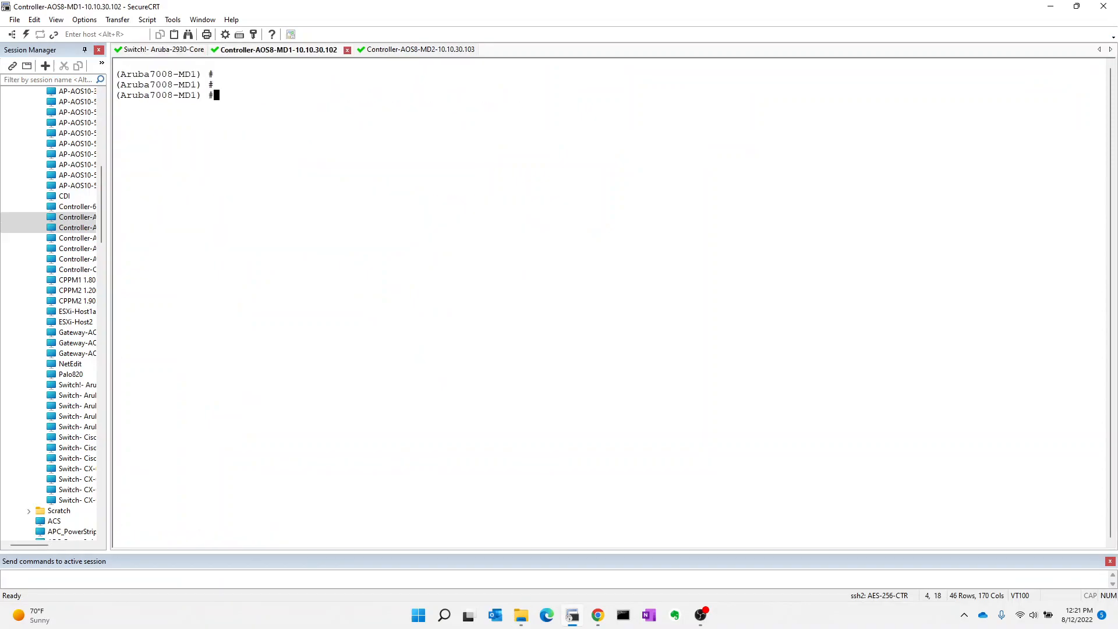
type("show lc-cluster")
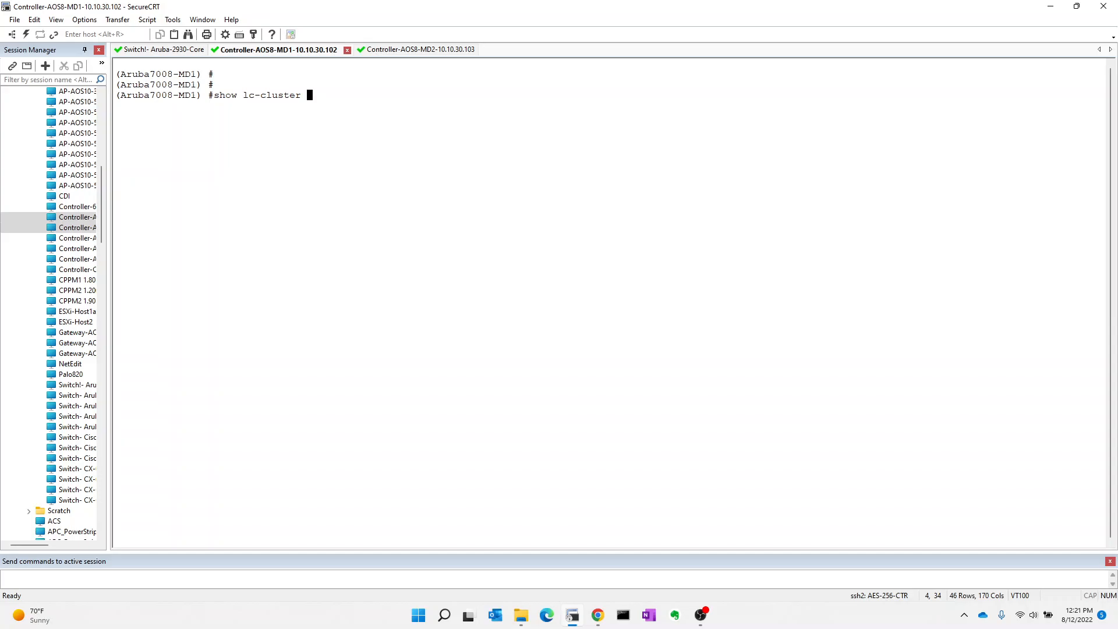
type("group-membership")
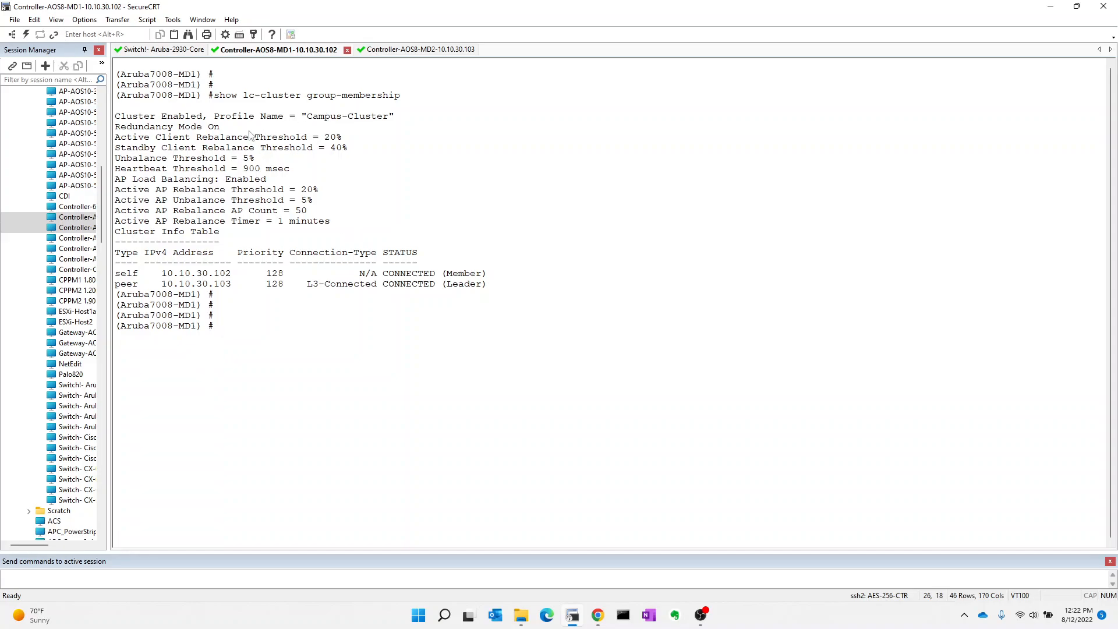
double_click(167, 125)
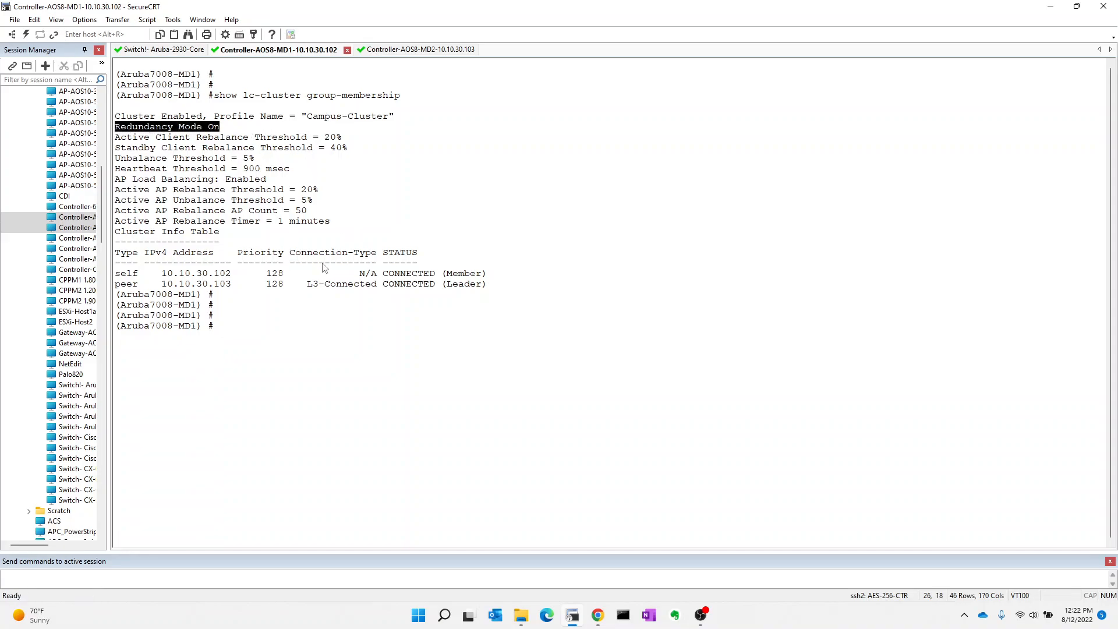
mouse_move(291, 257)
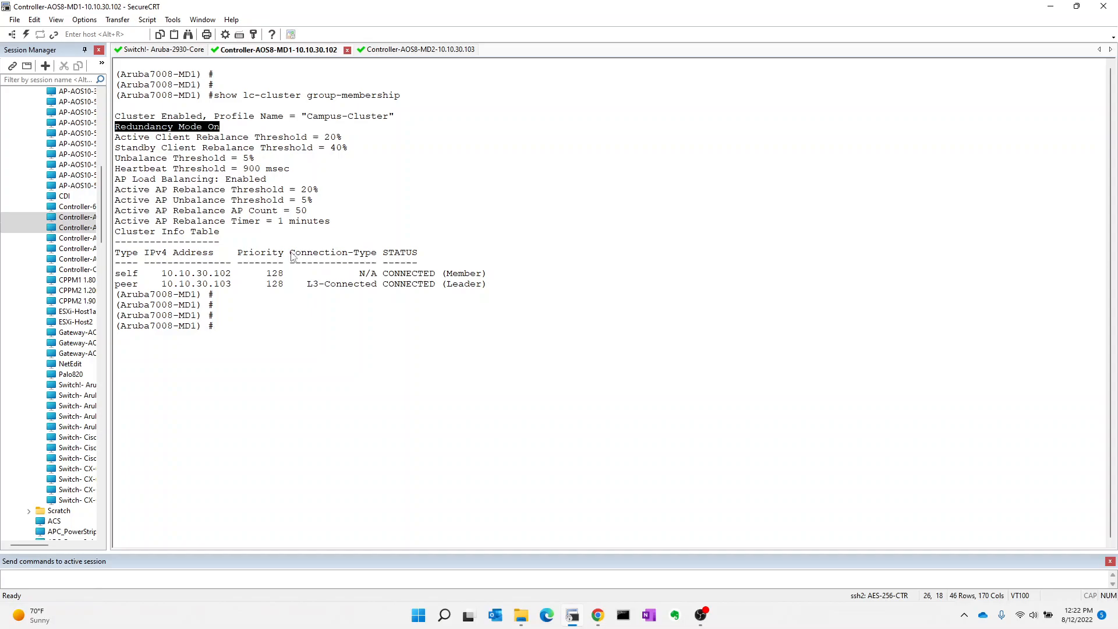
double_click(332, 253)
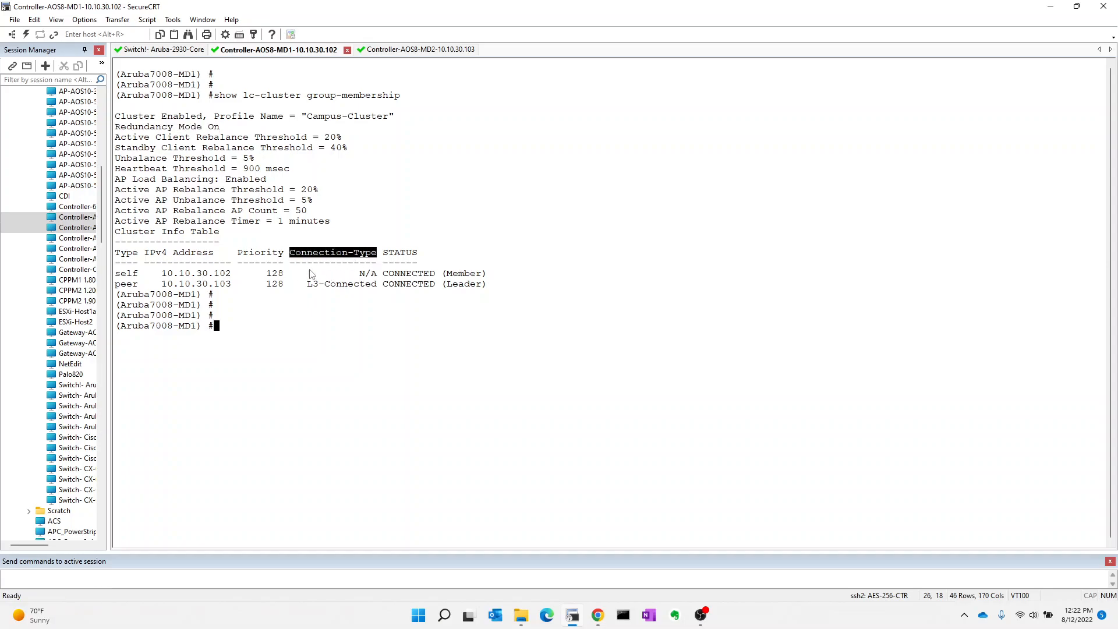
double_click(342, 283)
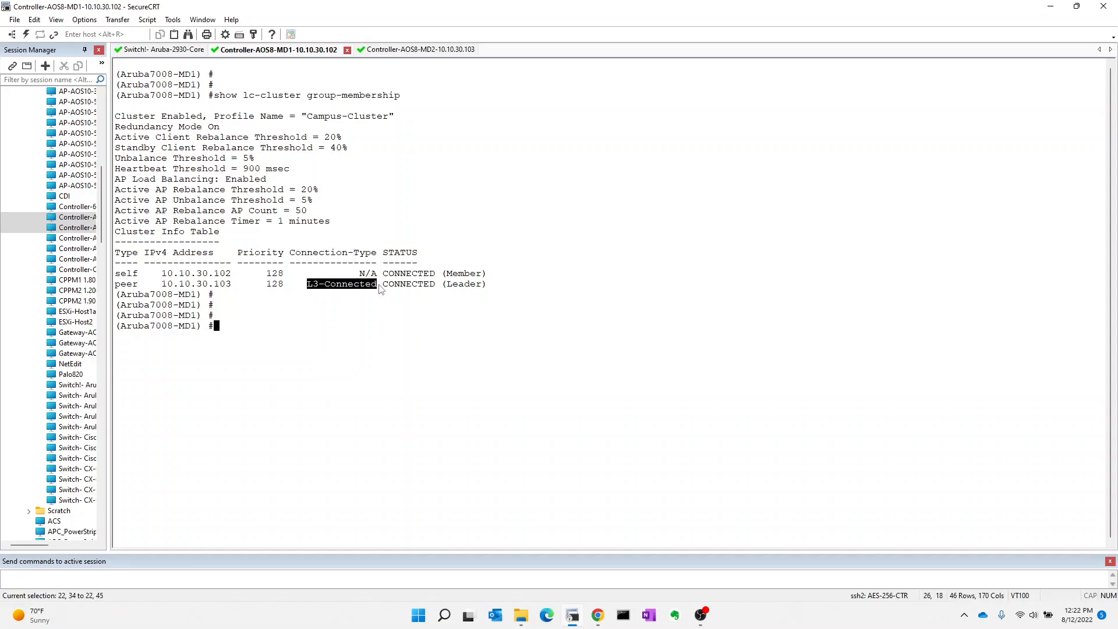
mouse_move(386, 355)
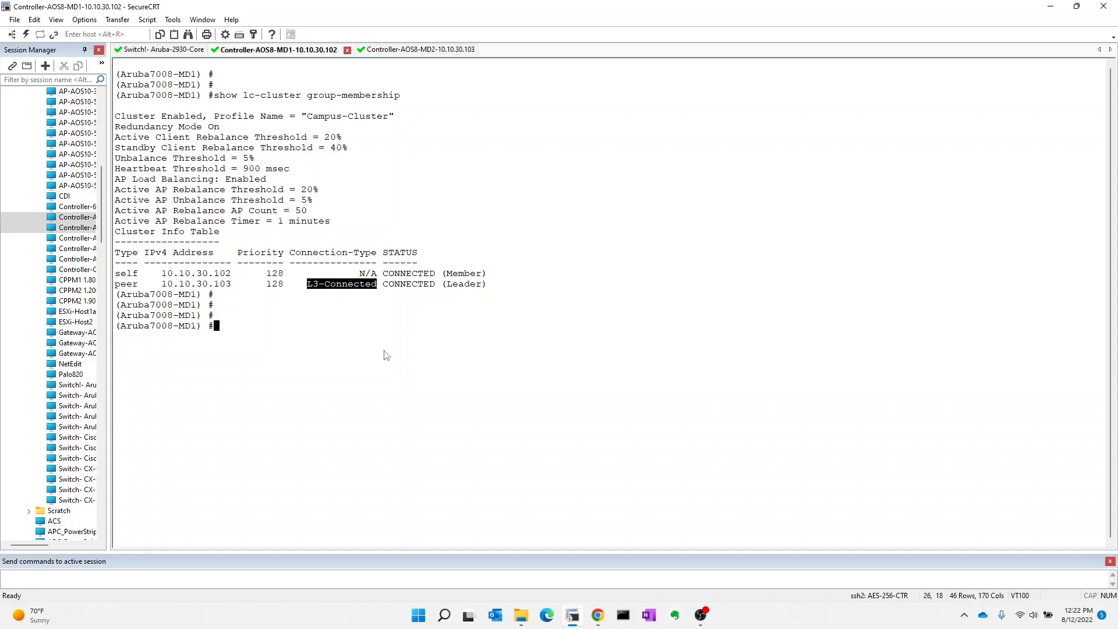
mouse_move(340, 332)
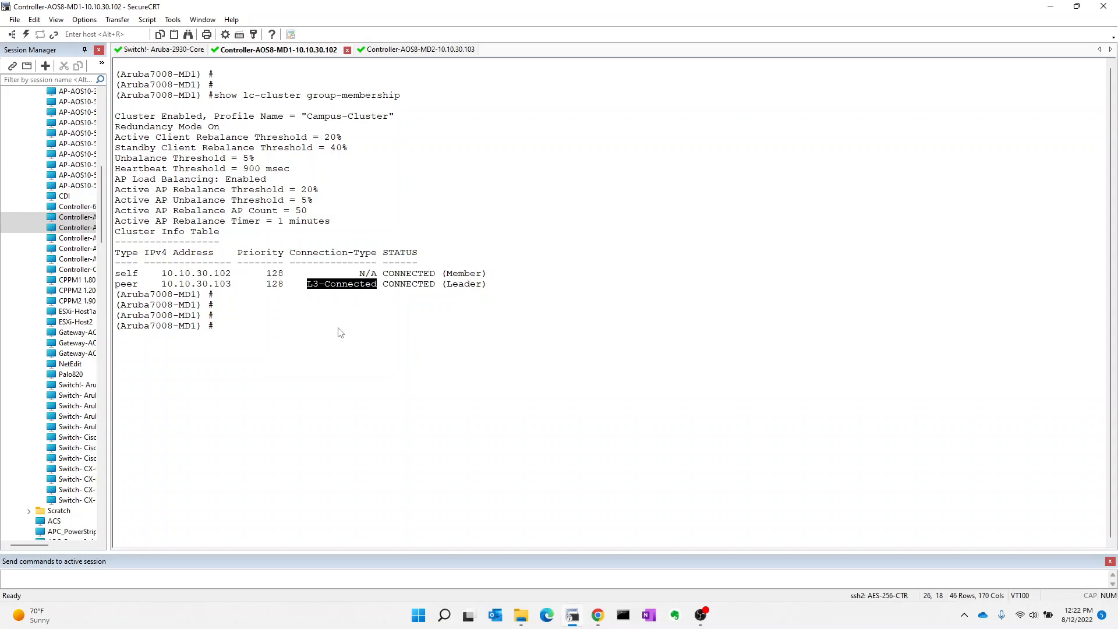
mouse_move(349, 290)
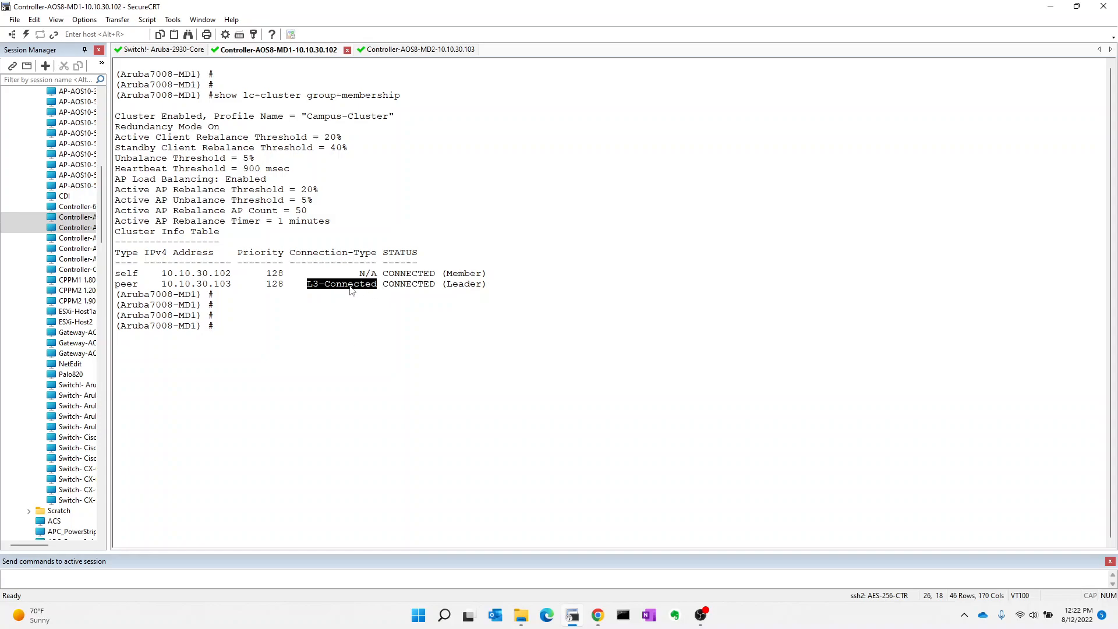
mouse_move(370, 152)
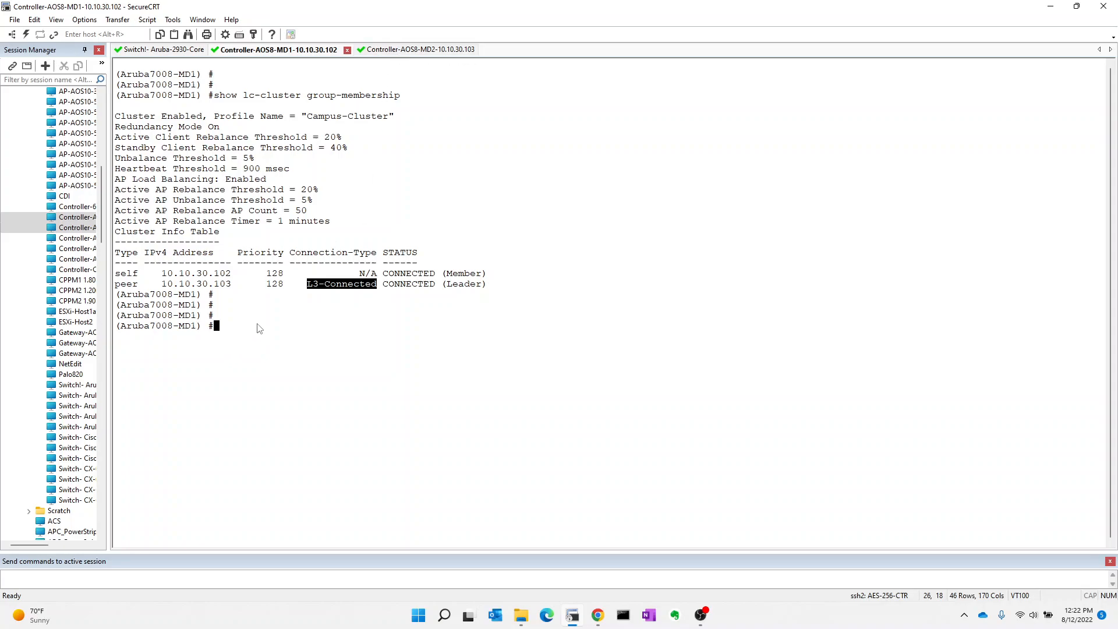
mouse_move(223, 337)
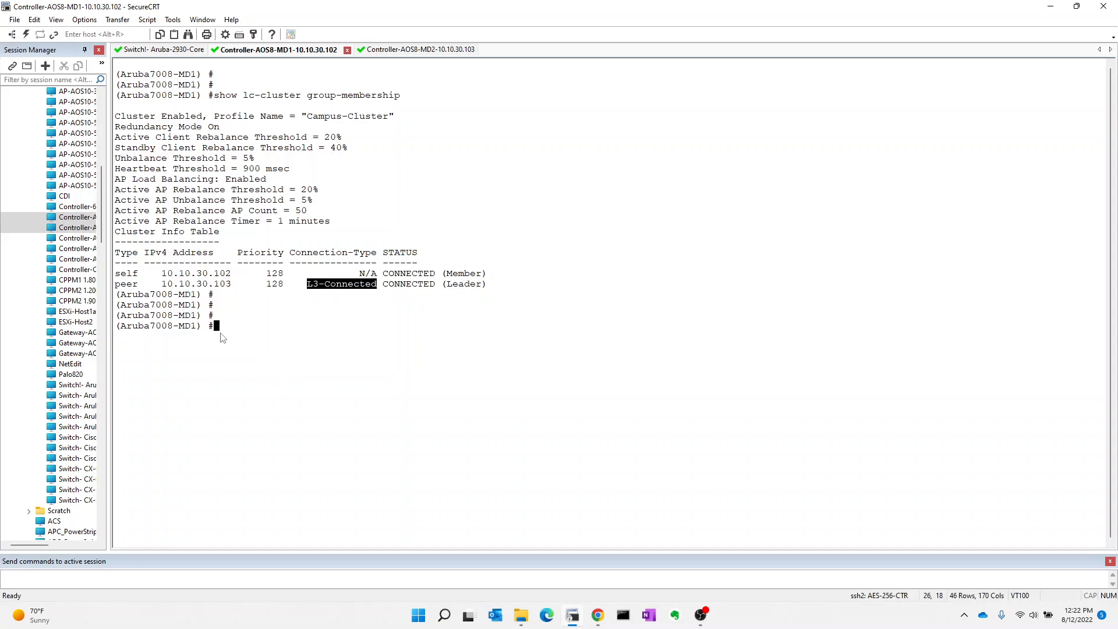
Step: List MD1's user table, then run 'show user-table standby' on MD2 showing zero entries
type("s")
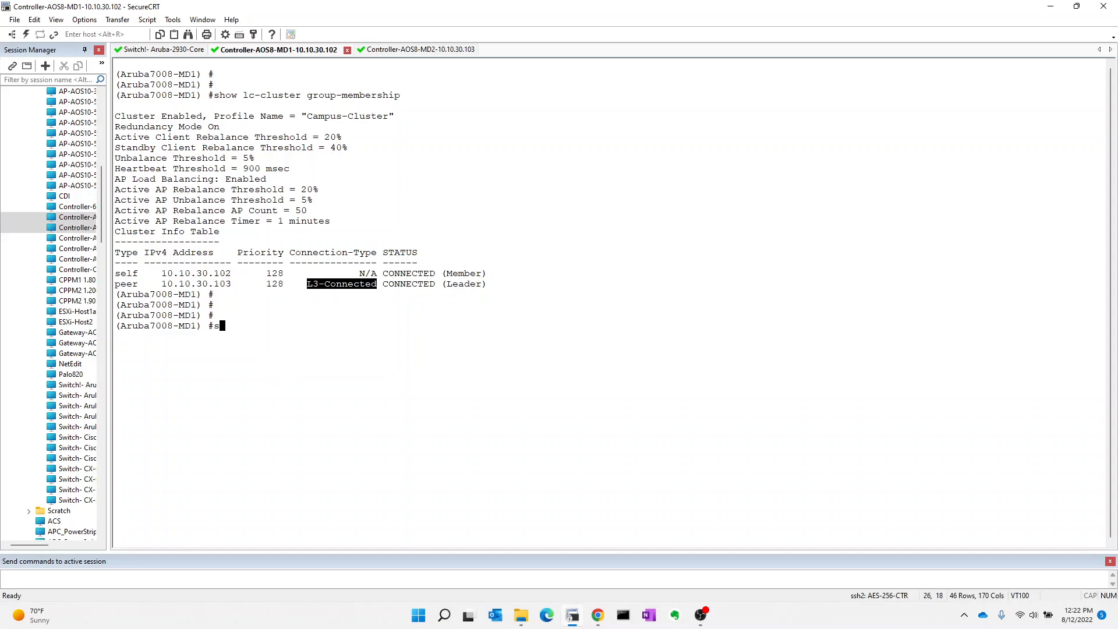
type("how user-")
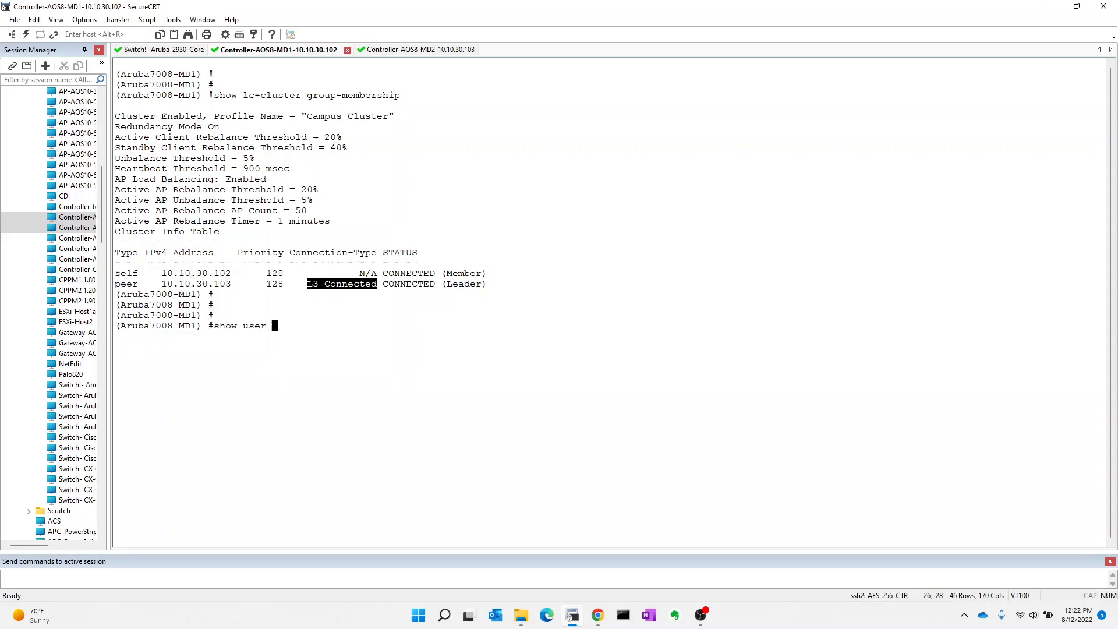
type("ta")
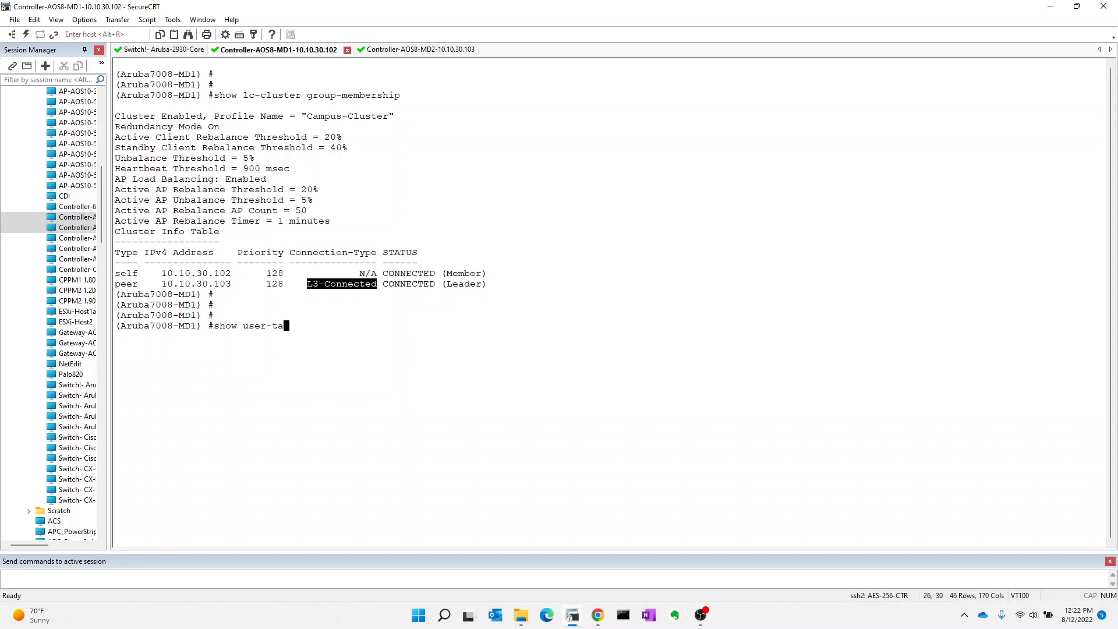
key("Return")
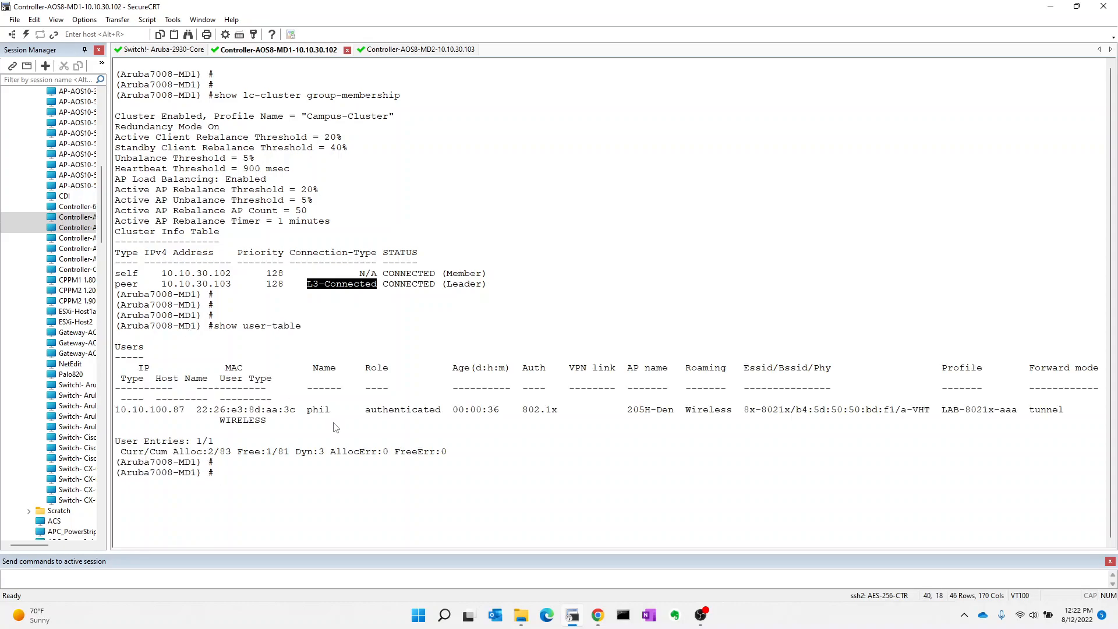
mouse_move(447, 444)
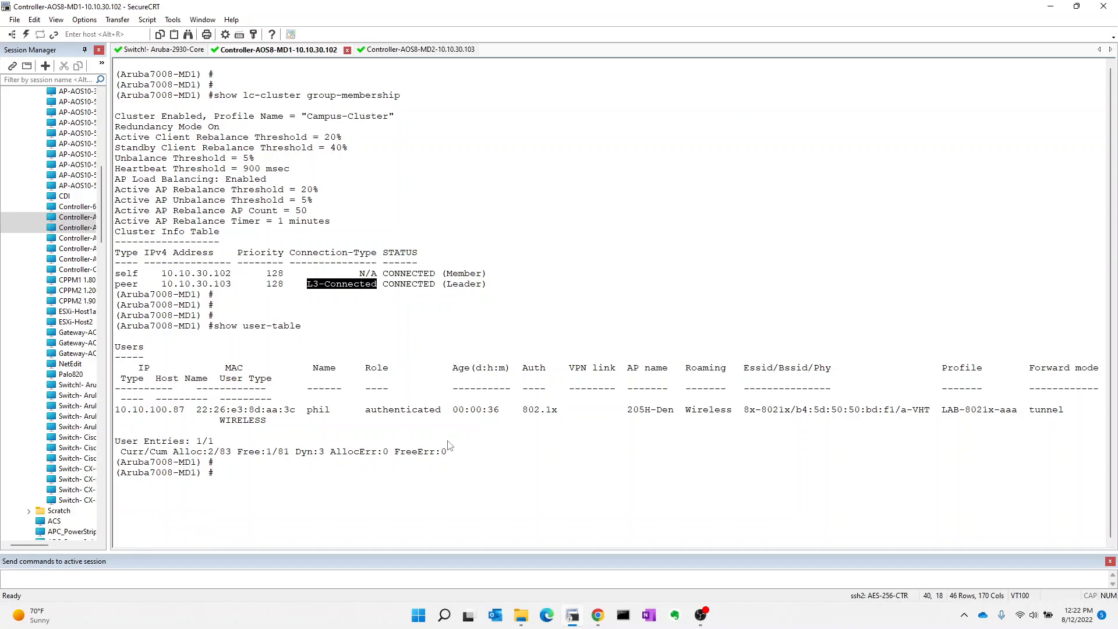
mouse_move(370, 408)
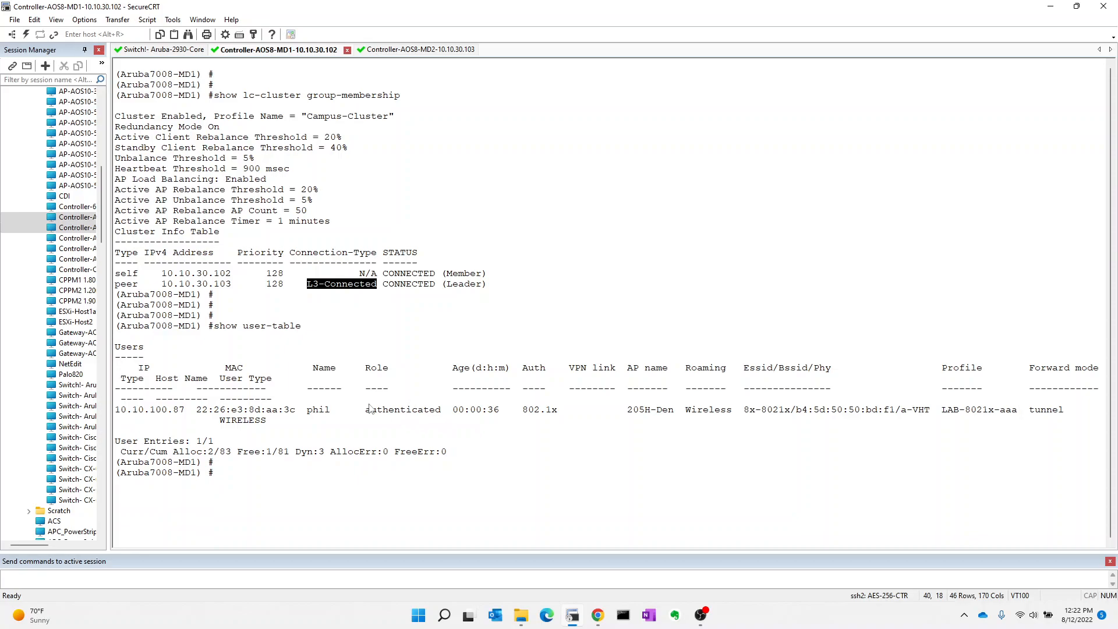
left_click(402, 49)
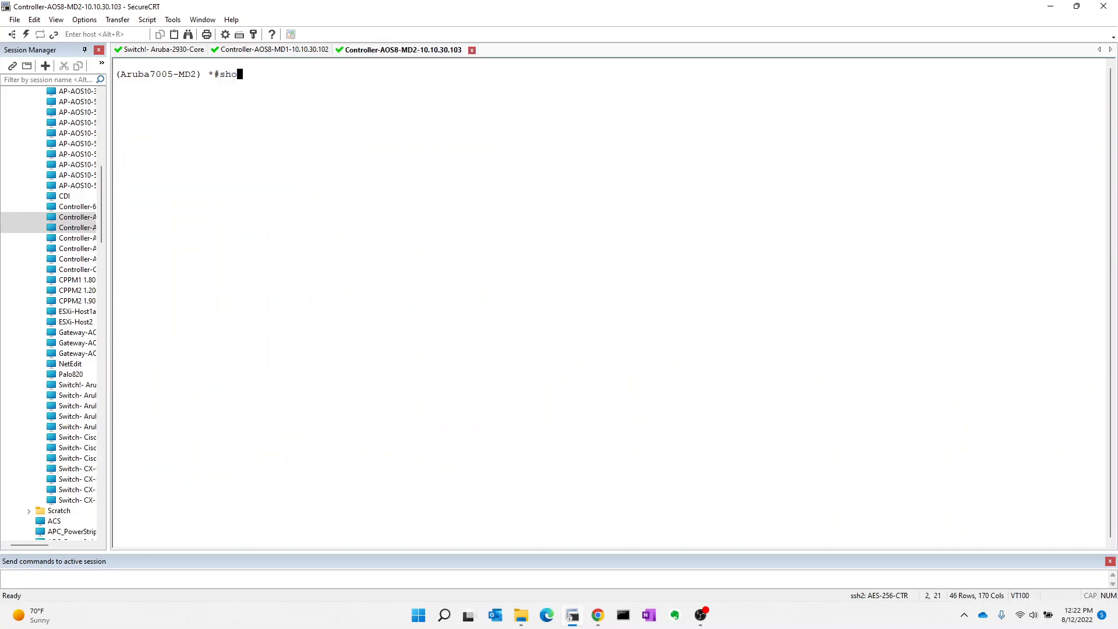
type("w user-table sta")
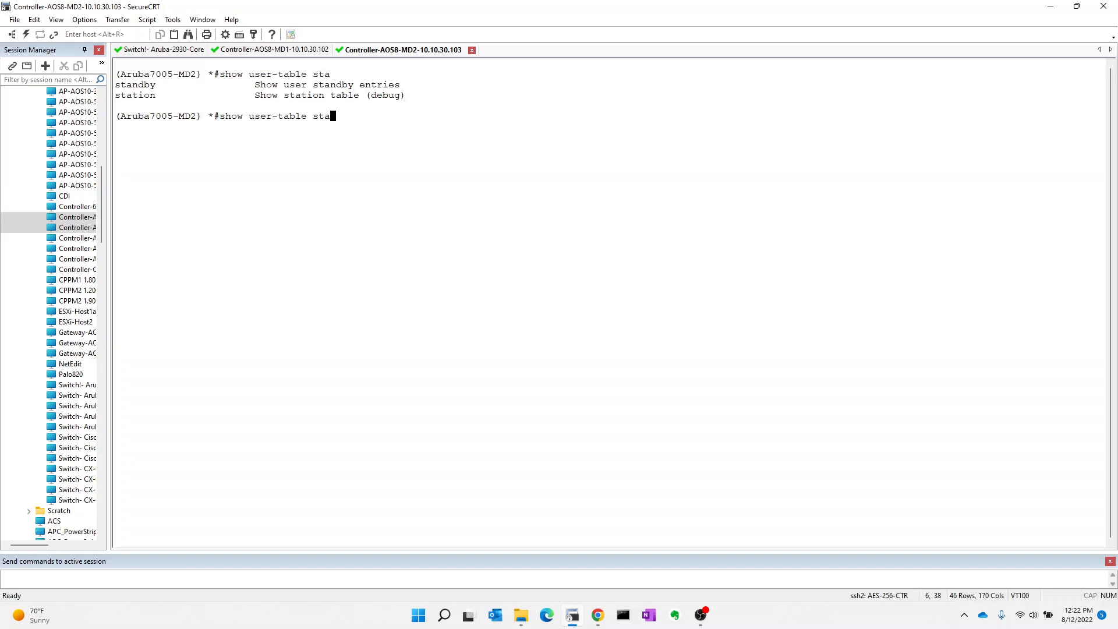
key("Return")
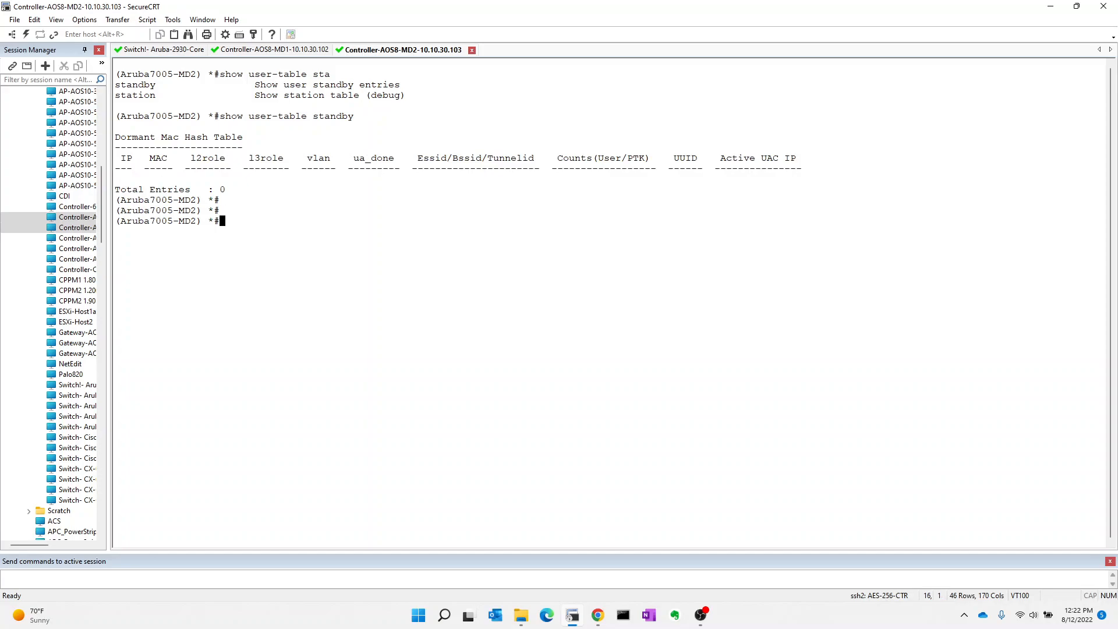
key("Return")
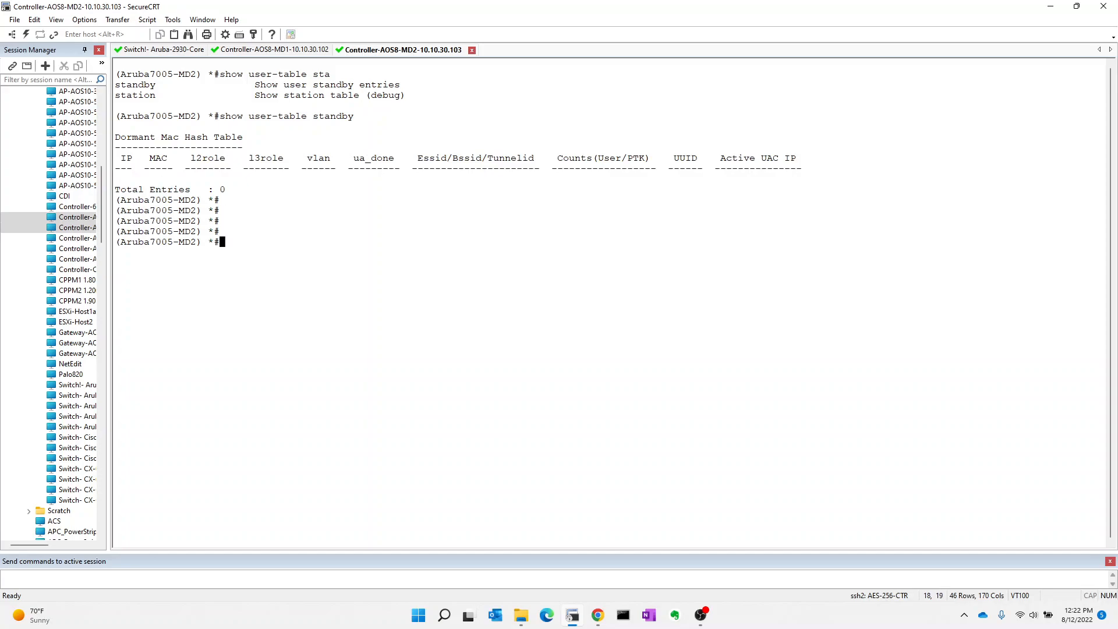
Step: Compare the MD1 and MD2 sessions and highlight the peer's L3-Connected connection type on MD1
left_click(275, 49)
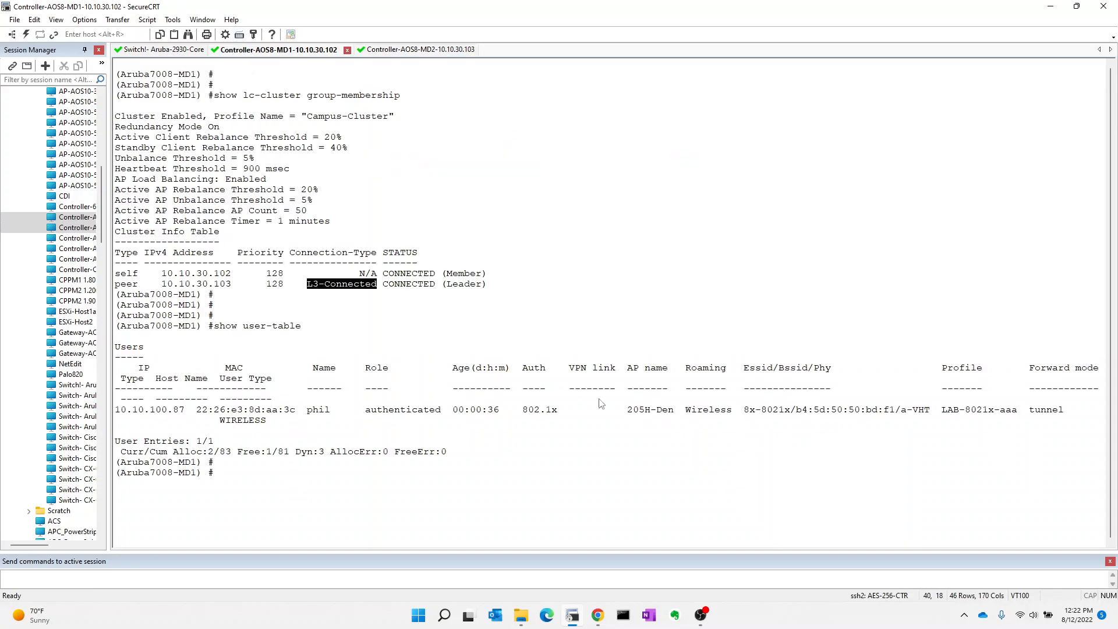
left_click(401, 49)
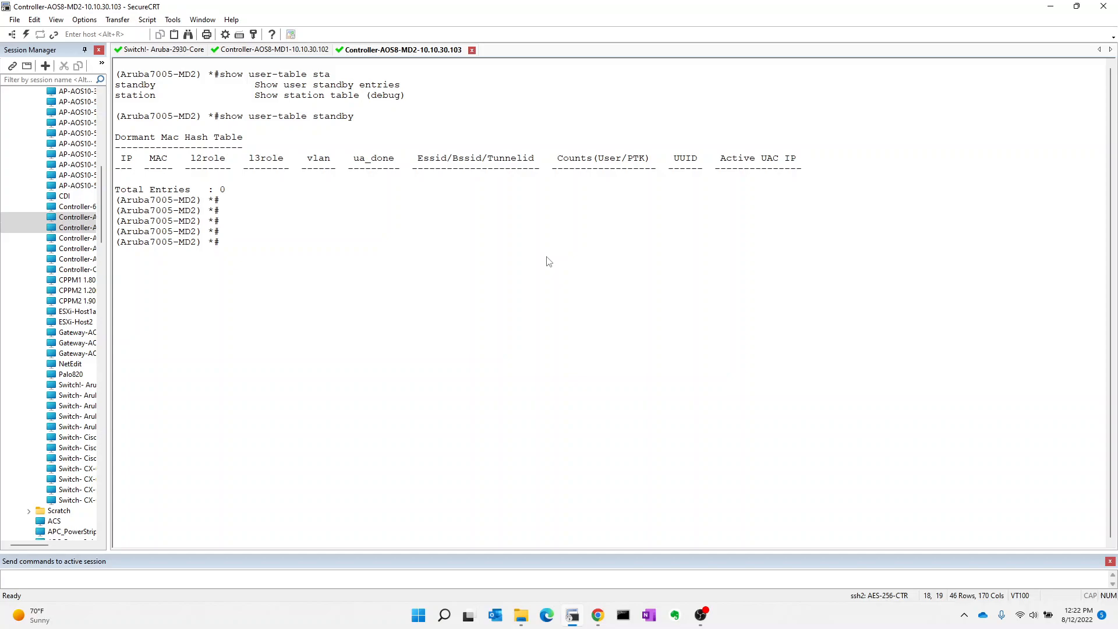
left_click(272, 50)
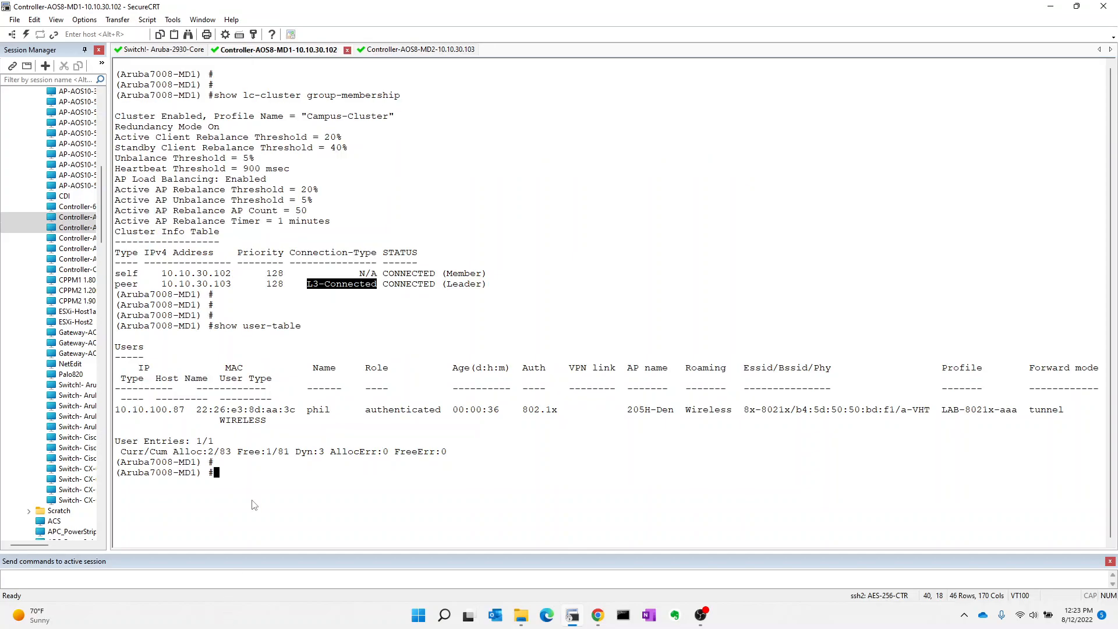
left_click(401, 49)
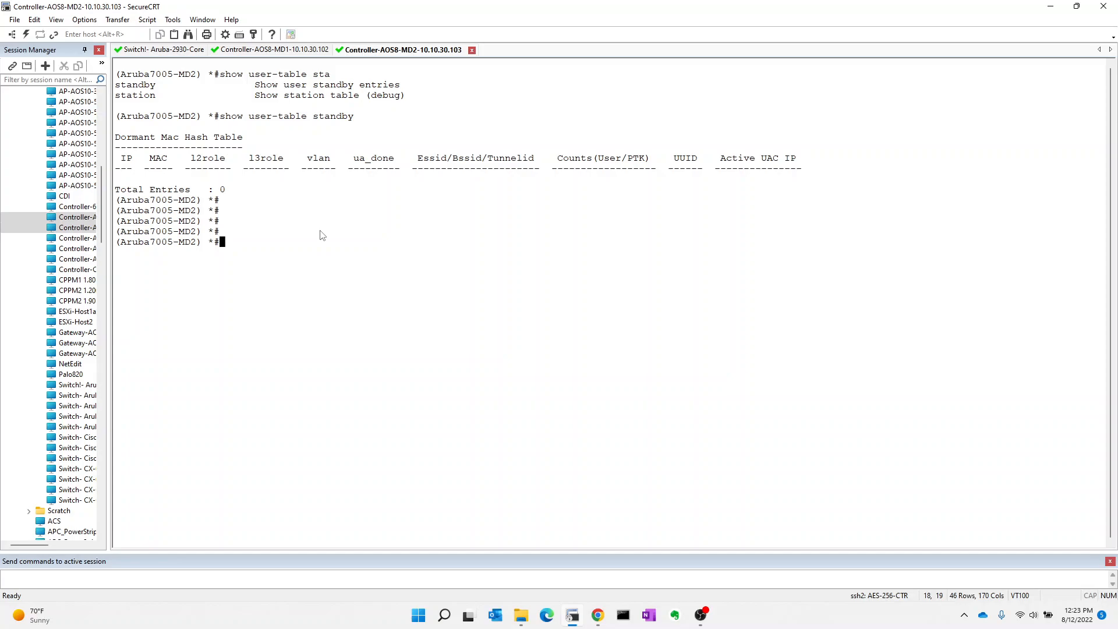
mouse_move(338, 257)
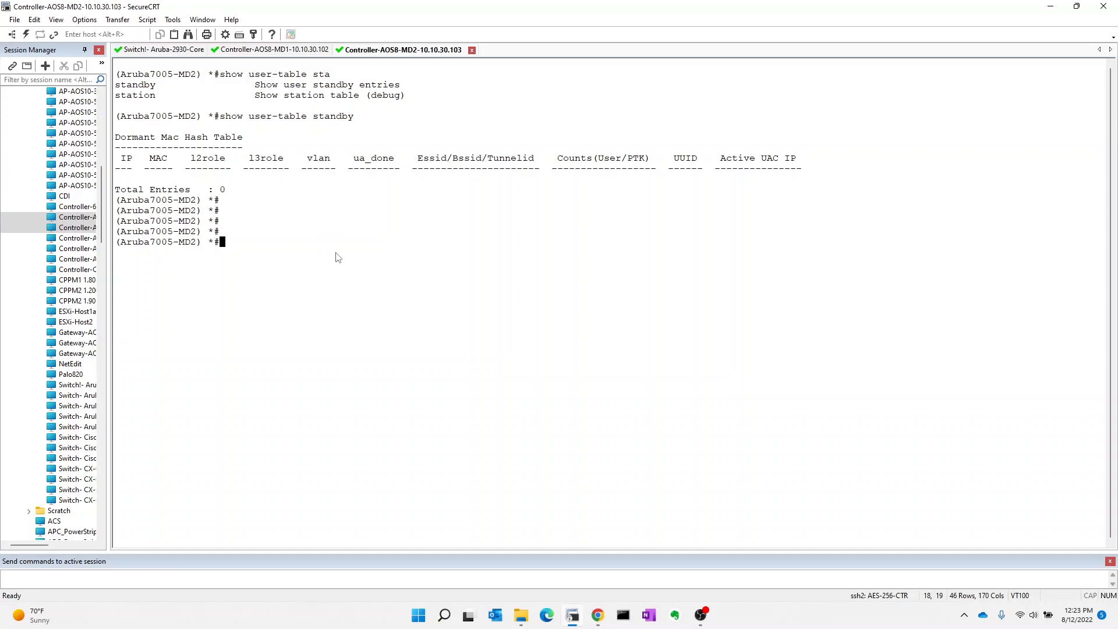
mouse_move(302, 60)
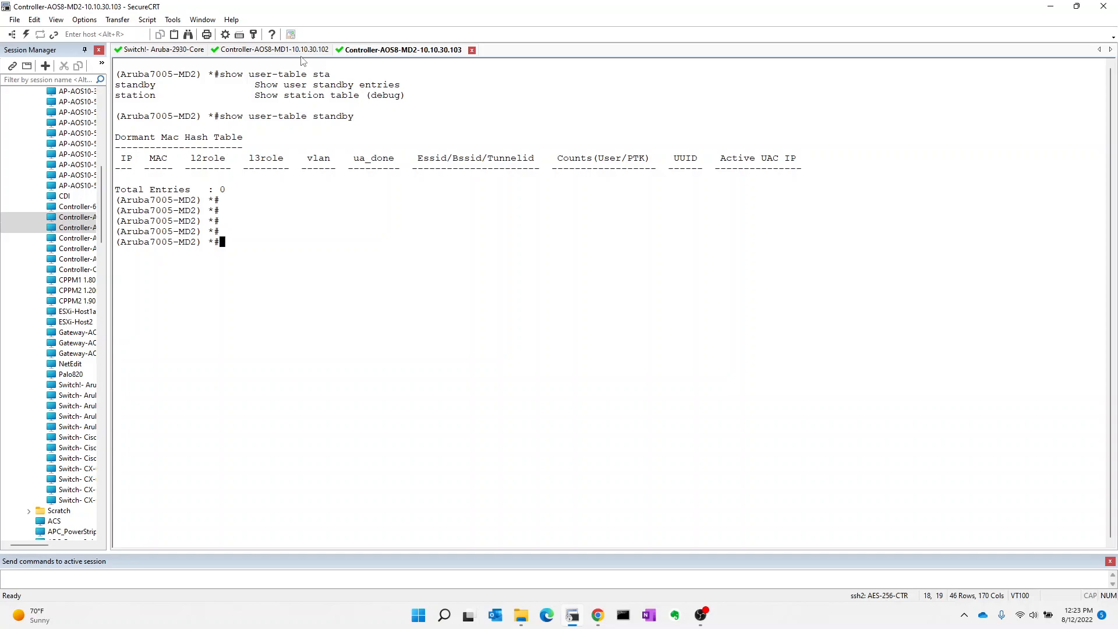
left_click(272, 49)
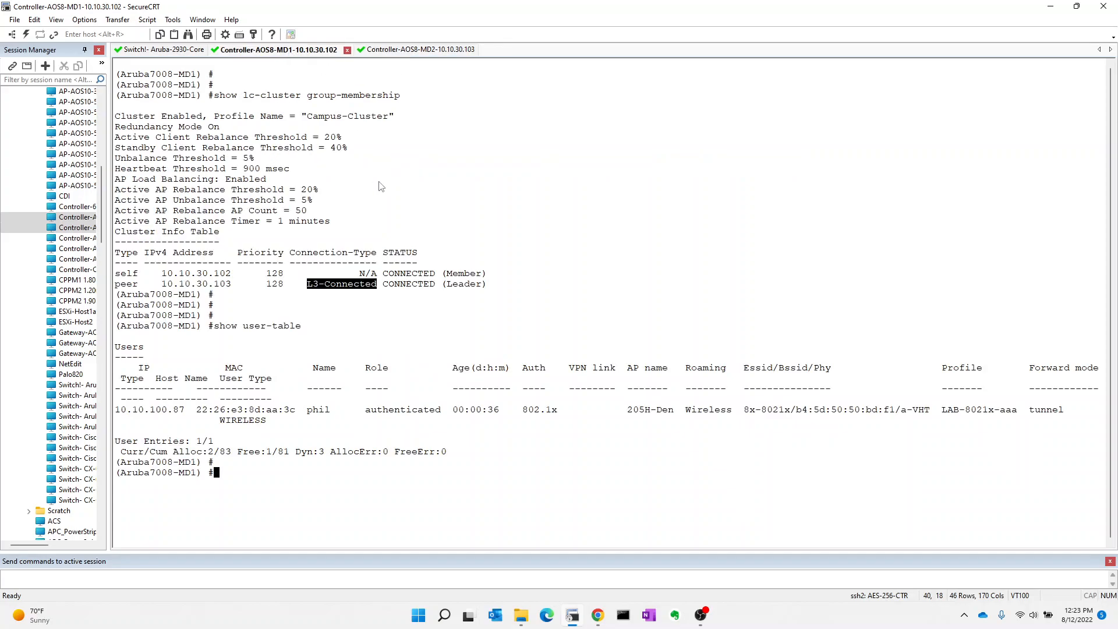
mouse_move(559, 229)
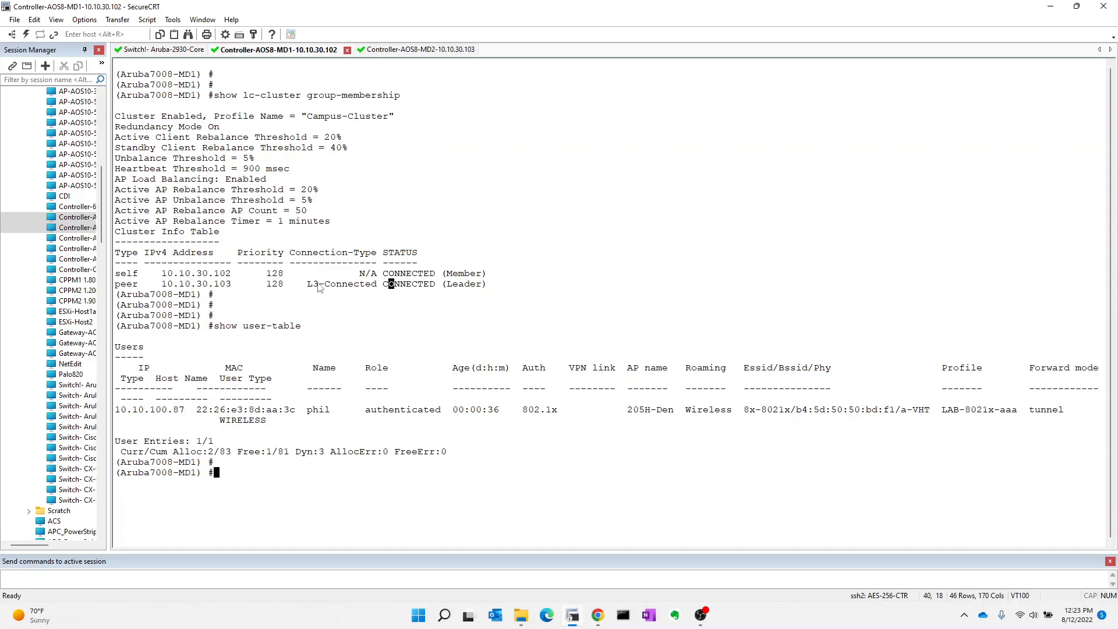
double_click(341, 285)
type("show vlan")
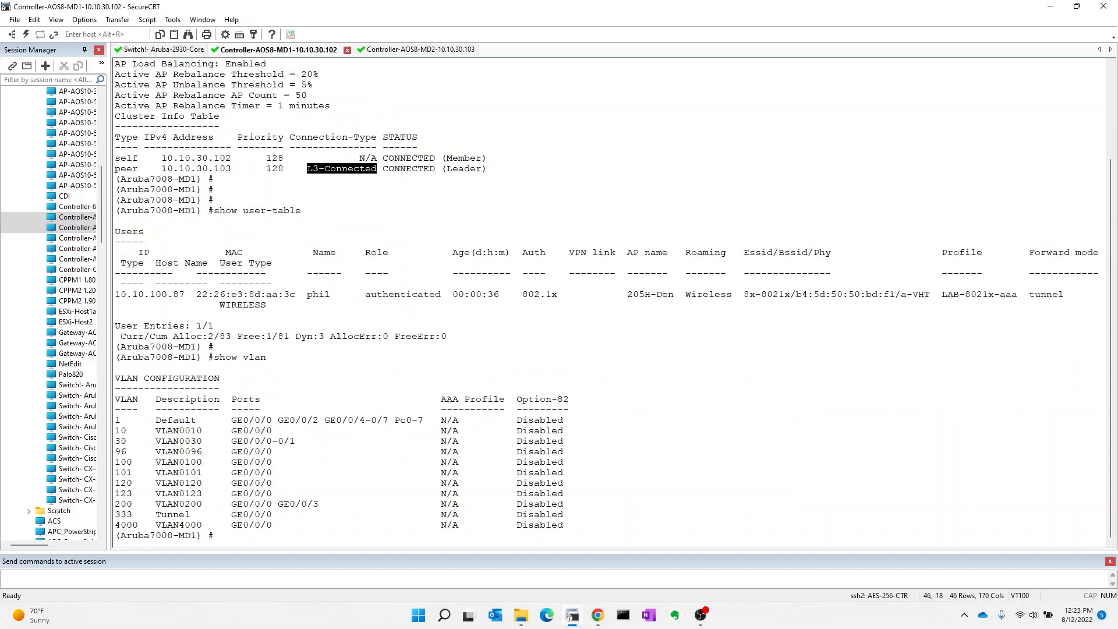
mouse_move(147, 440)
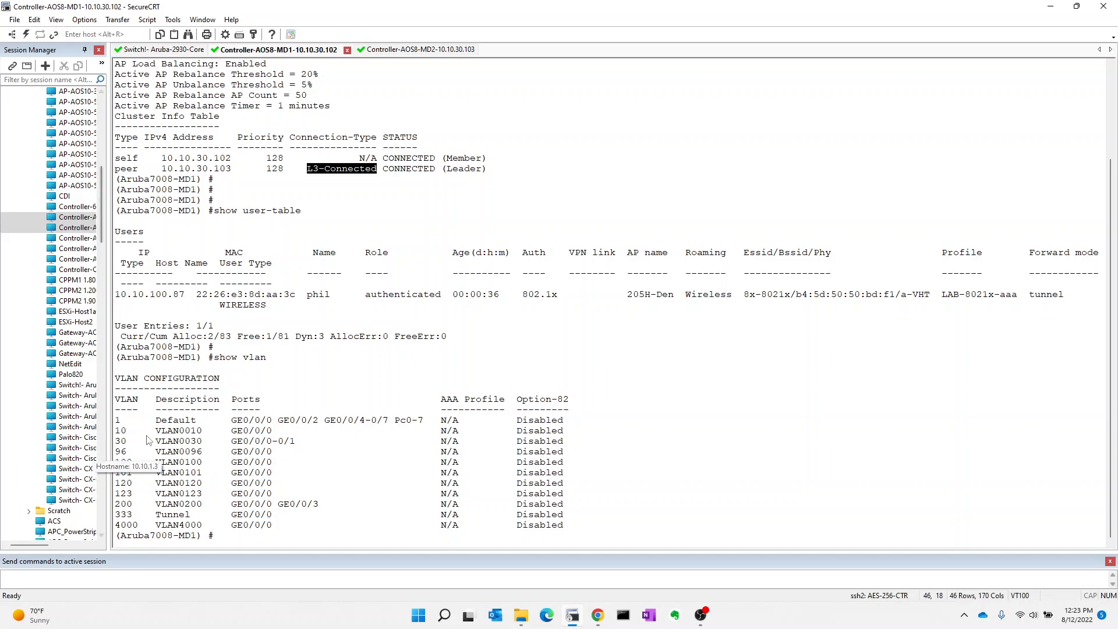
Step: Run 'show vlan' on MD2, return to the MD1 session and bring the web page forward
left_click(402, 49)
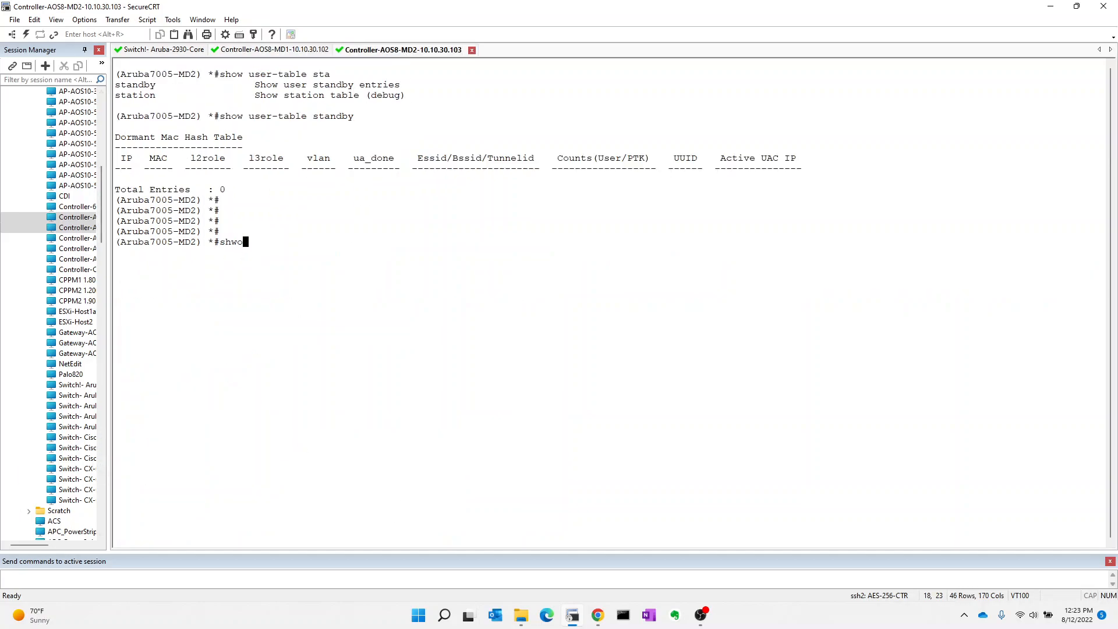
key("BackSpace")
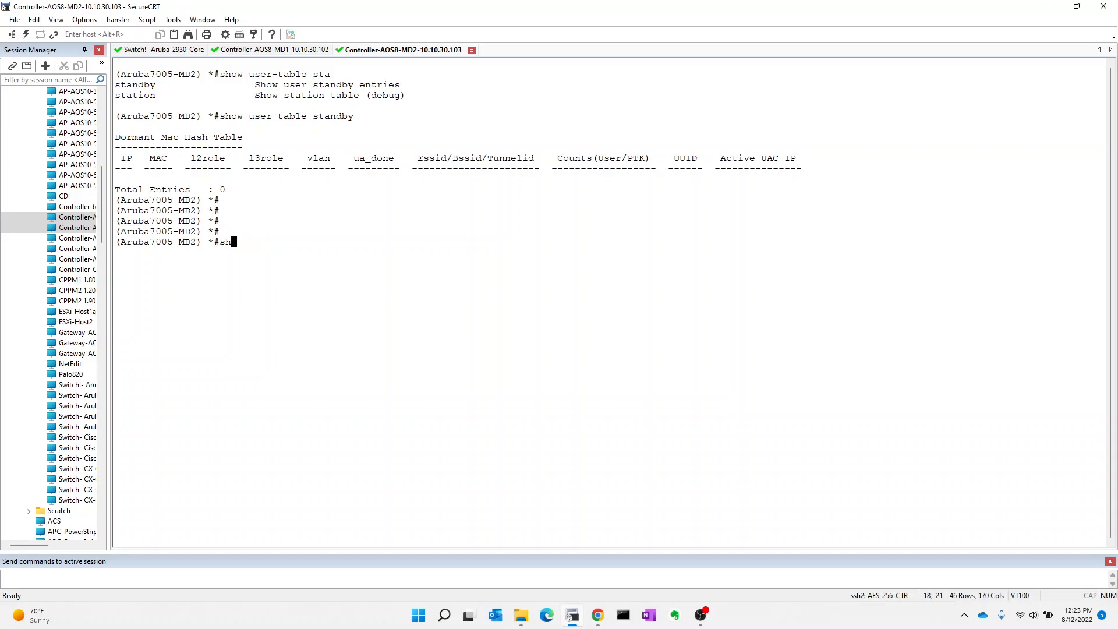
key("Return")
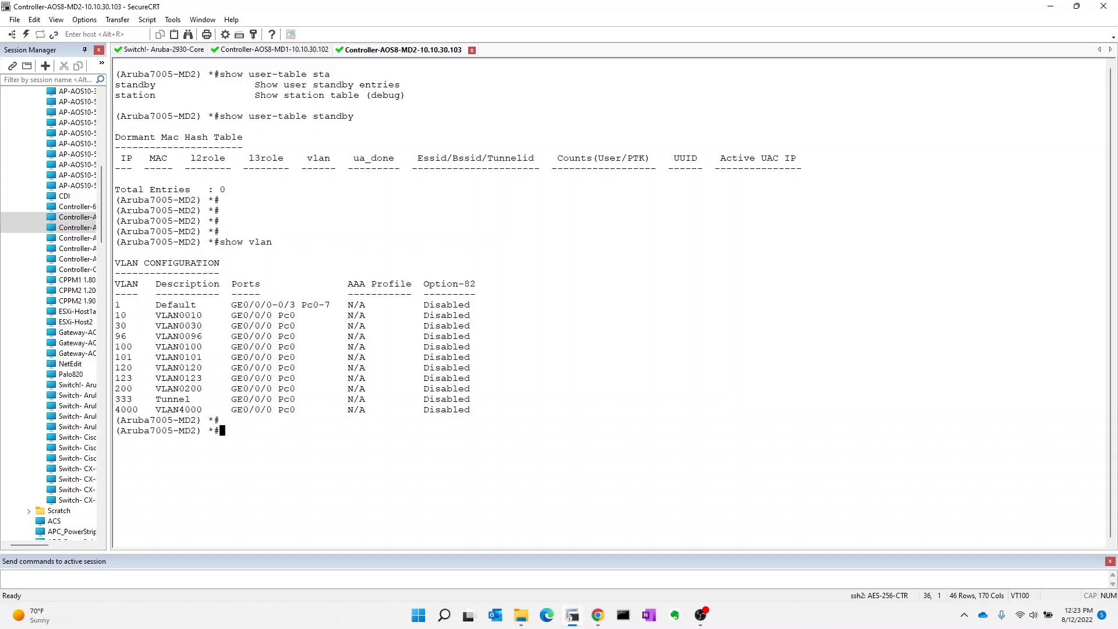
key("Return")
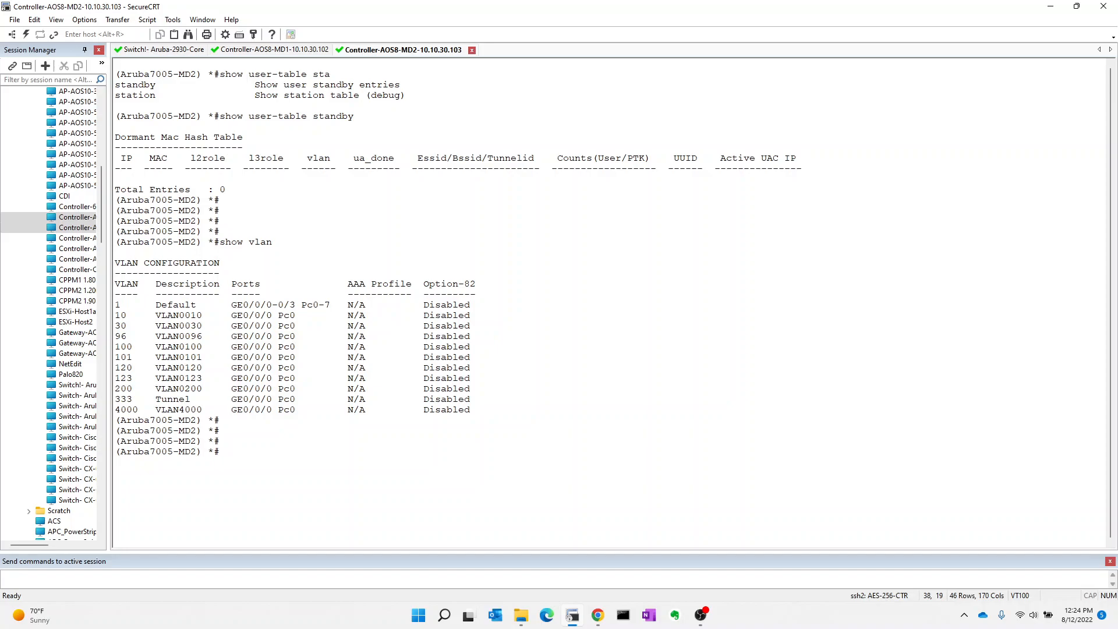
mouse_move(366, 324)
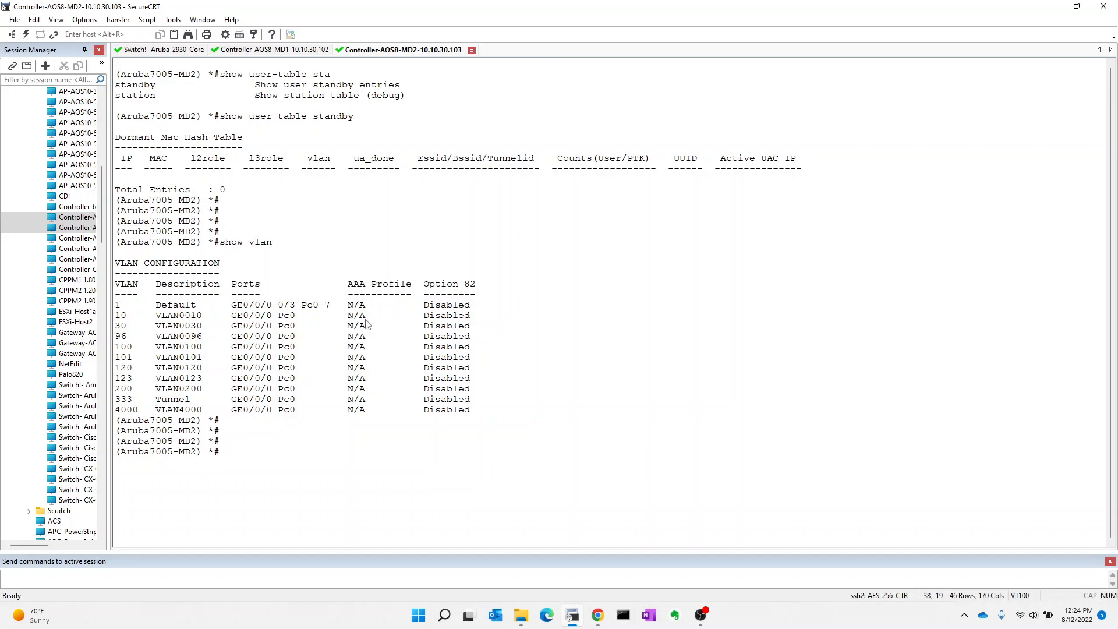
left_click(278, 49)
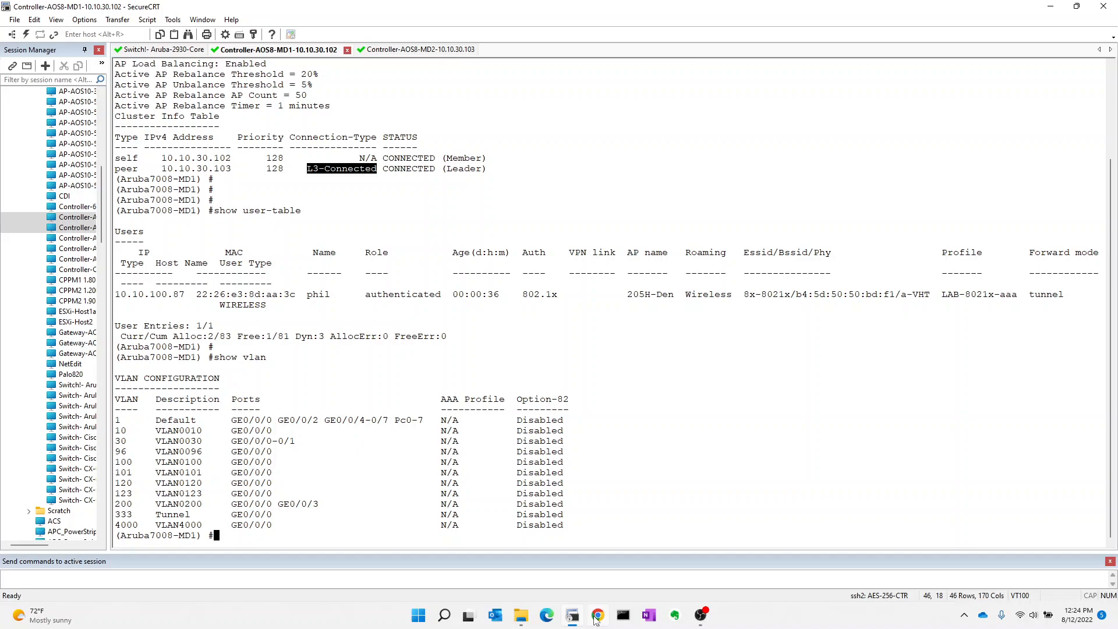
left_click(596, 615)
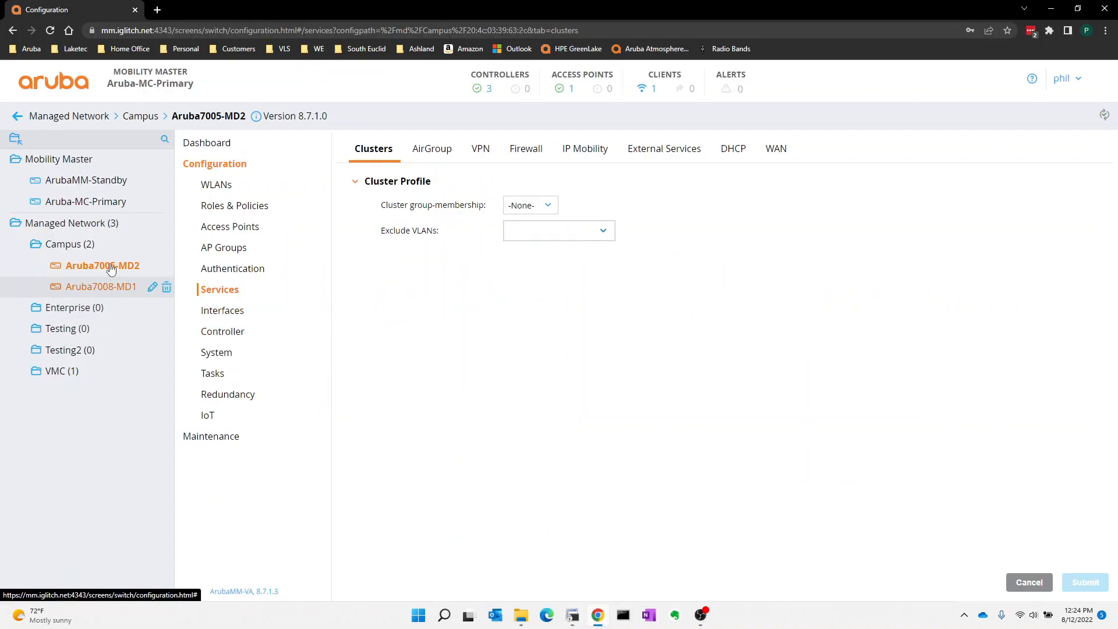
Step: Review the Campus group's VLAN list, then switch to the core switch terminal session
left_click(141, 116)
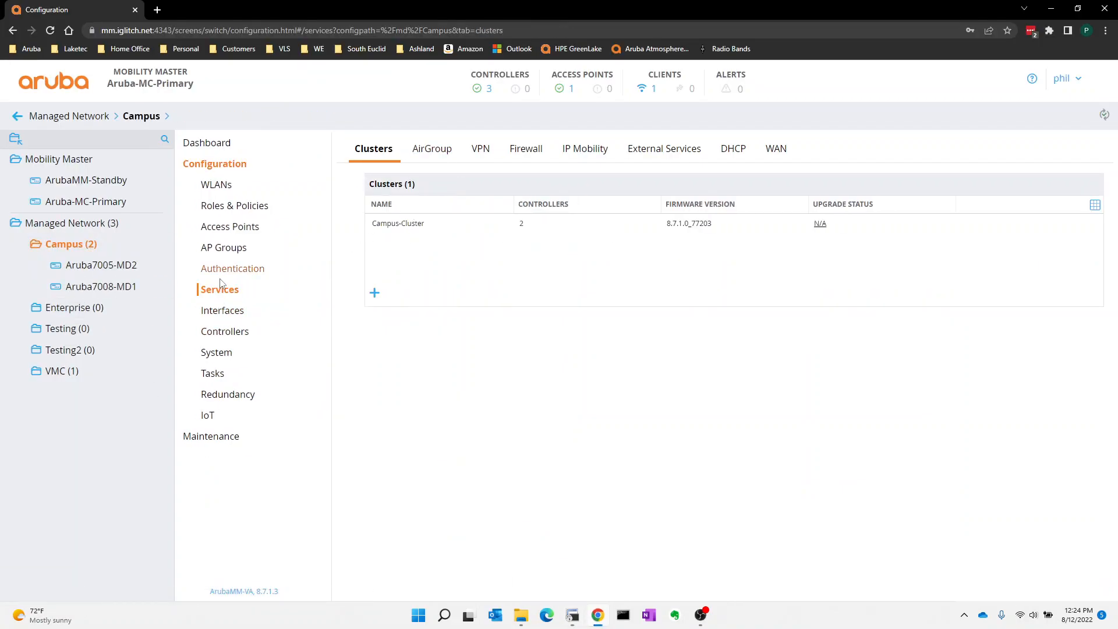
left_click(223, 310)
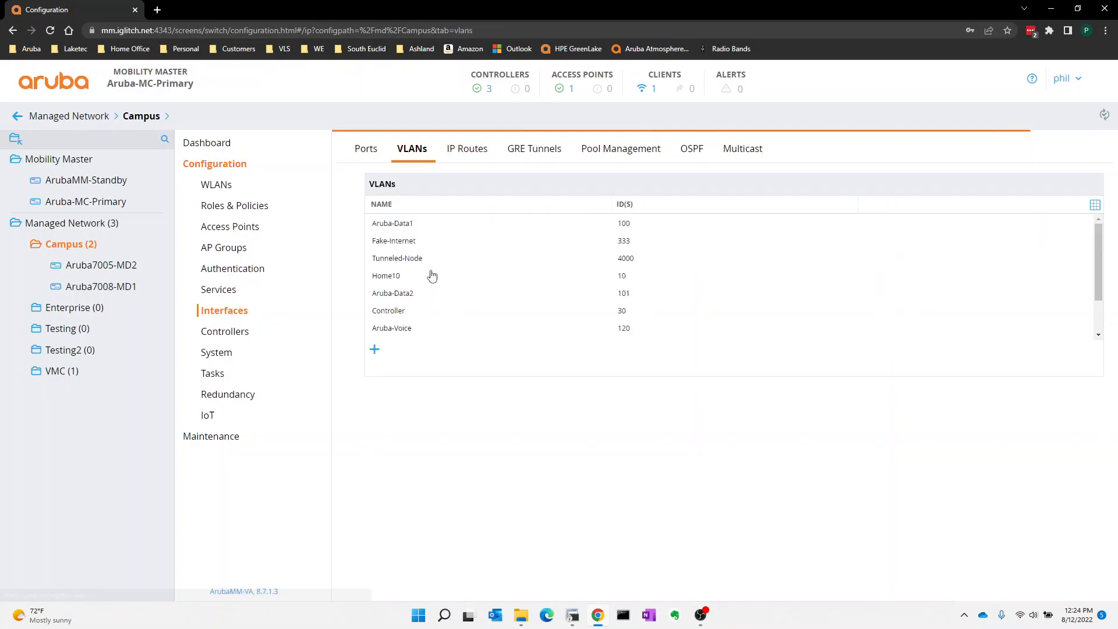
mouse_move(607, 497)
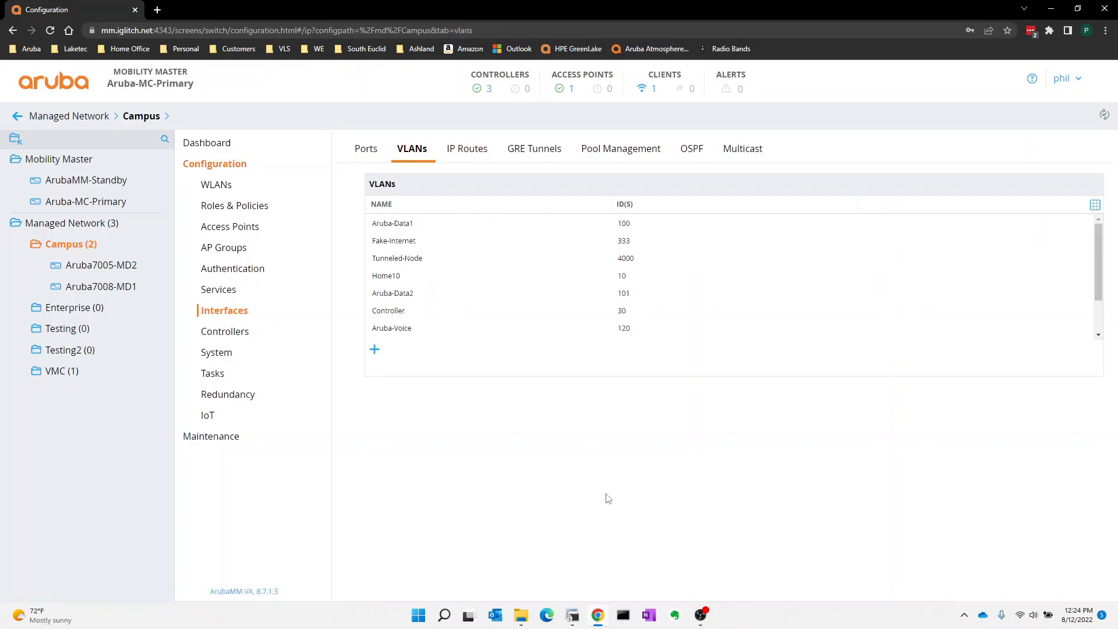
left_click(570, 615)
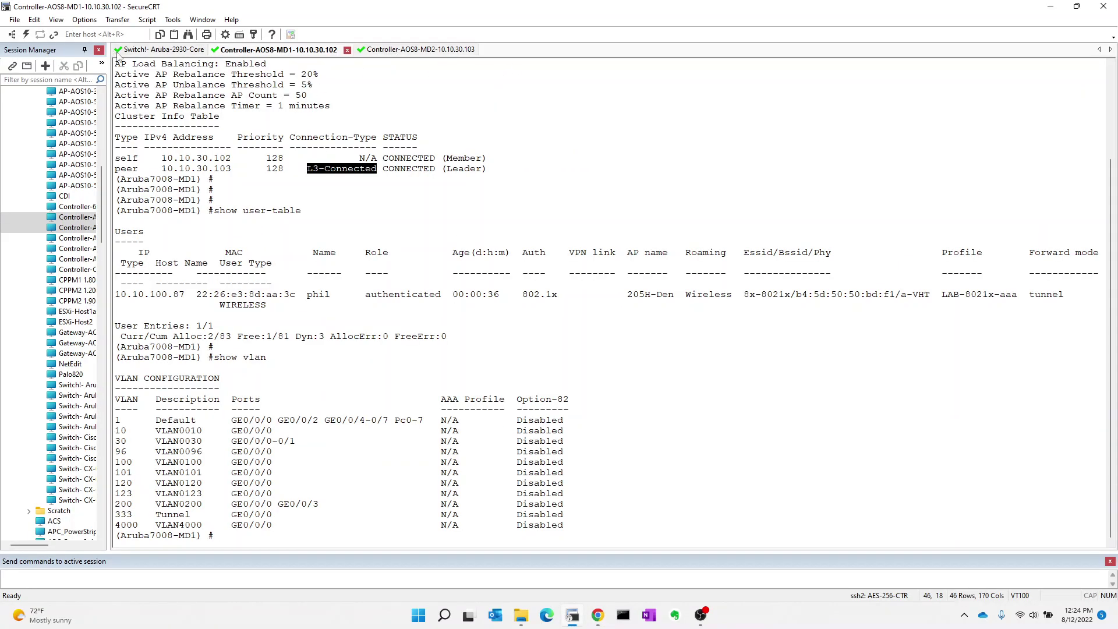
left_click(161, 49)
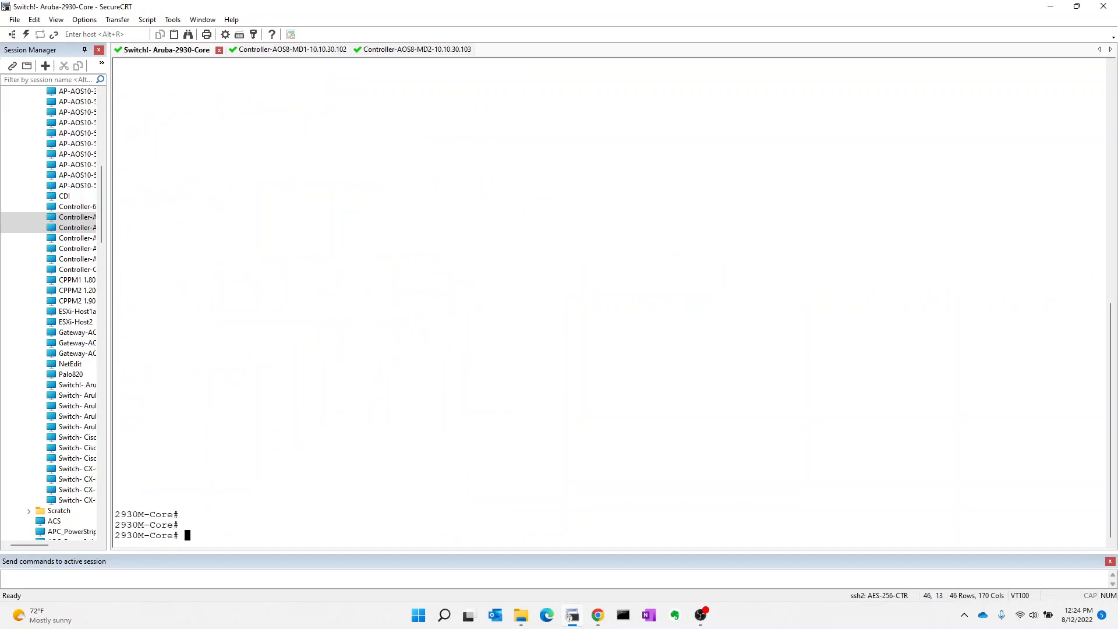
Step: Show running config for switch ports 1/1 and 1/2 tagging VLANs 10,30,96,100,200, then return to MD1
type("show")
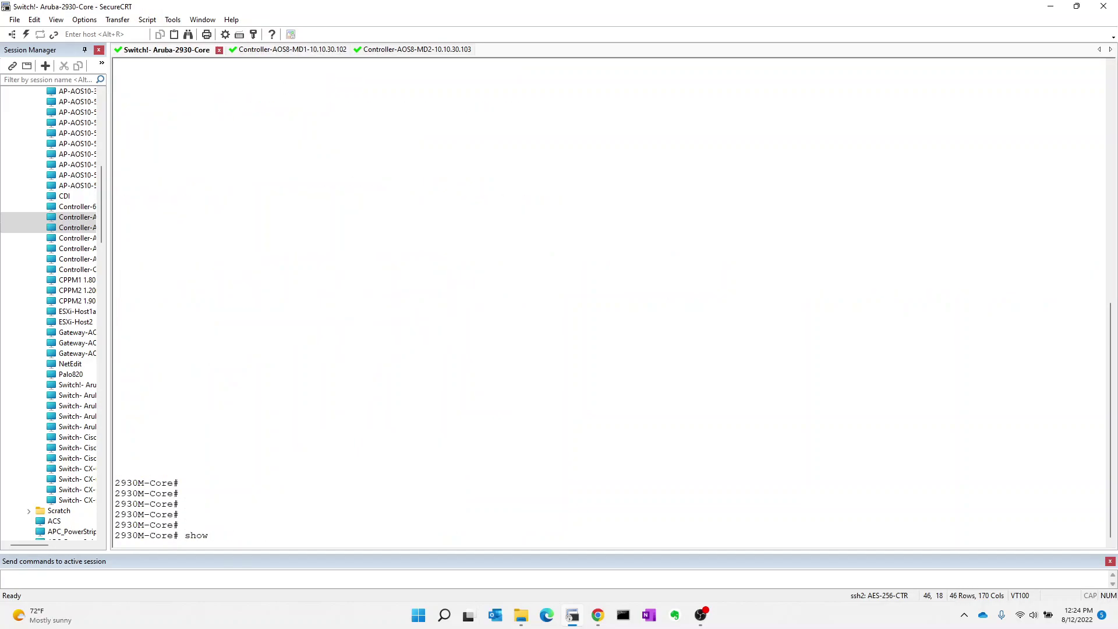
type("rin")
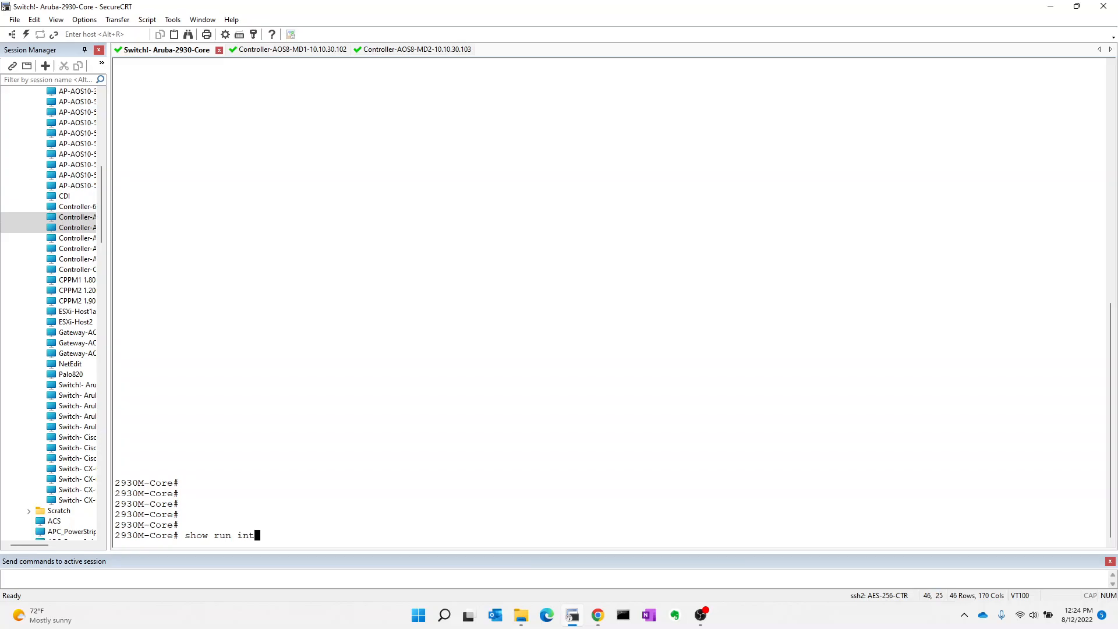
key("Return")
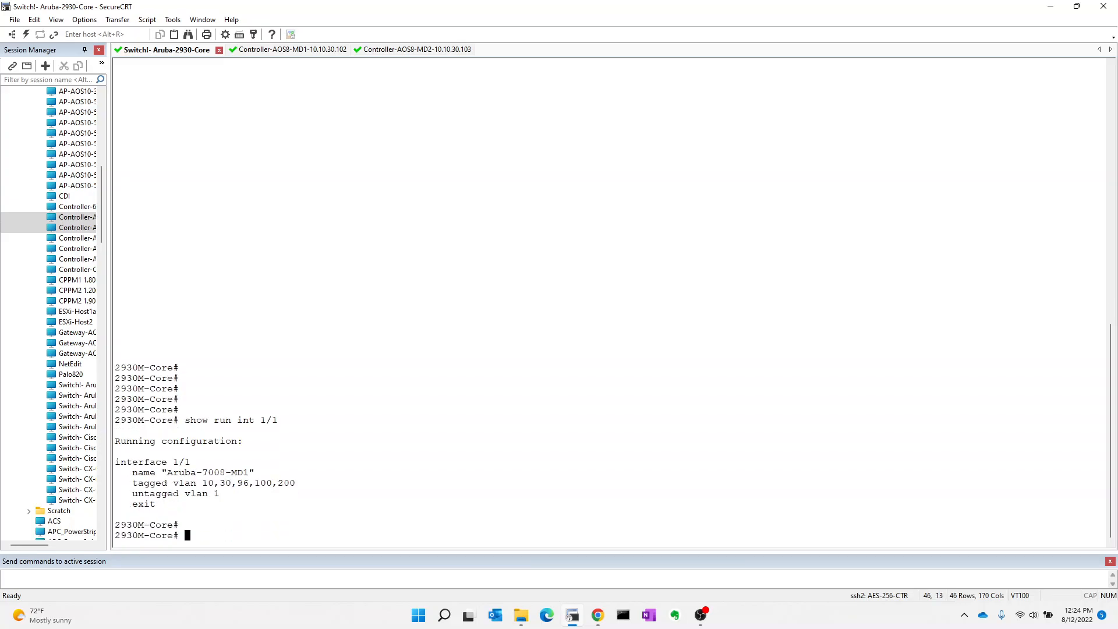
type("show run int 1/2")
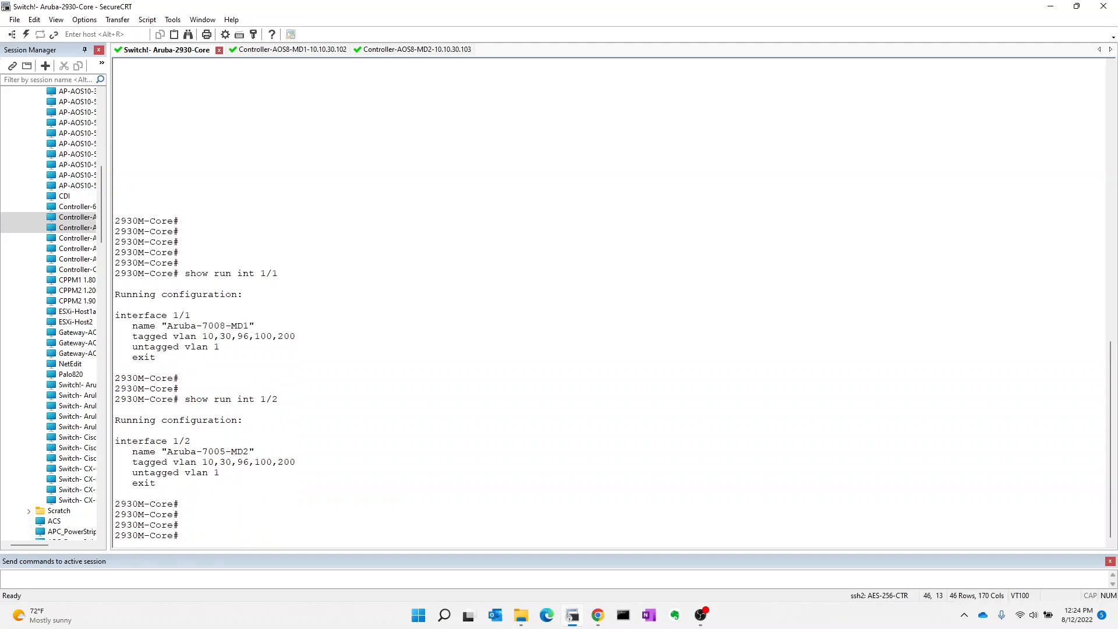
mouse_move(249, 436)
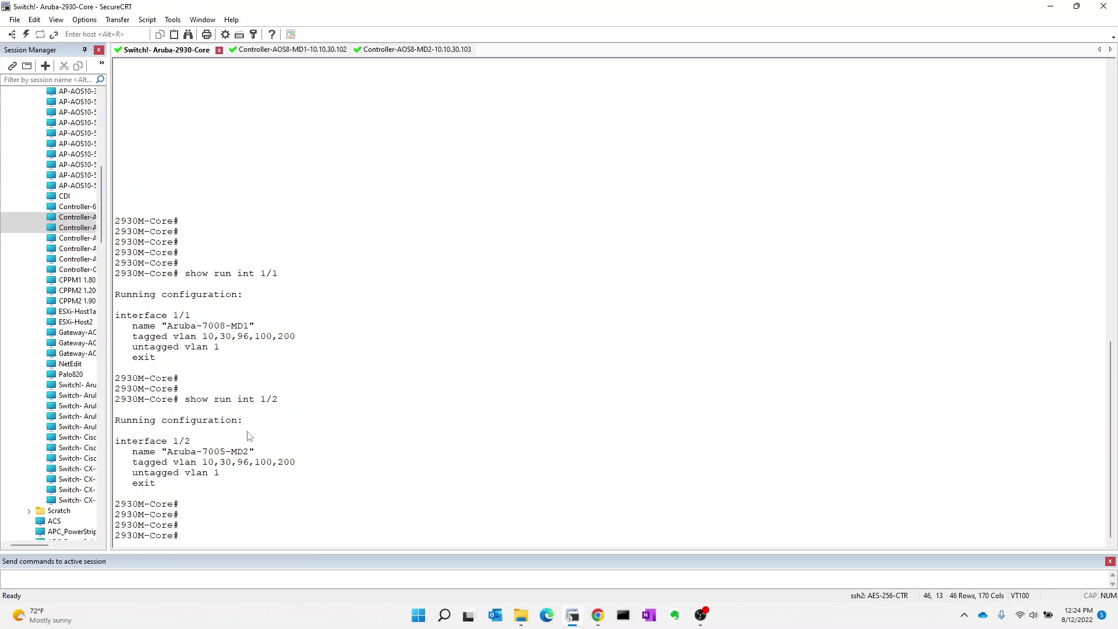
mouse_move(271, 470)
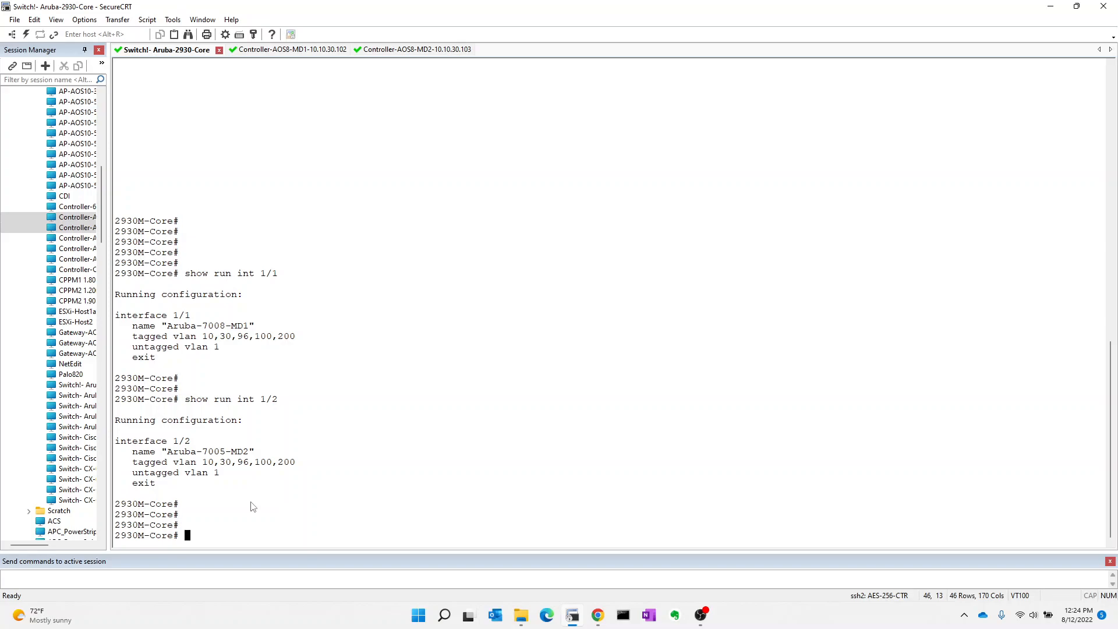
mouse_move(205, 470)
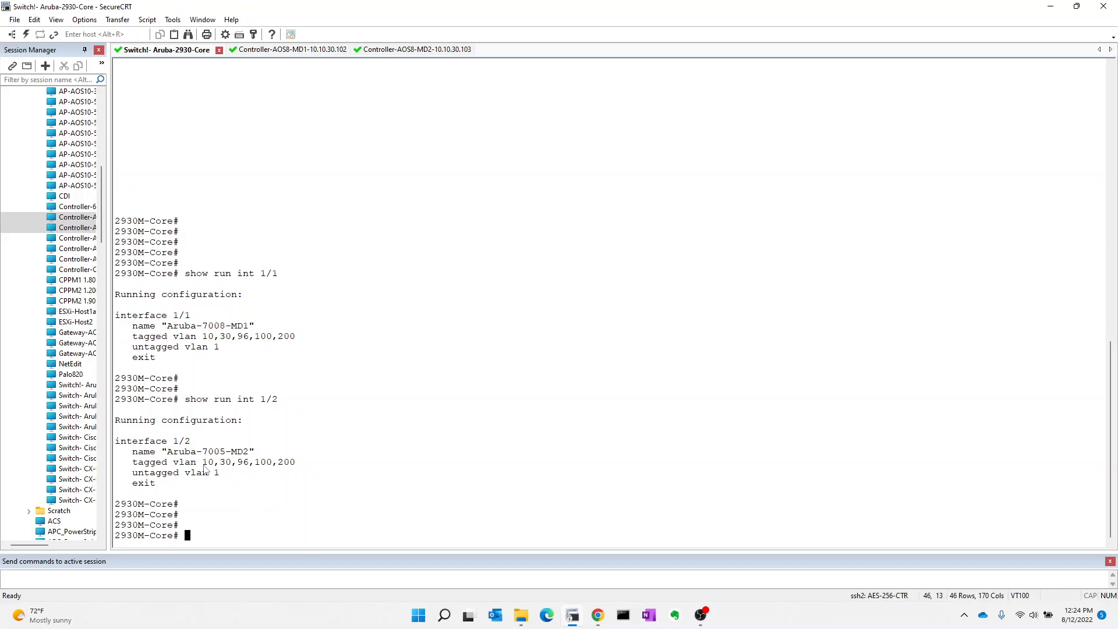
mouse_move(273, 477)
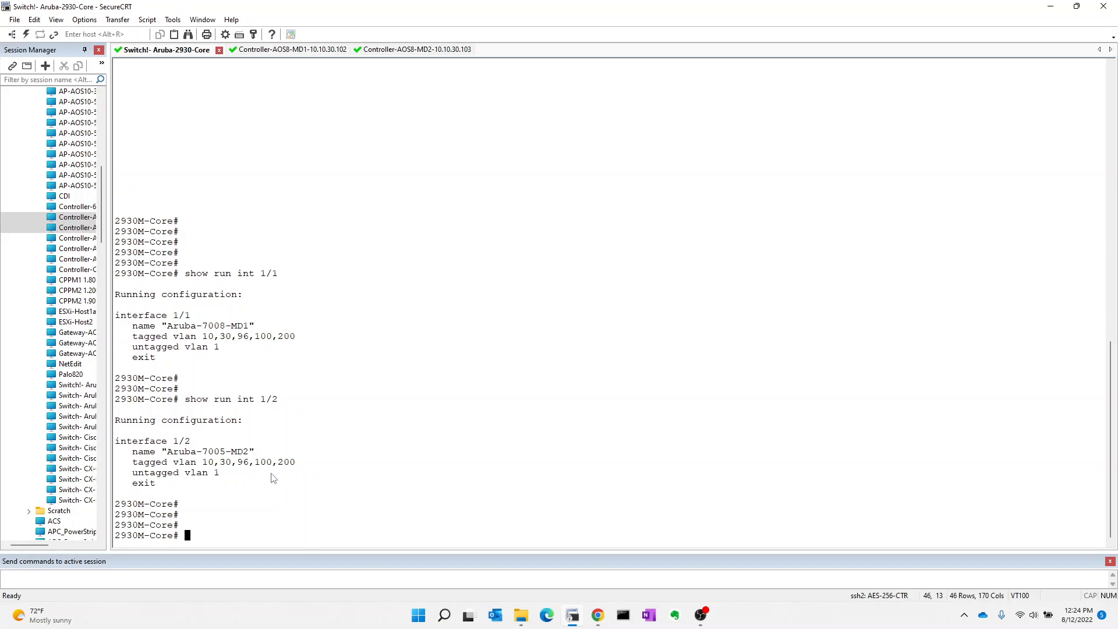
mouse_move(291, 57)
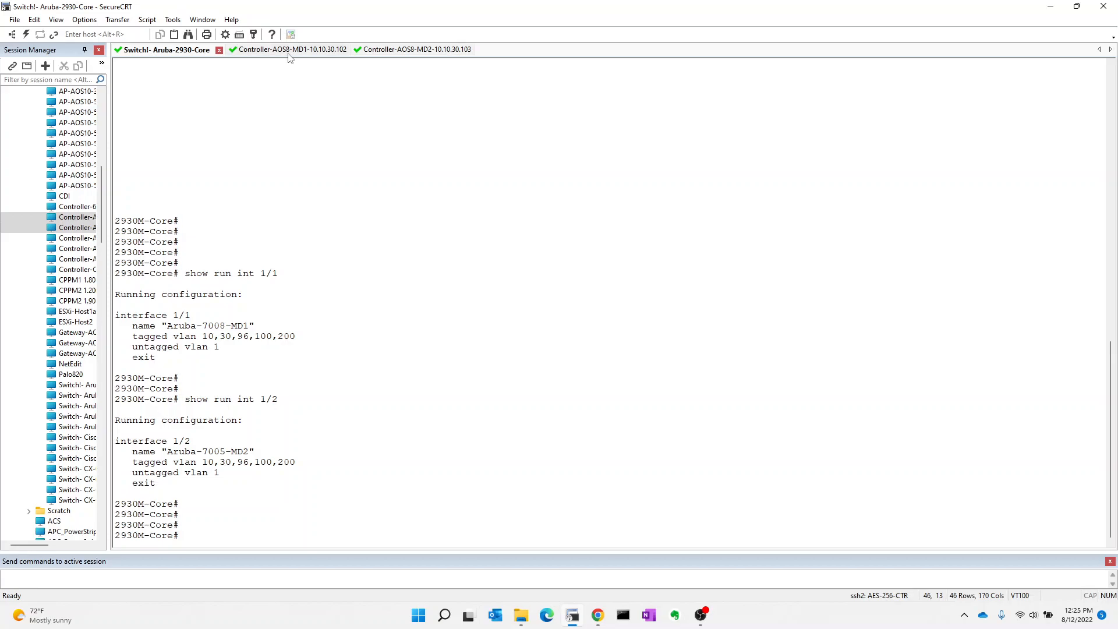
left_click(279, 49)
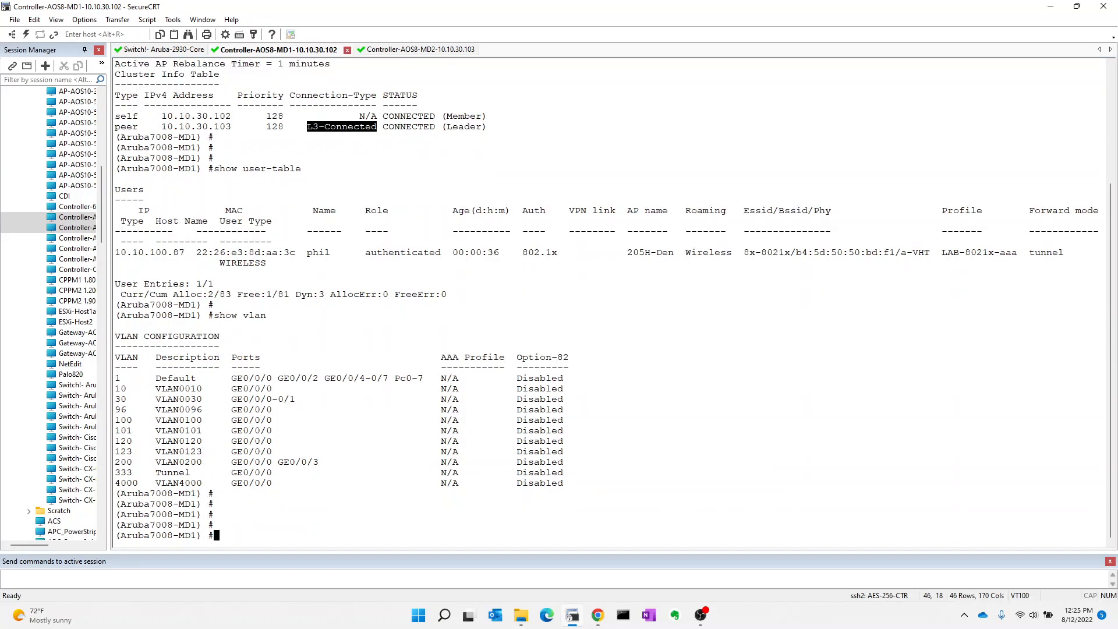
Step: Run 'show lc-cluster vlan-probe status' on MD1, revealing VLAN 101 failing, and revisit the core switch session
type("show")
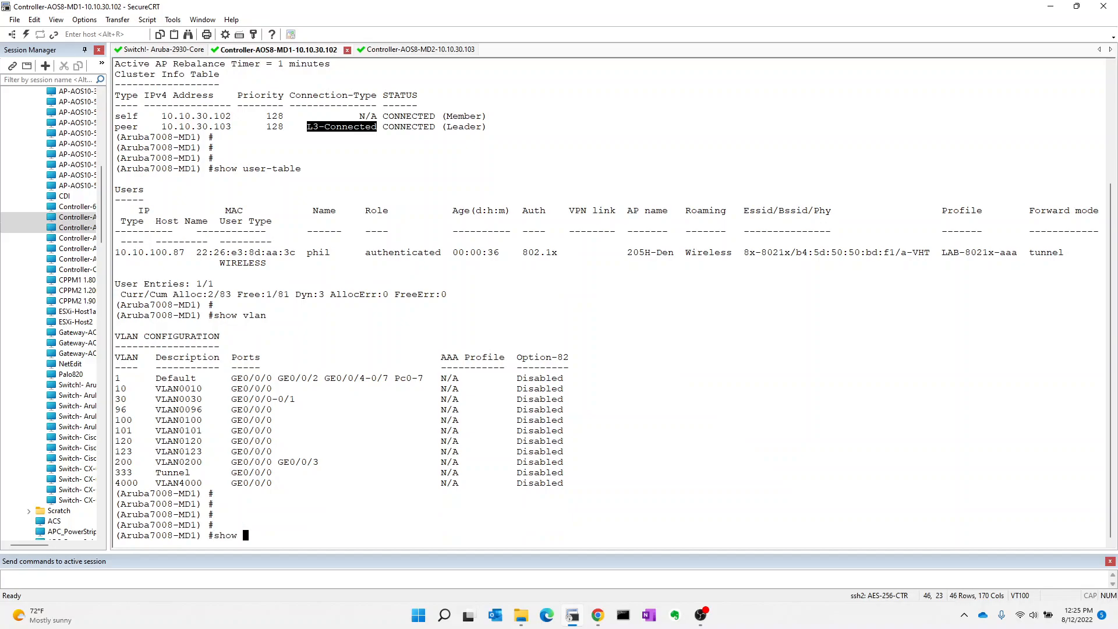
type("lc-cluster g")
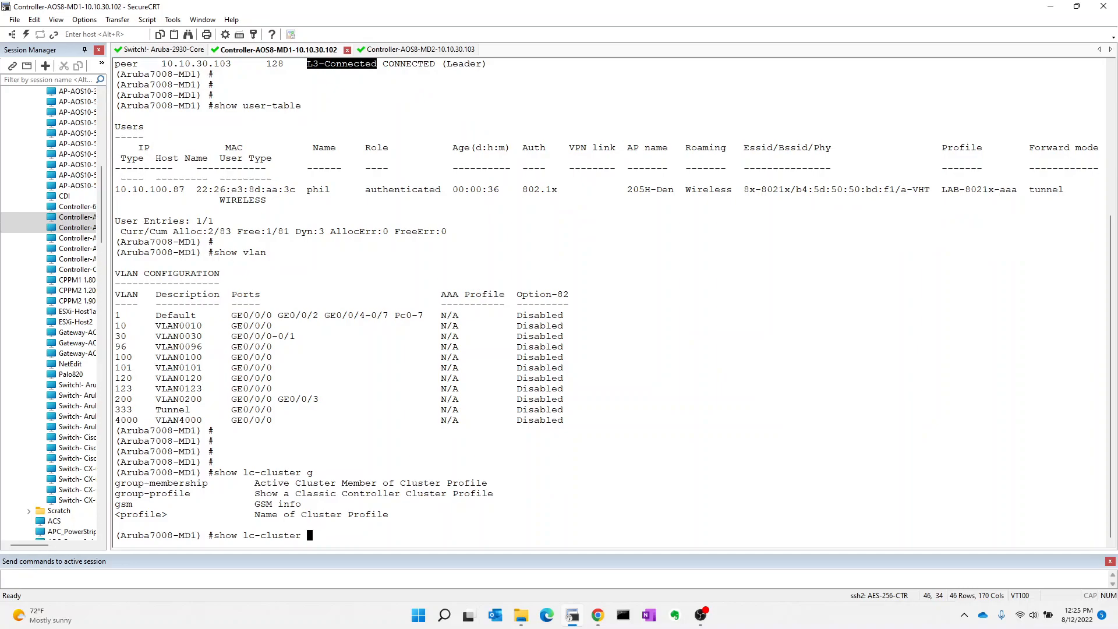
type("vlan-probe status")
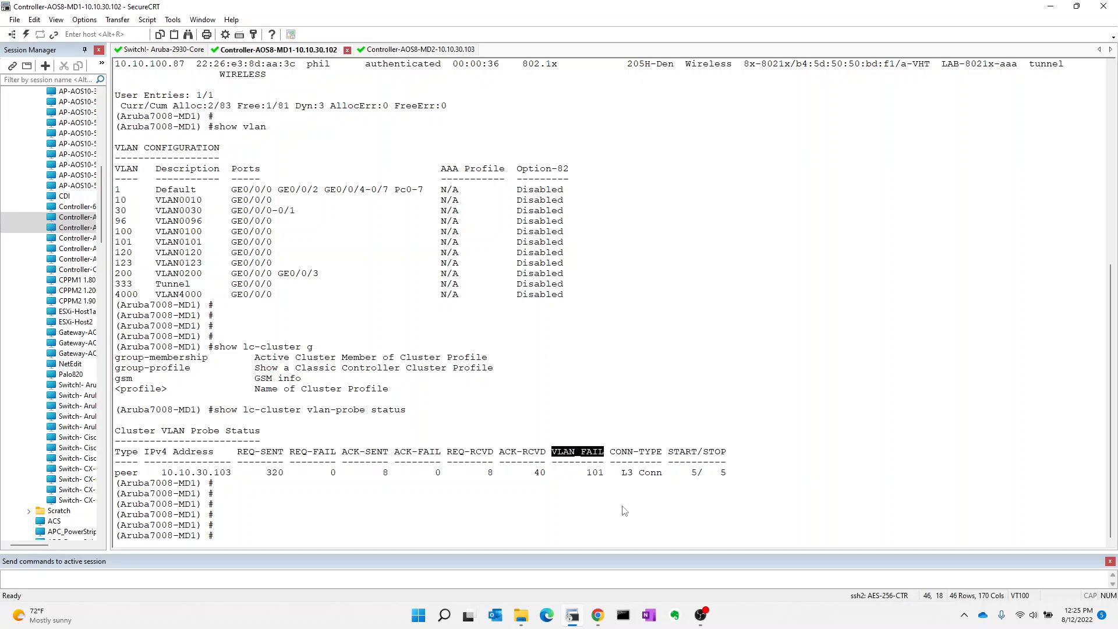
mouse_move(633, 382)
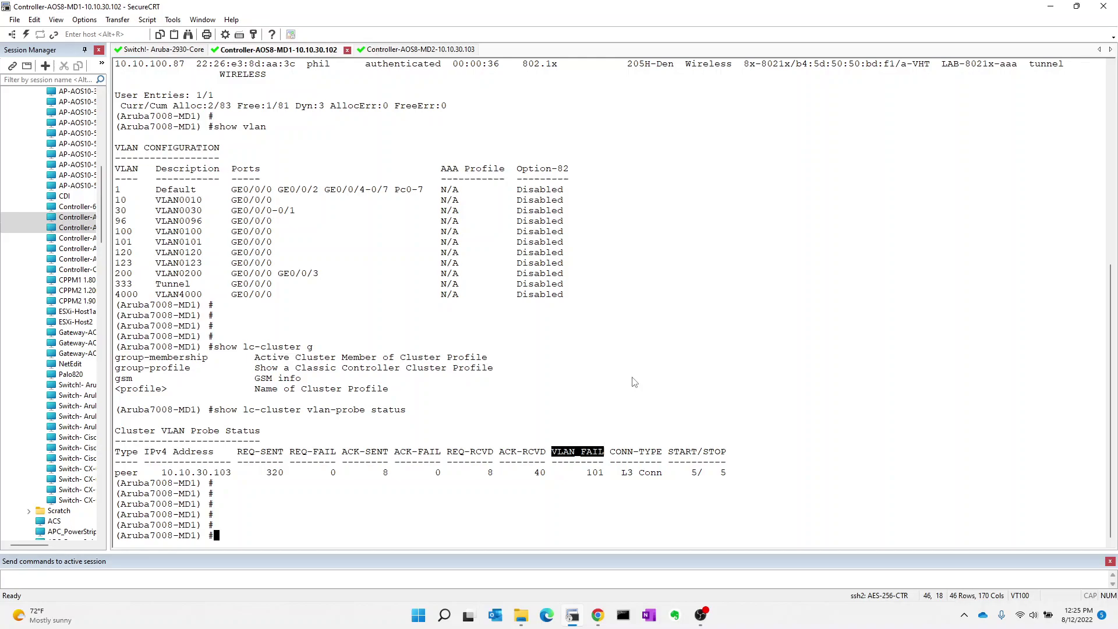
mouse_move(597, 482)
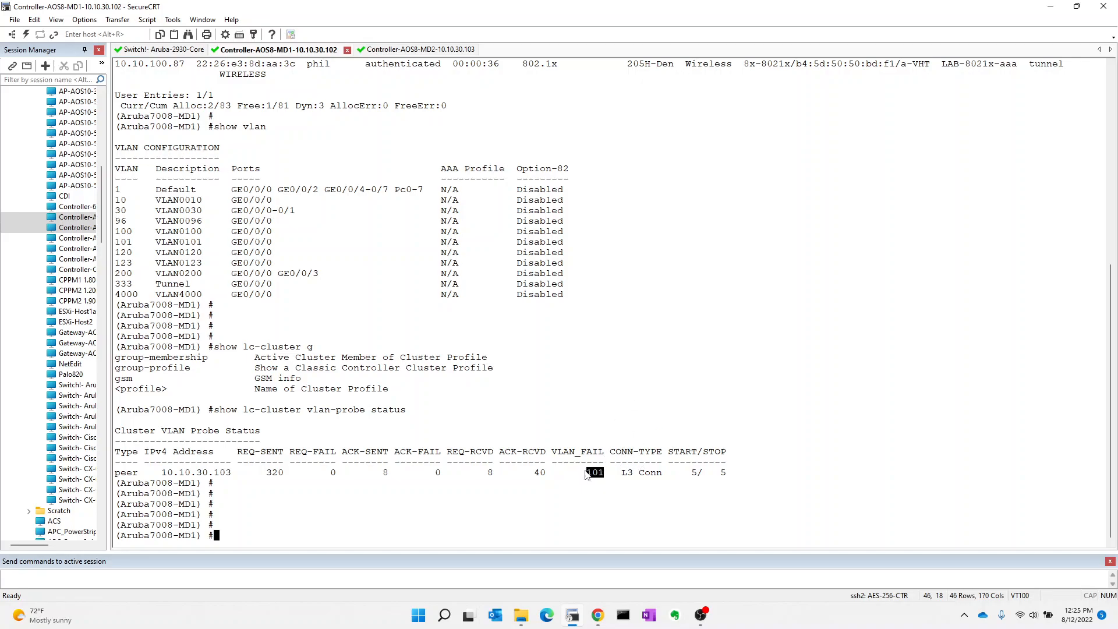
mouse_move(132, 30)
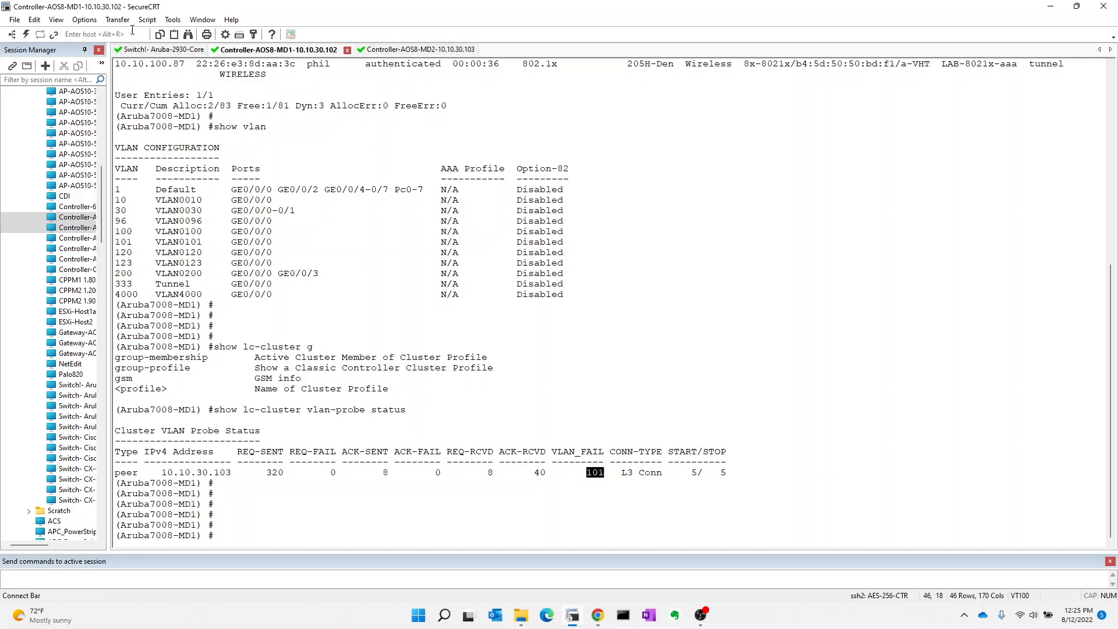
left_click(161, 49)
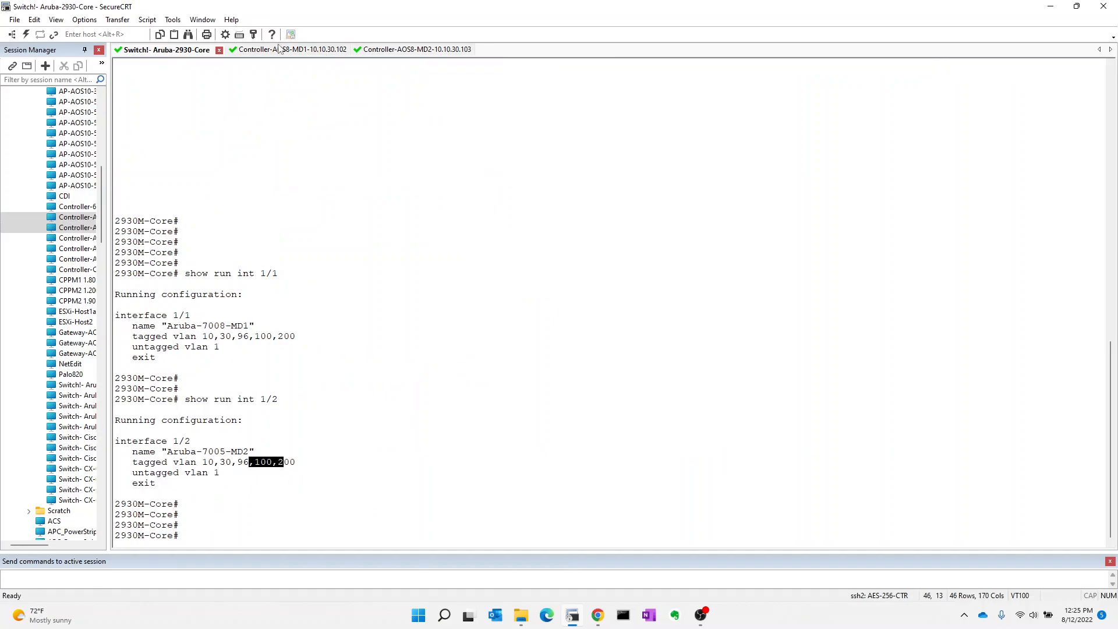
left_click(277, 49)
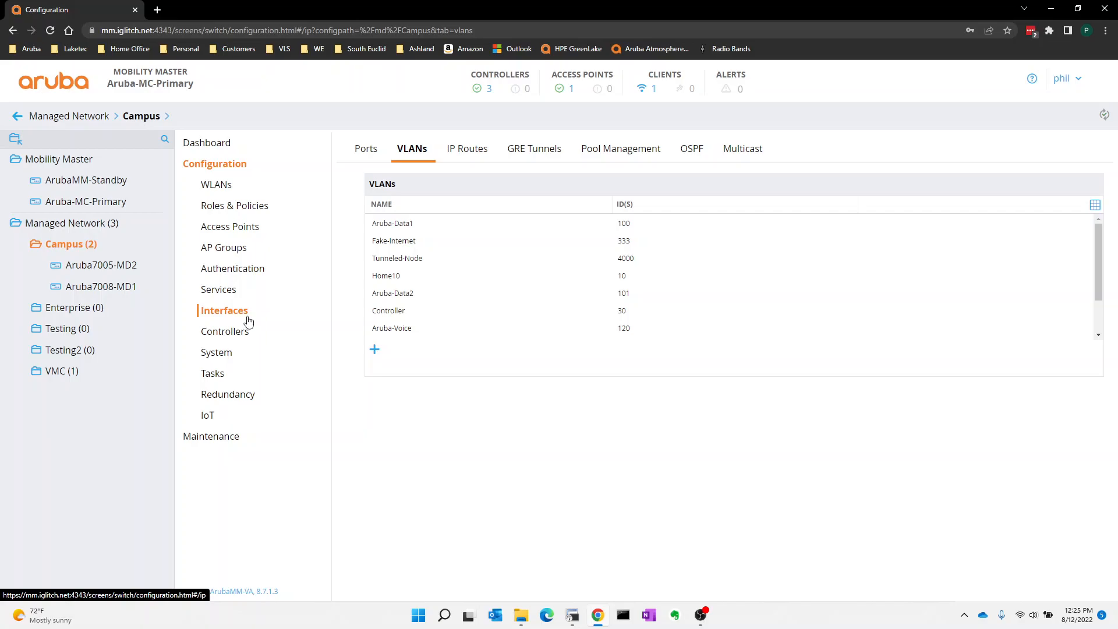
mouse_move(285, 343)
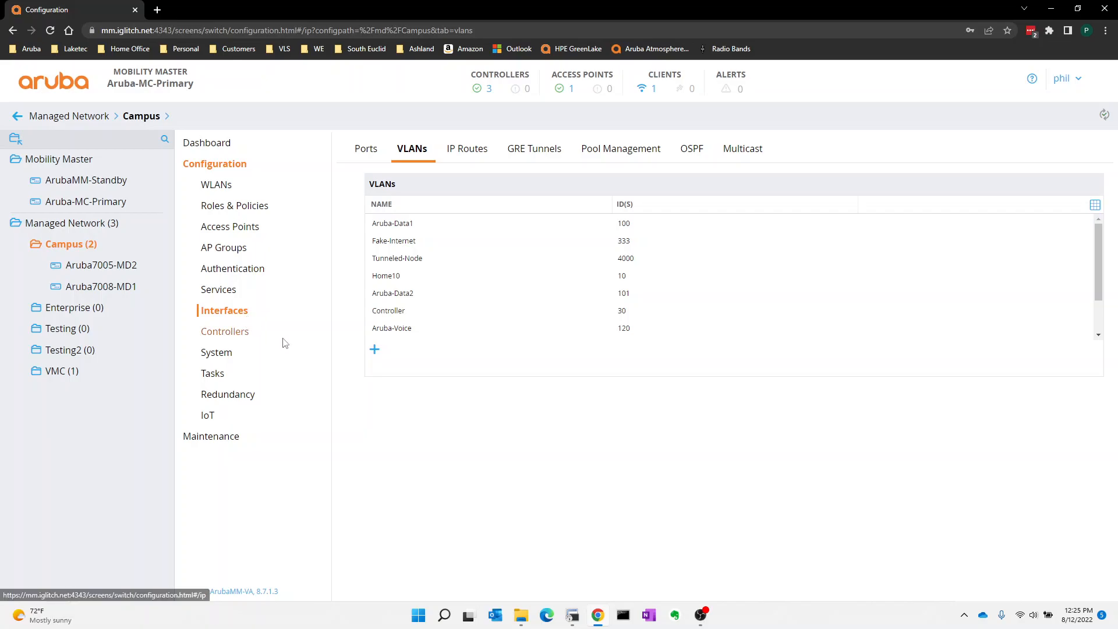
mouse_move(234, 317)
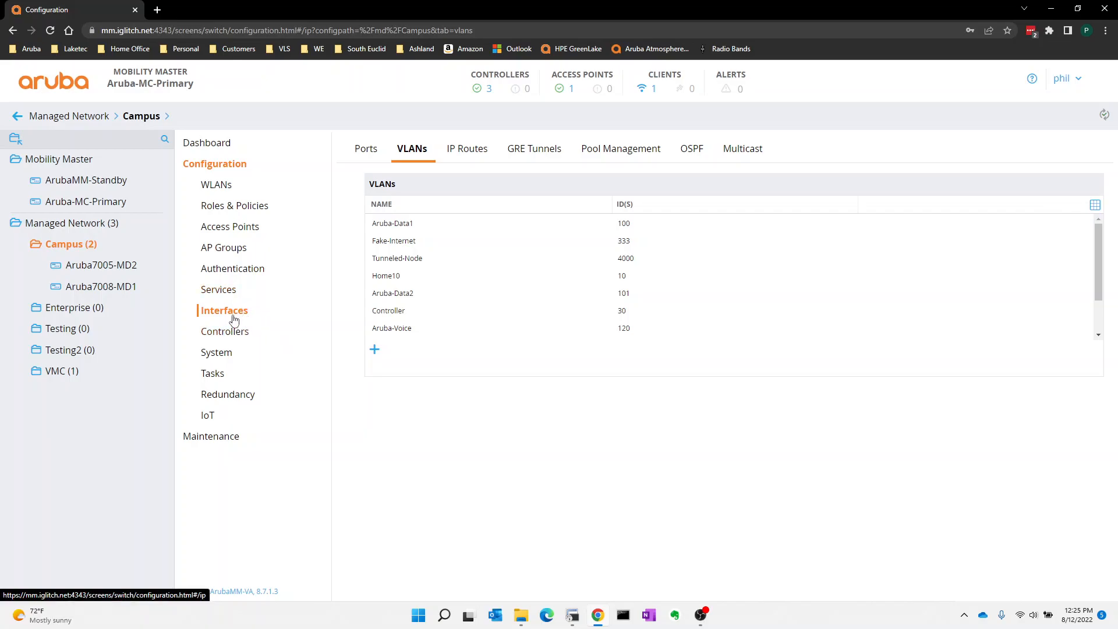
Step: Sort VLANs by ID to confirm Aruba-Data2 is VLAN 101, then open Aruba7005-MD2's cluster settings
left_click(624, 204)
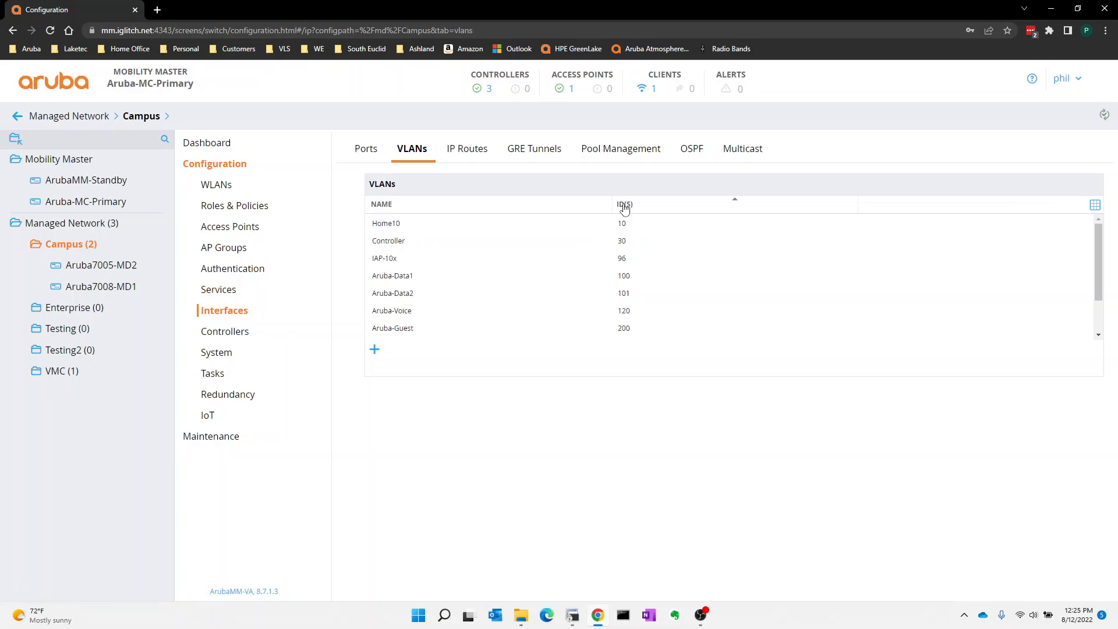
left_click(393, 293)
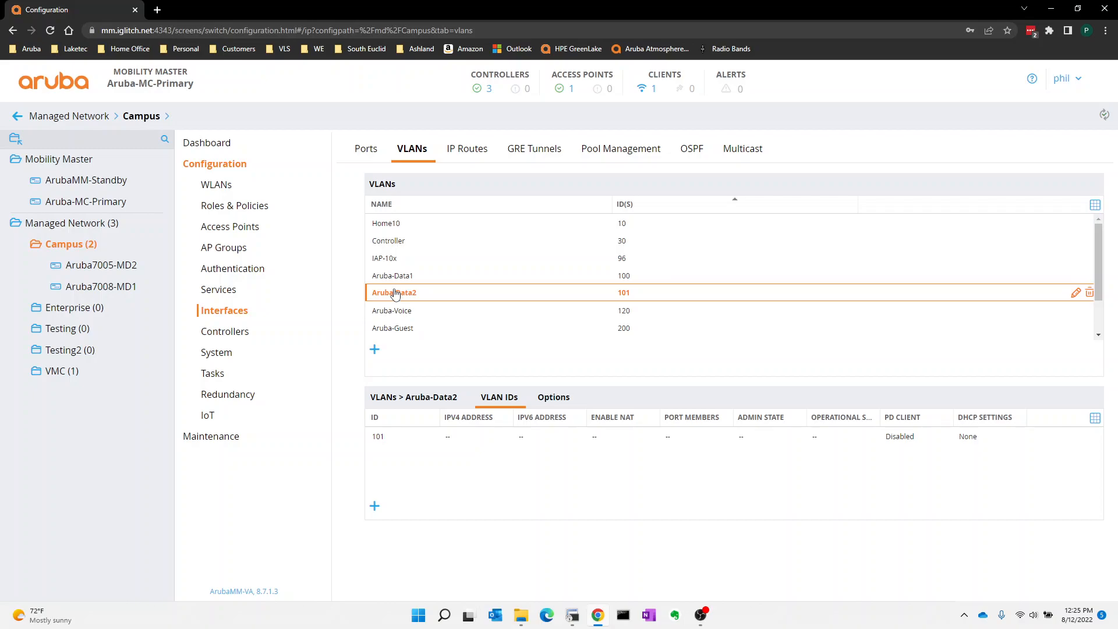
left_click(102, 264)
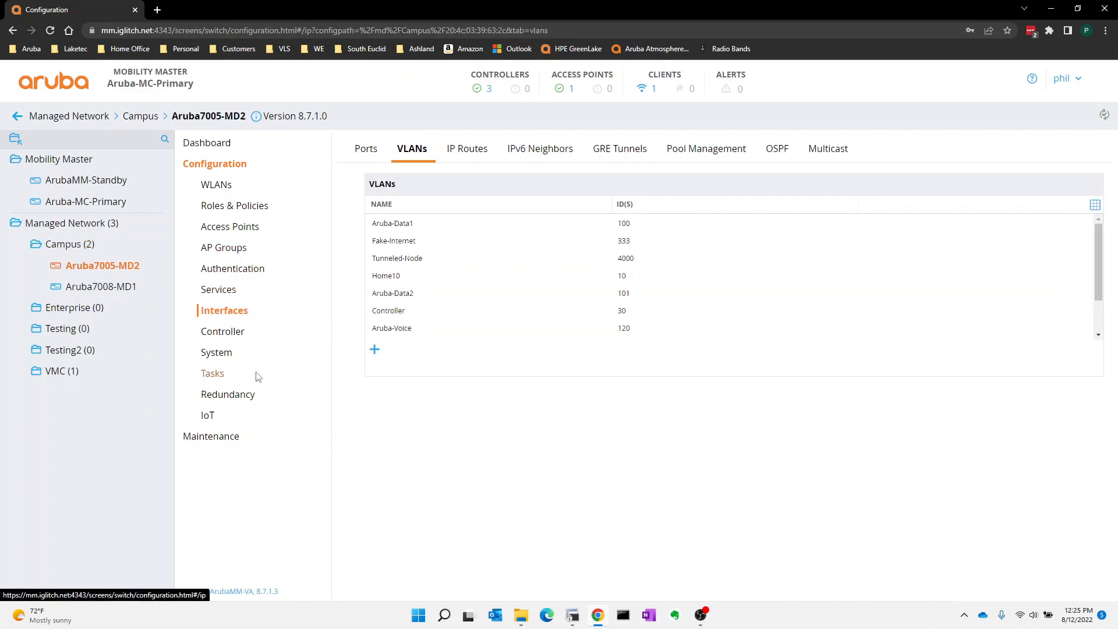
left_click(219, 289)
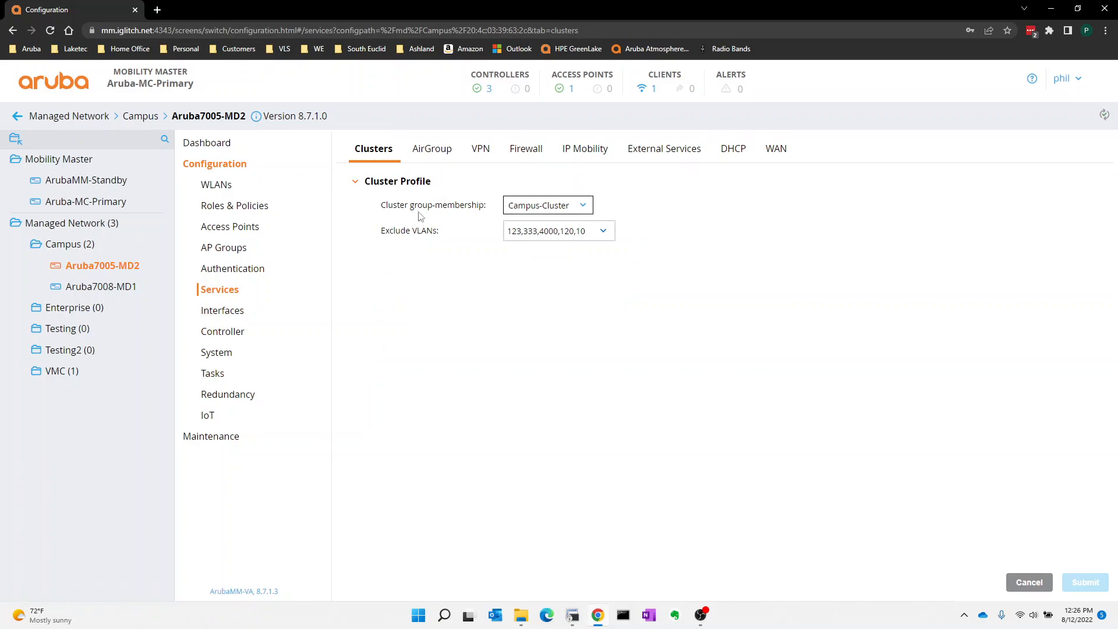
mouse_move(527, 235)
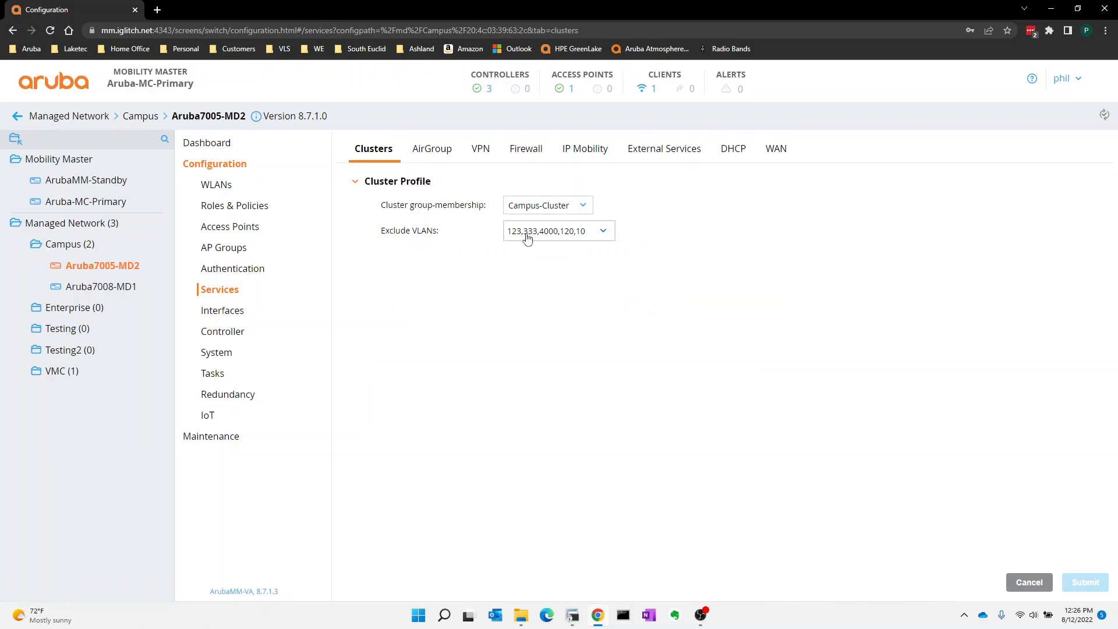
Step: Exclude VLAN 101 on both cluster controllers, deploy the pending changes and return to the terminal
left_click(558, 231)
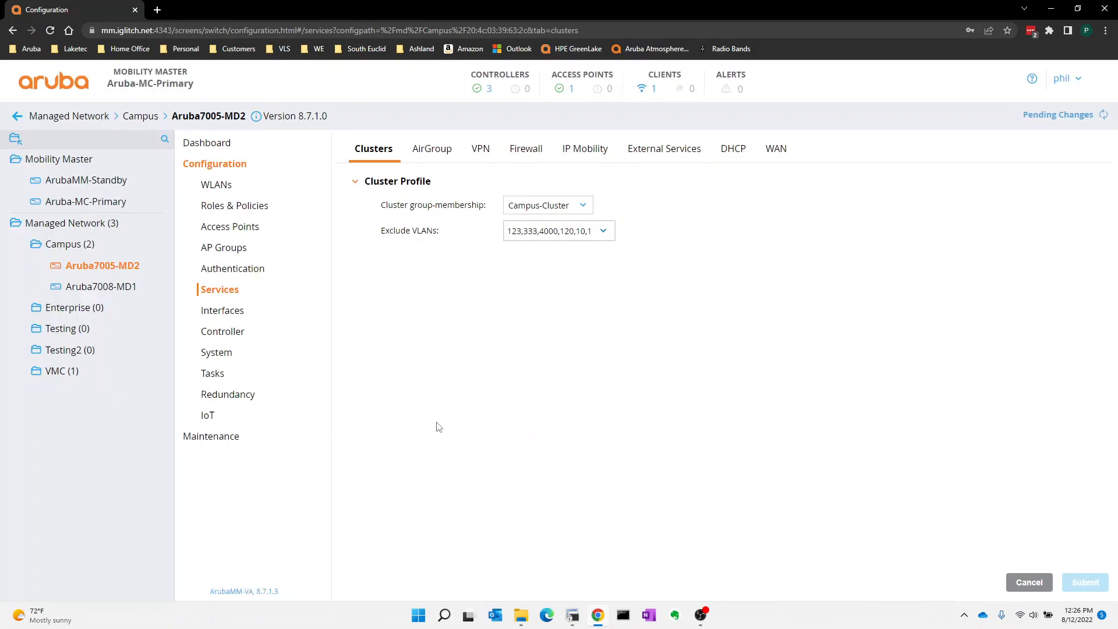
left_click(100, 287)
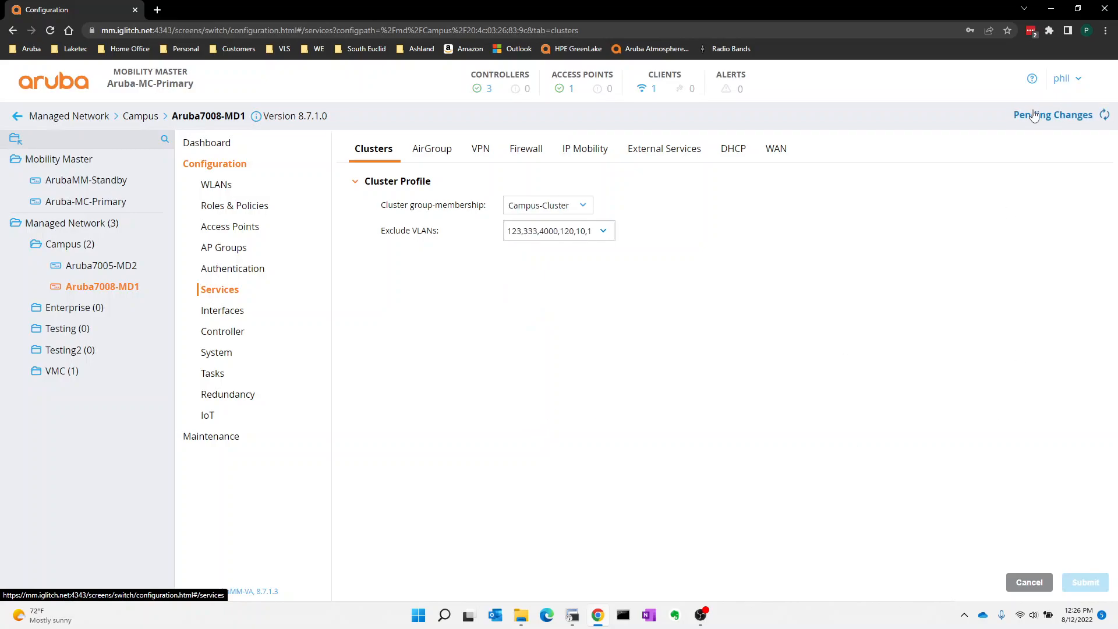
left_click(1053, 115)
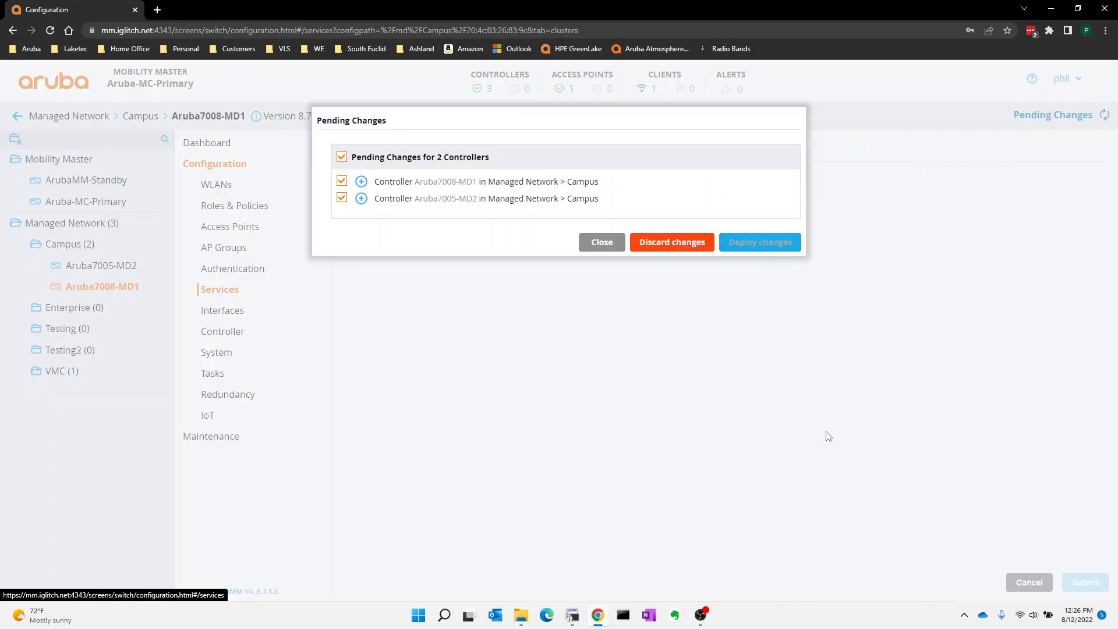
left_click(759, 242)
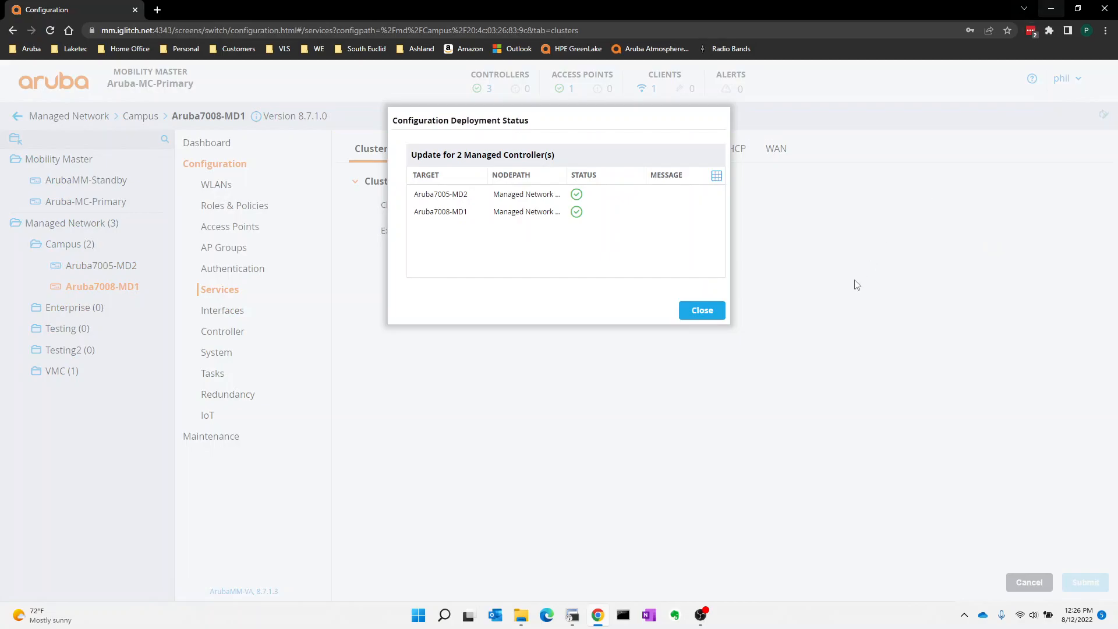
left_click(702, 310)
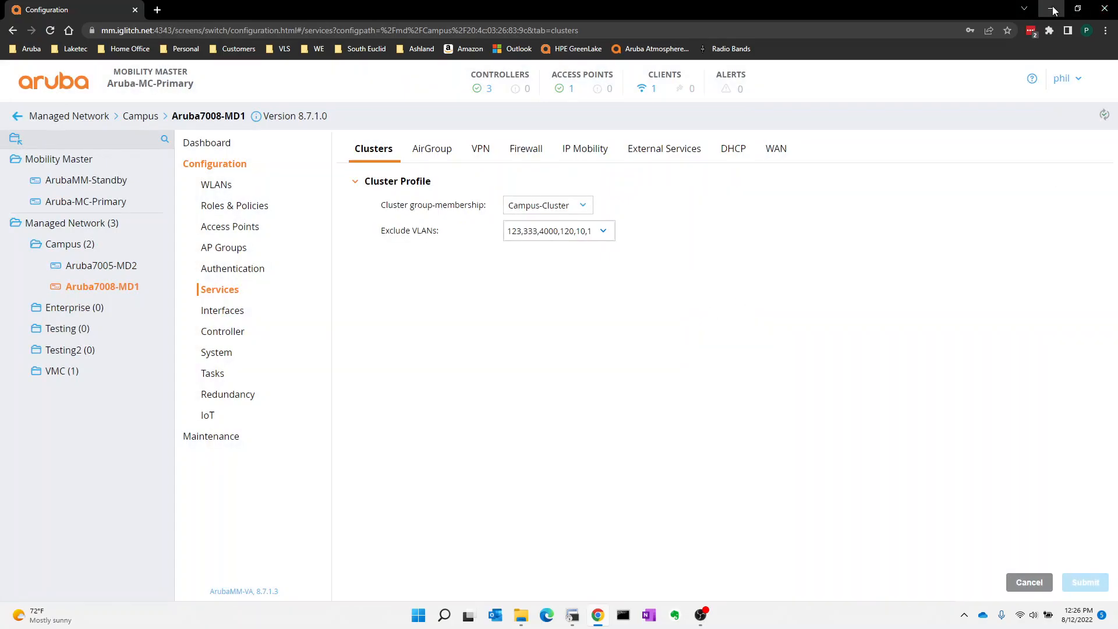
left_click(571, 614)
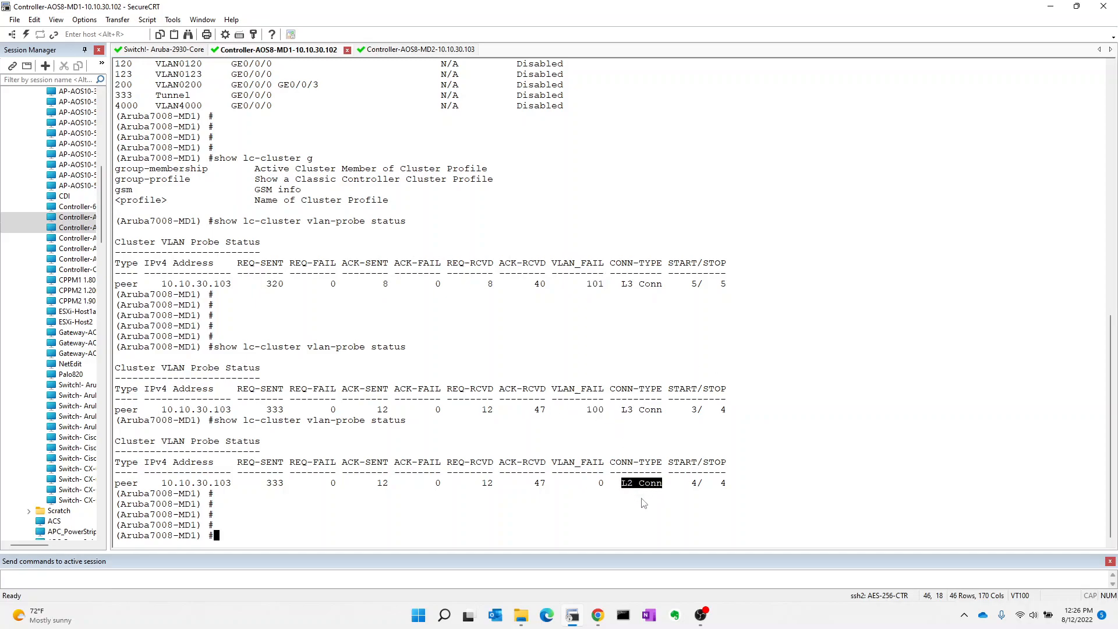
Step: Run 'show lc-cluster group-membership' on Aruba7008-MD1 to see peer 10.10.30.103 L2-connected
type("show lc")
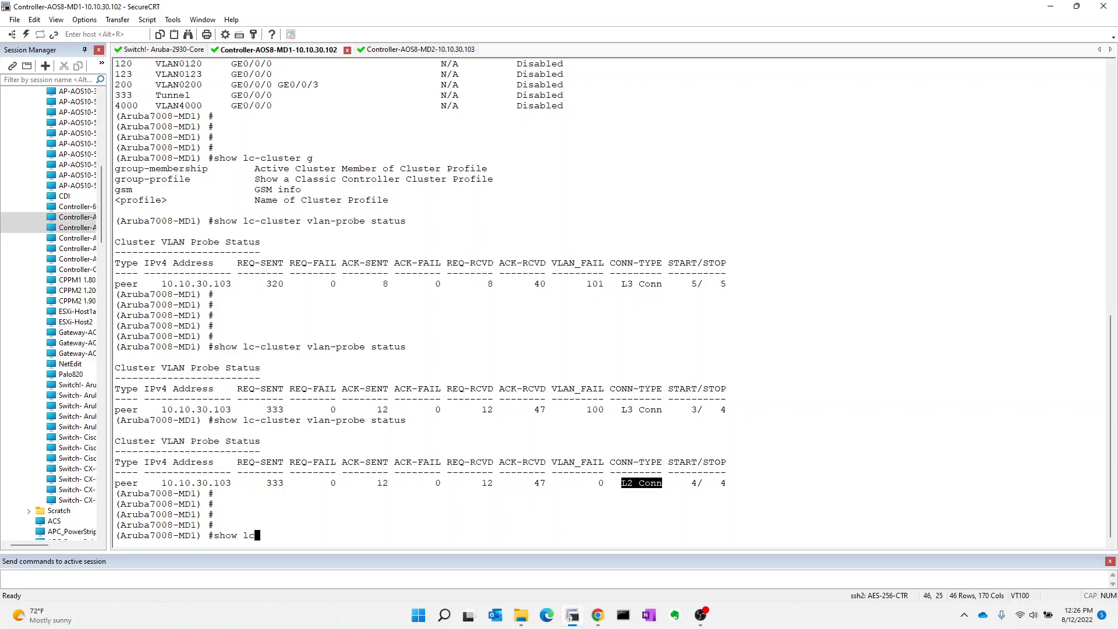
type("cluster group-membership")
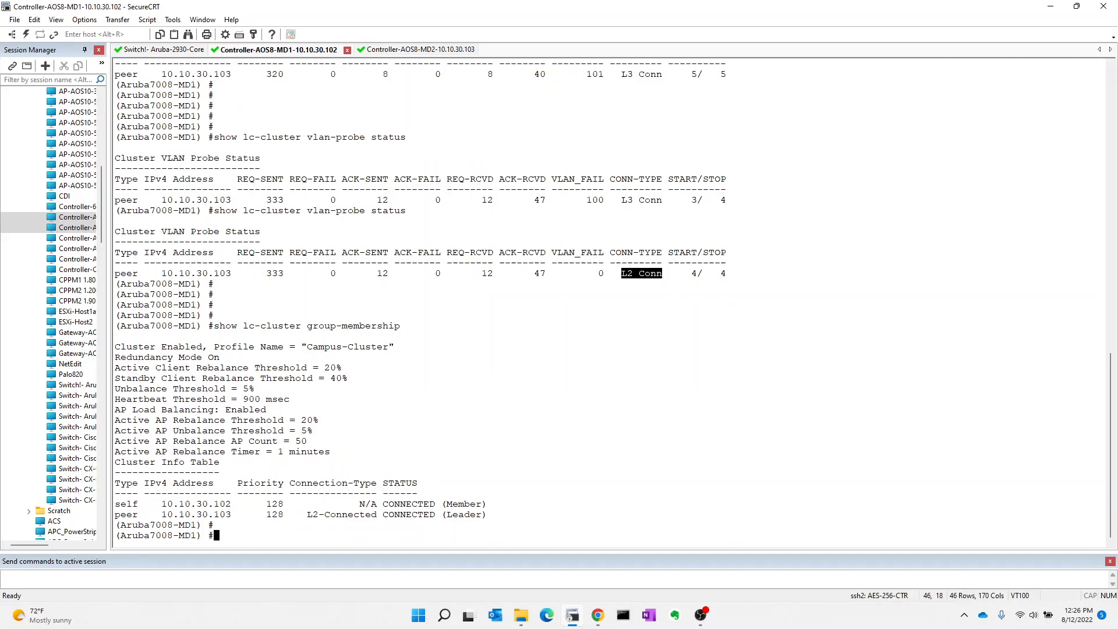
Step: On Aruba7005-MD2 run the group-membership check showing peer 10.10.30.102 L2-connected, then go back to MD1
left_click(399, 49)
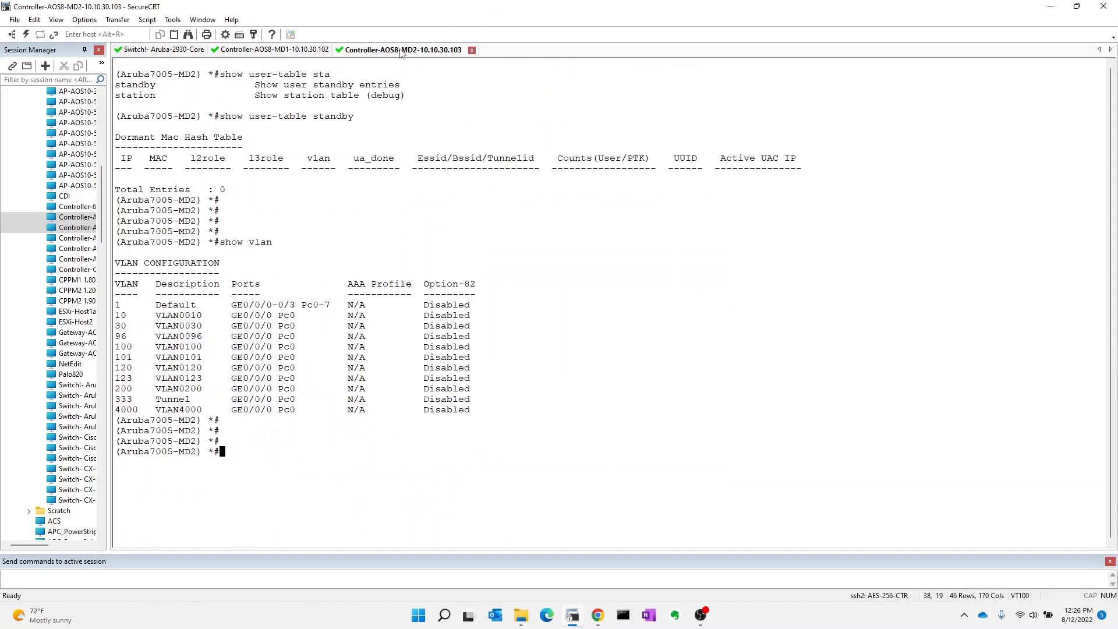
type("show user-table standby")
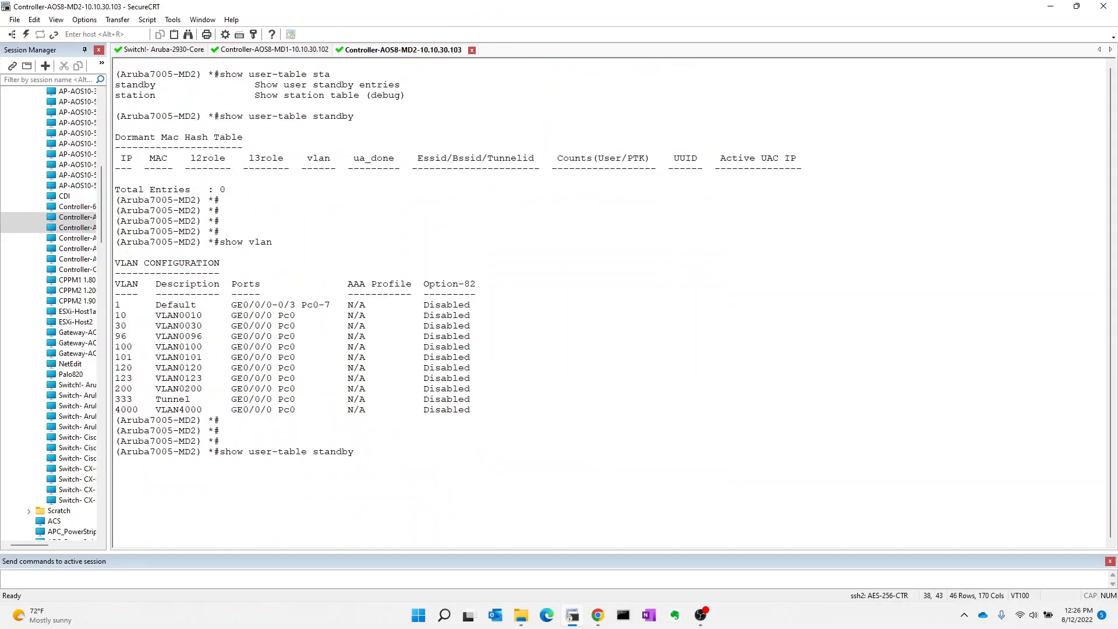
type("show")
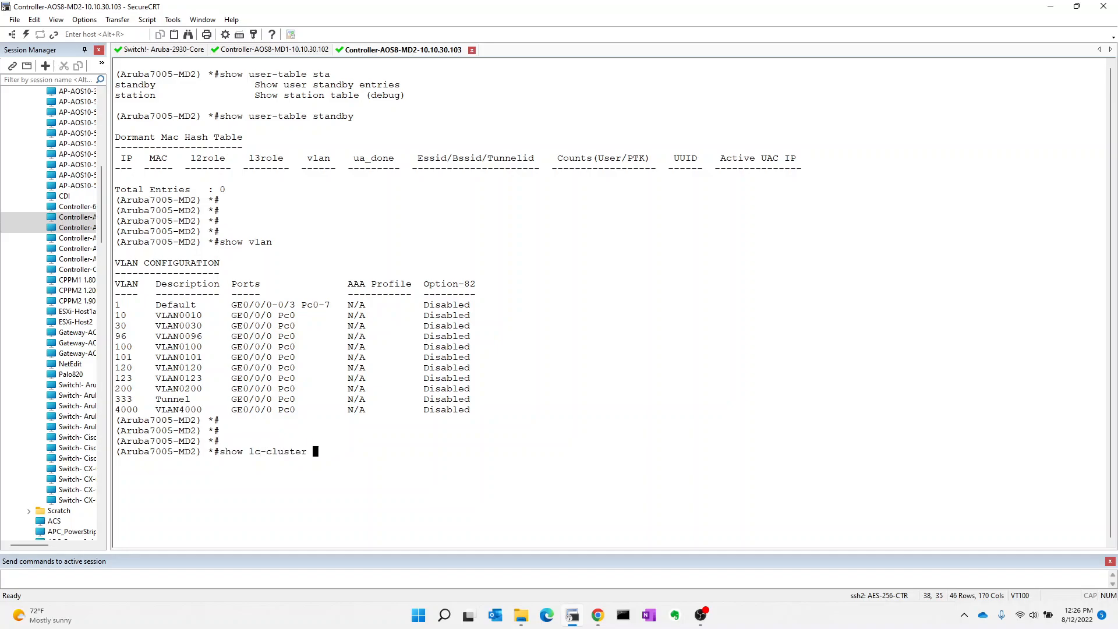
type("group-me")
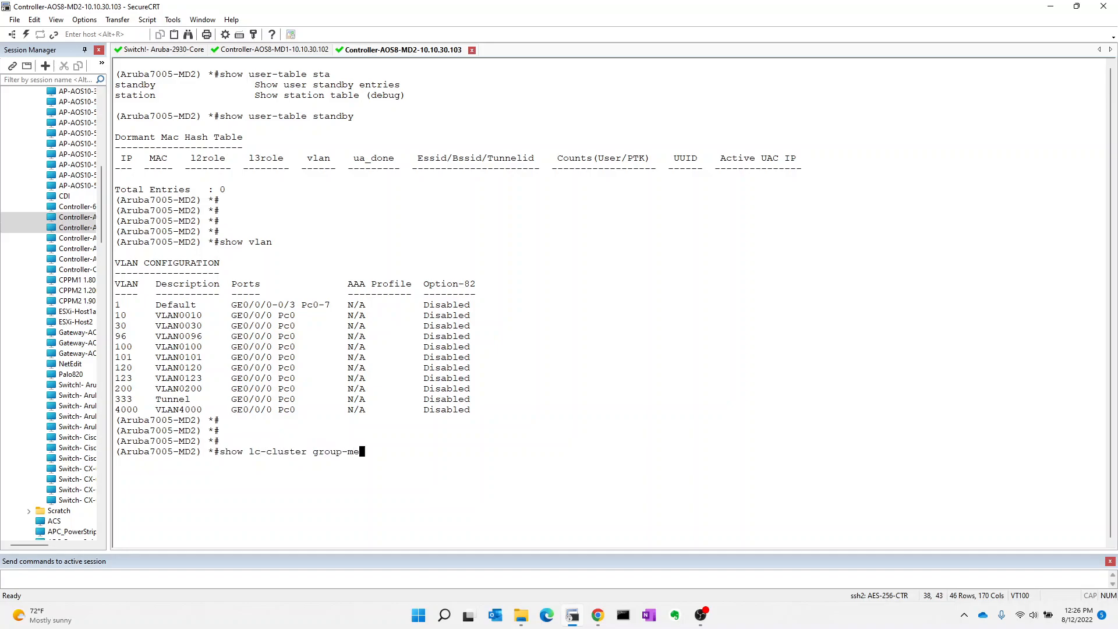
key("Return")
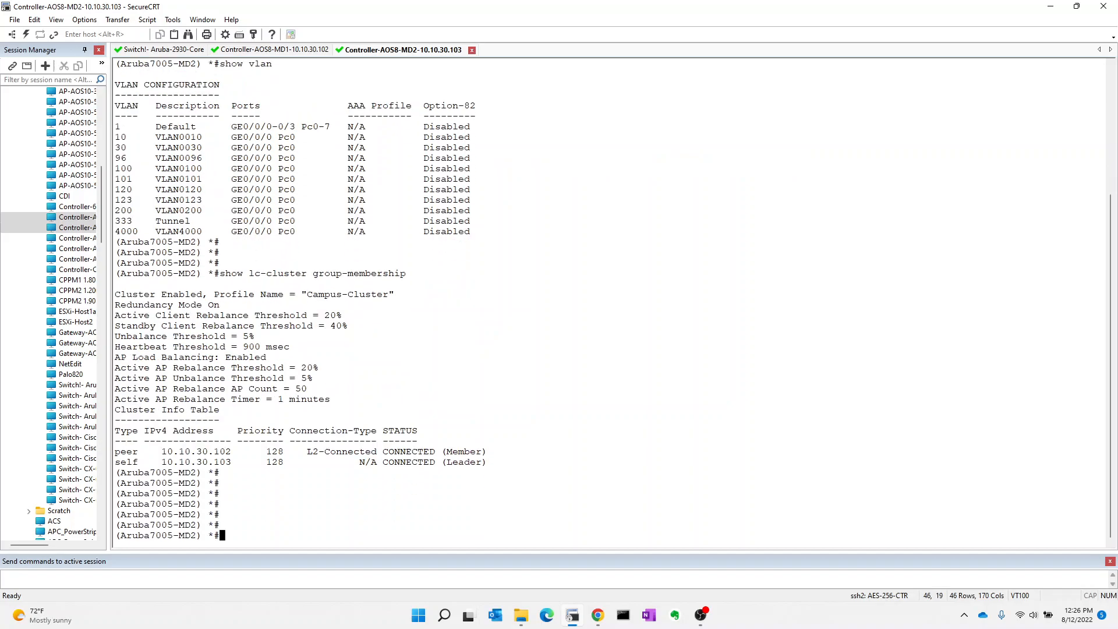
mouse_move(354, 291)
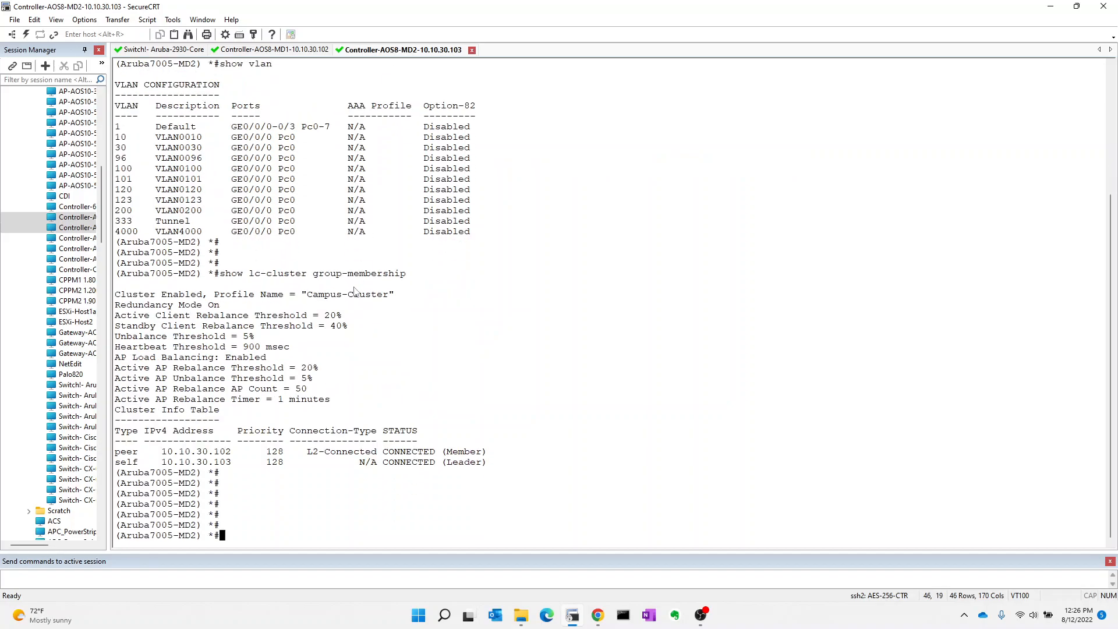
mouse_move(271, 49)
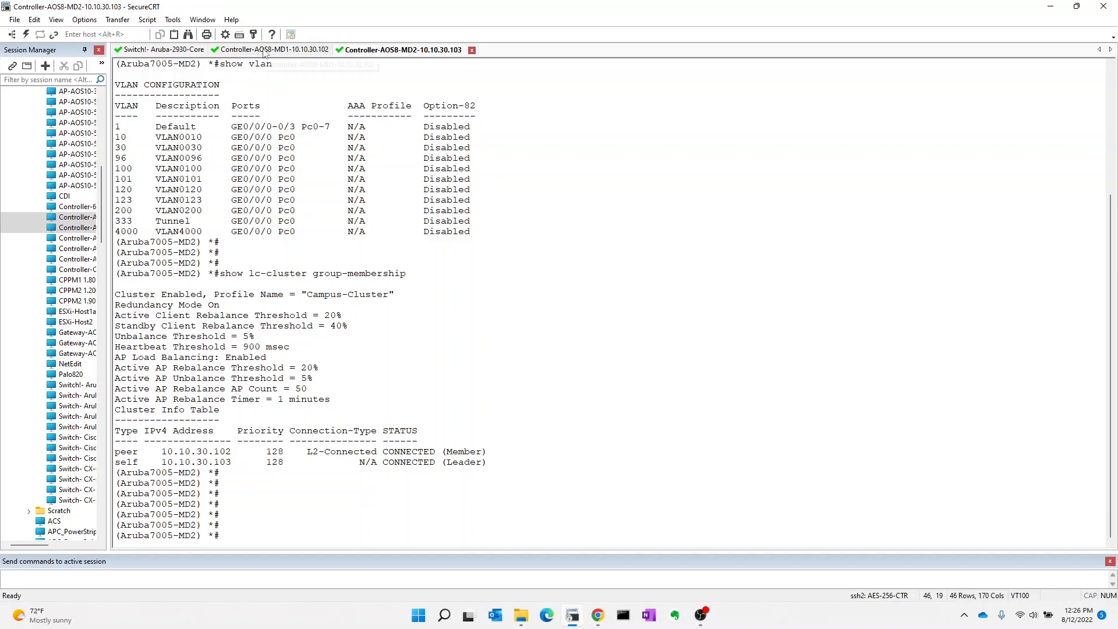
left_click(272, 49)
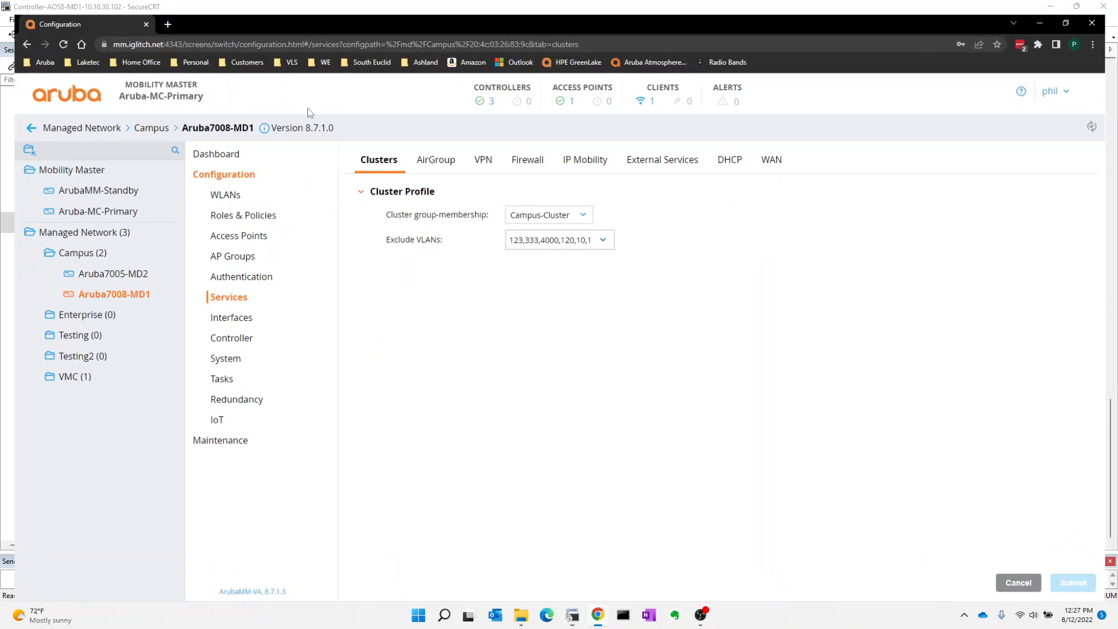
Step: Show the Campus-Cluster profile listing VRRP IPs 10.10.30.112 and .113 on VLAN 30
left_click(152, 128)
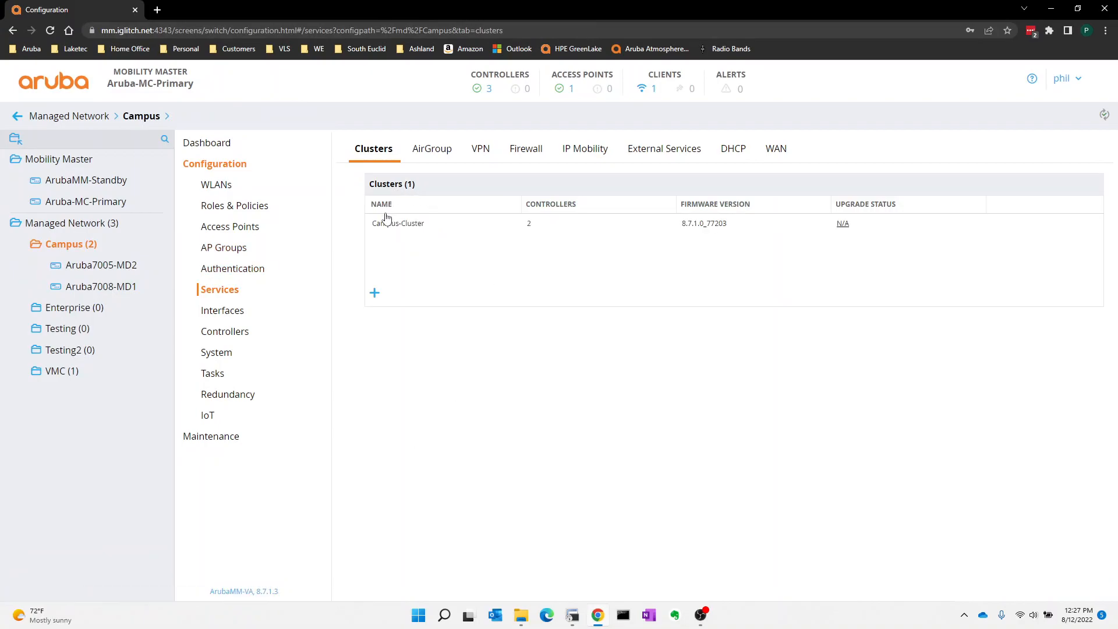
left_click(399, 223)
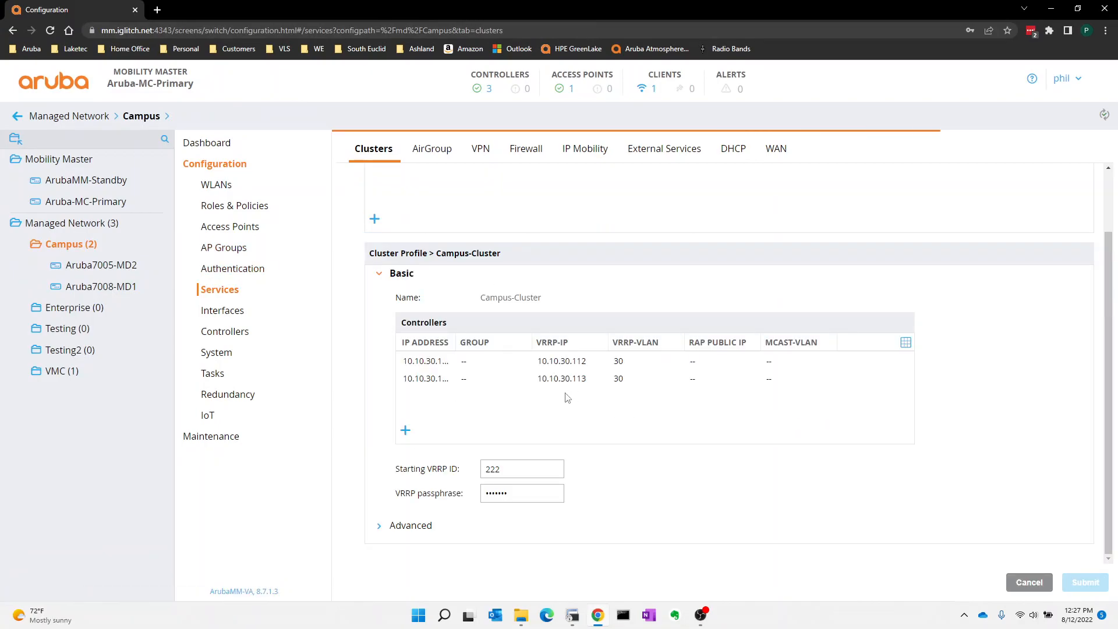
mouse_move(584, 363)
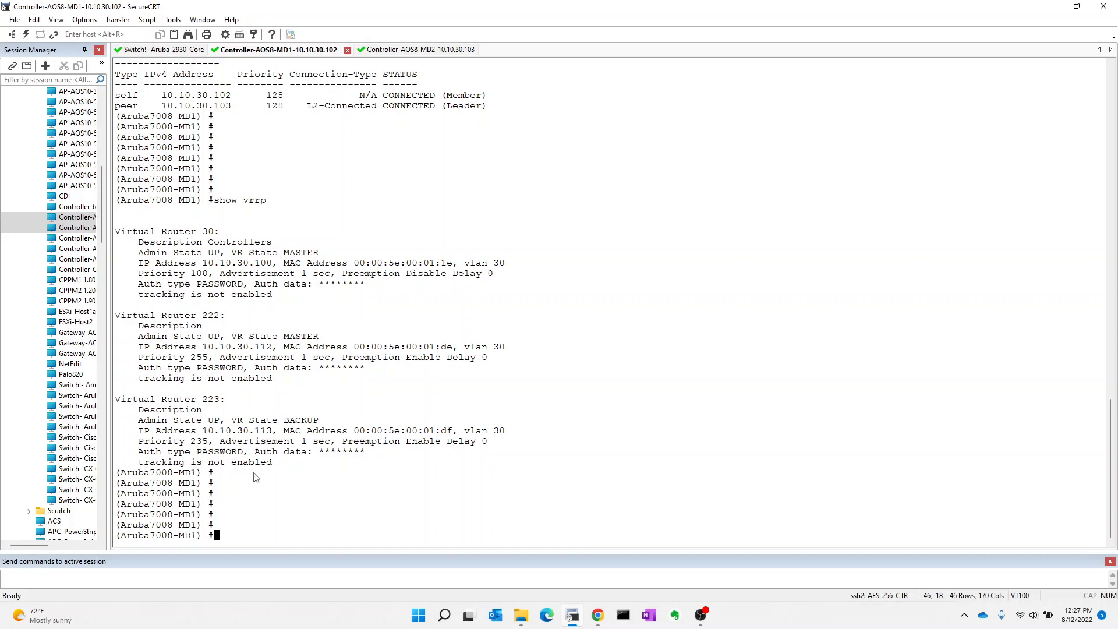
mouse_move(297, 504)
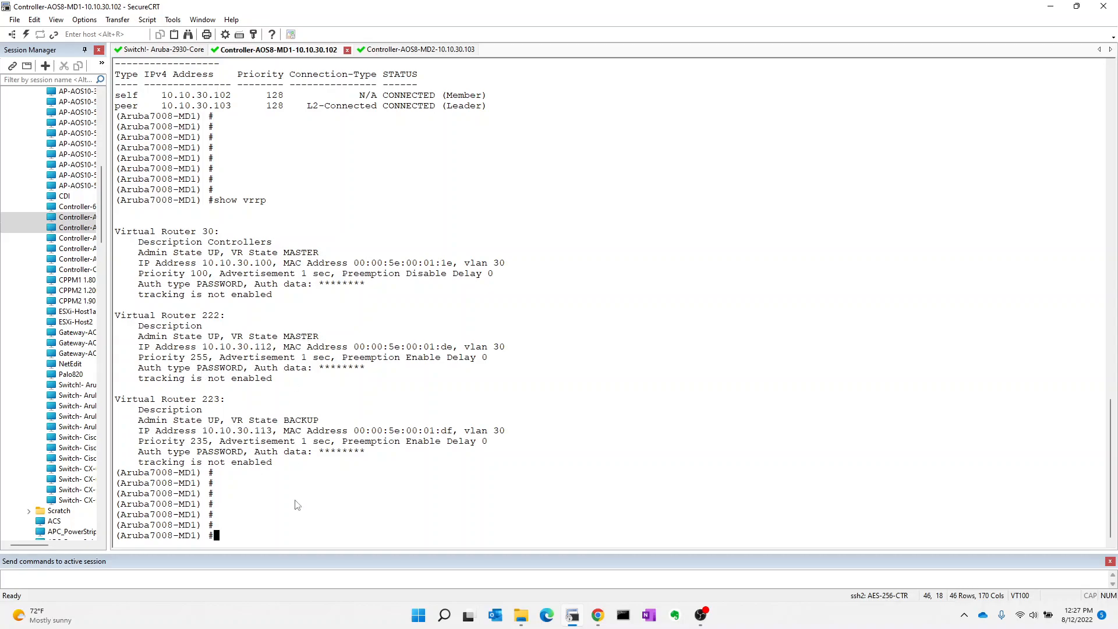
mouse_move(264, 219)
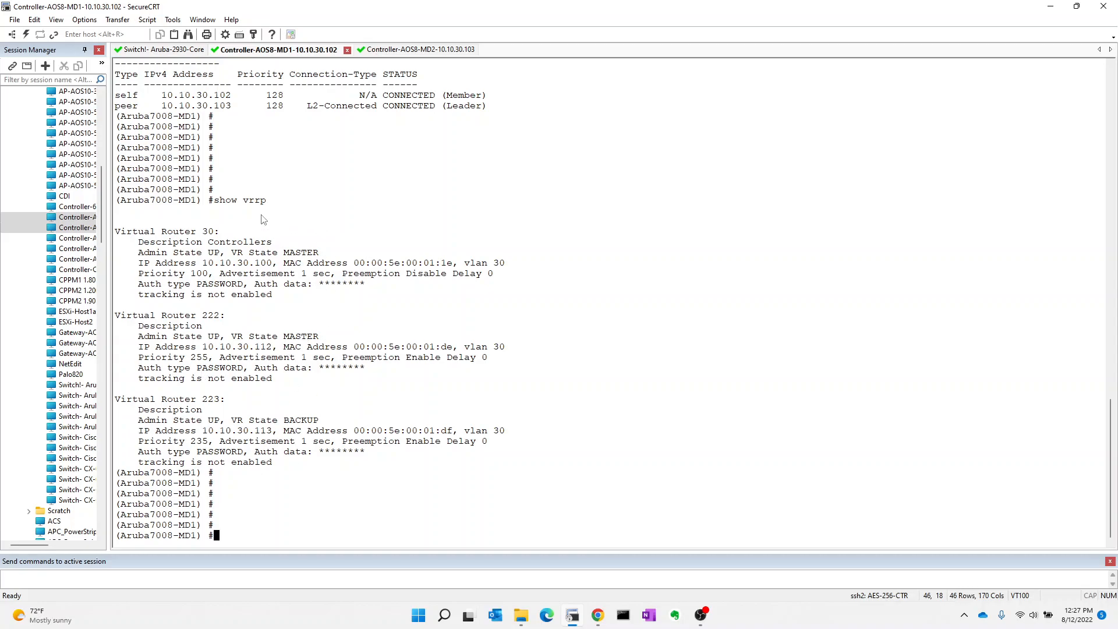
mouse_move(396, 227)
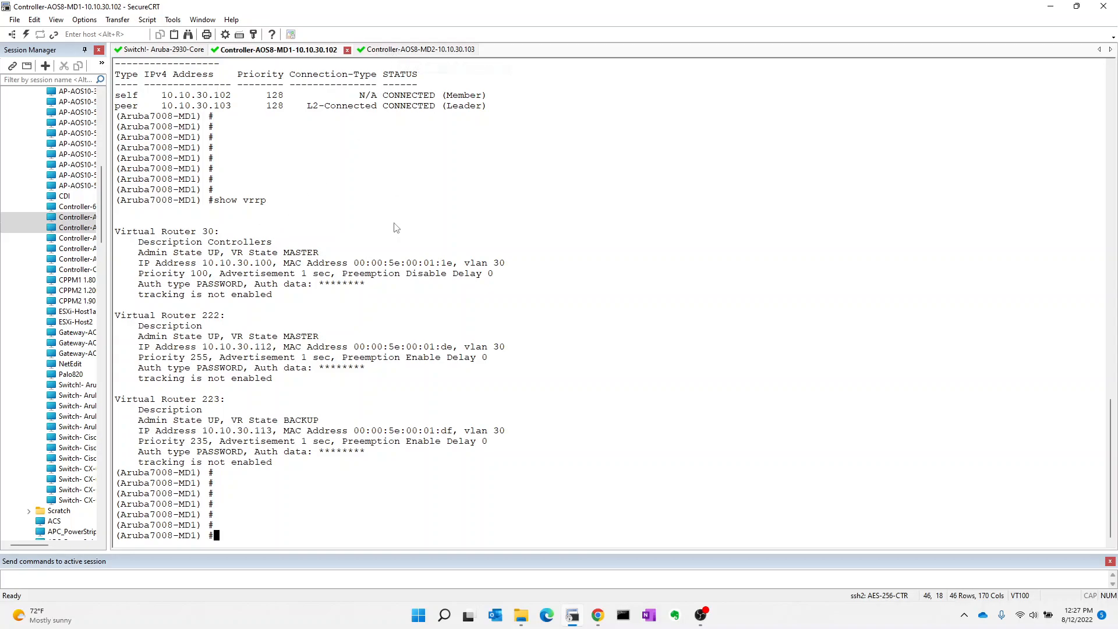
Step: List MD1's users with 'show user-table', check MD2's standby entry for 10.10.100.87, and return to the browser
type("show user-table")
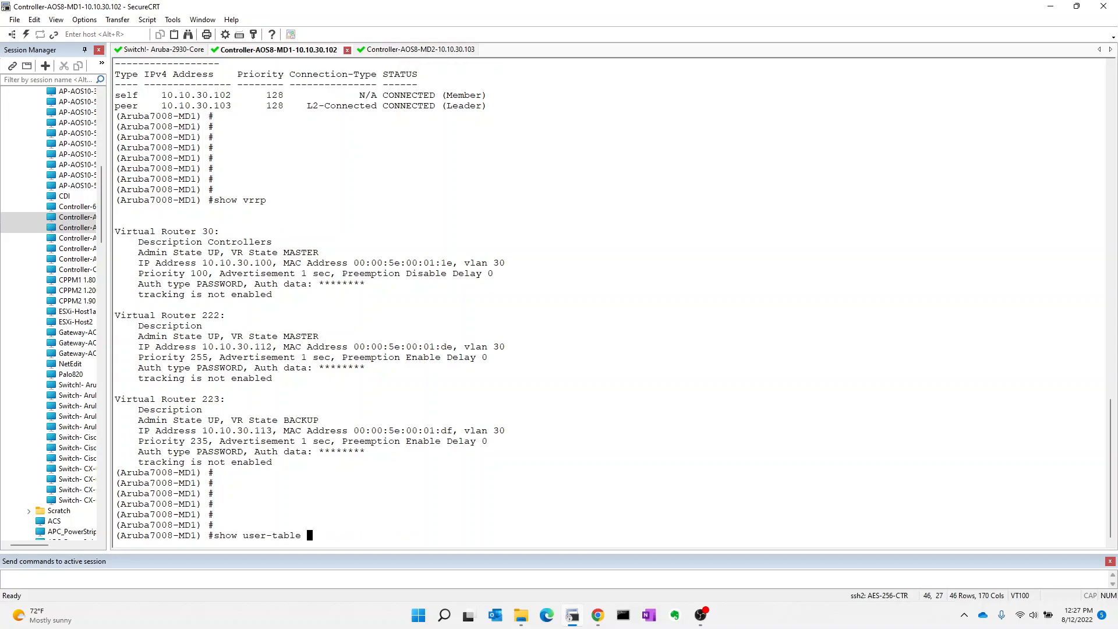
key("Return")
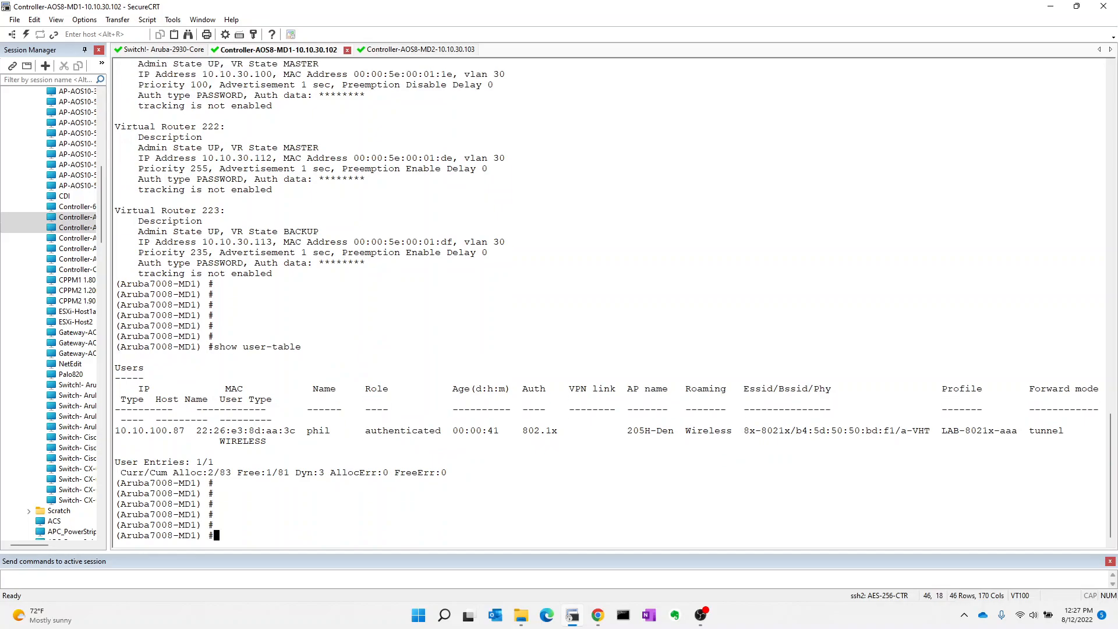
mouse_move(437, 335)
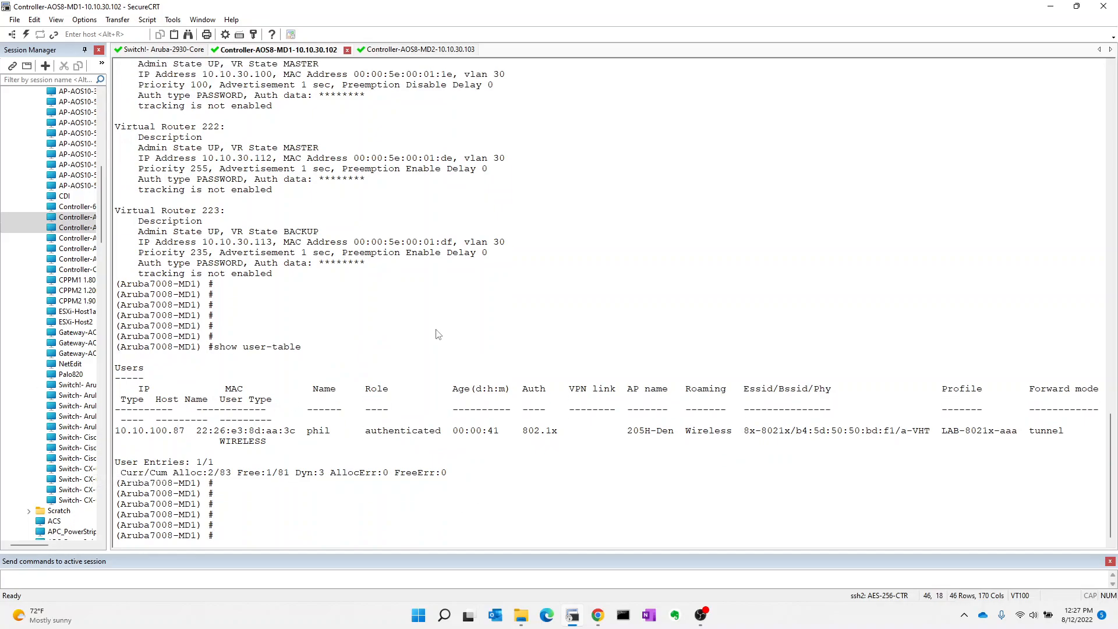
left_click(399, 50)
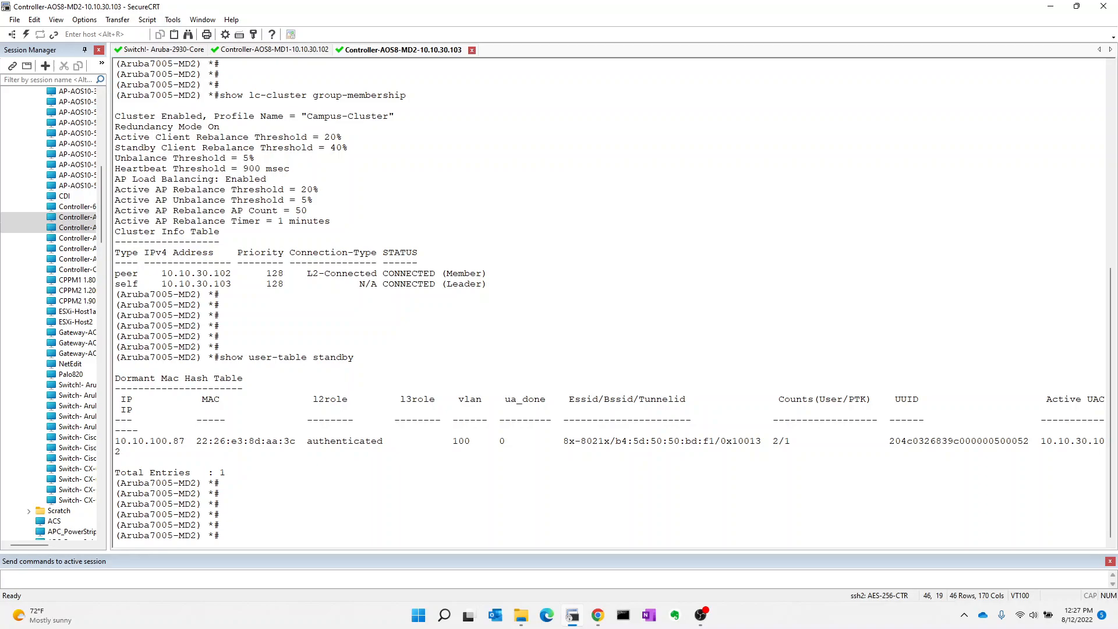
mouse_move(542, 116)
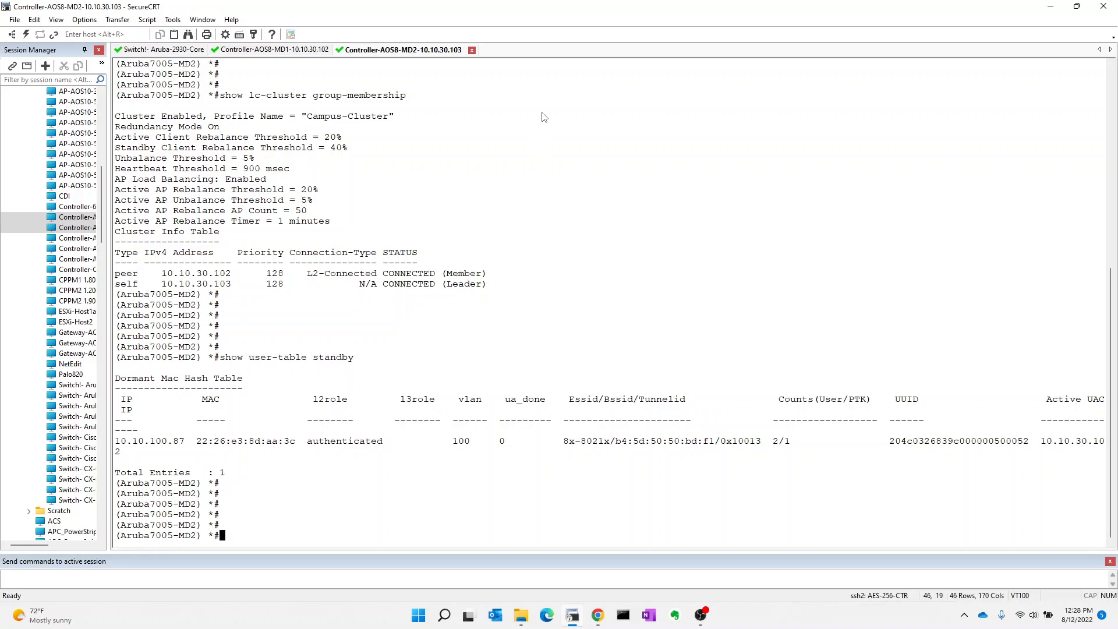
left_click(596, 614)
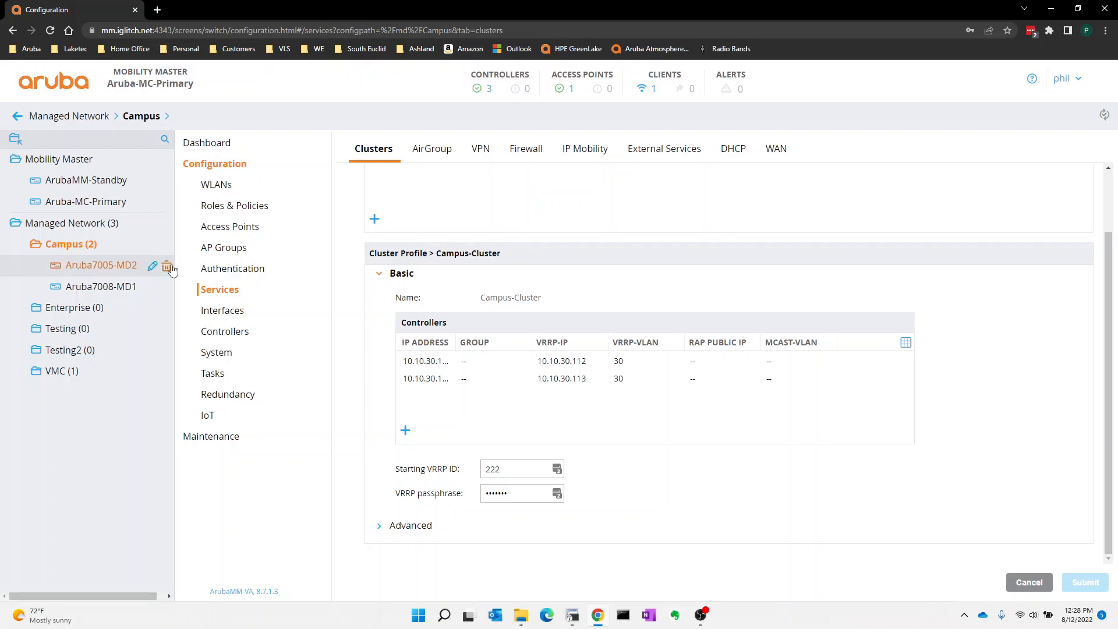
Step: Select Aruba7005-MD2 in the Managed Network tree to show its Campus-Cluster membership and excluded VLANs
left_click(100, 265)
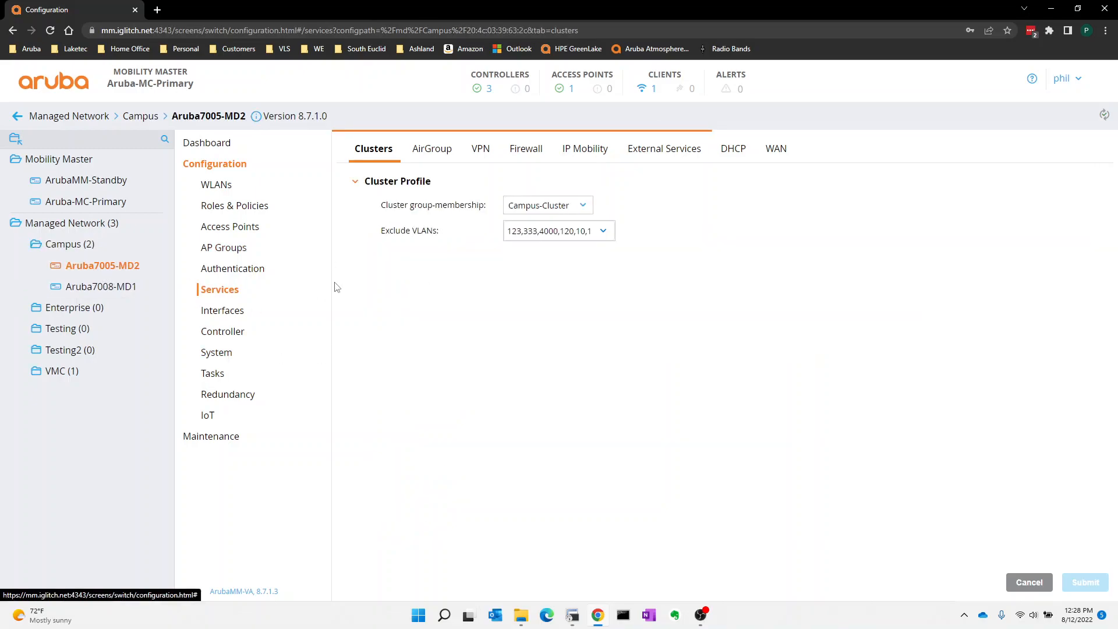
mouse_move(640, 277)
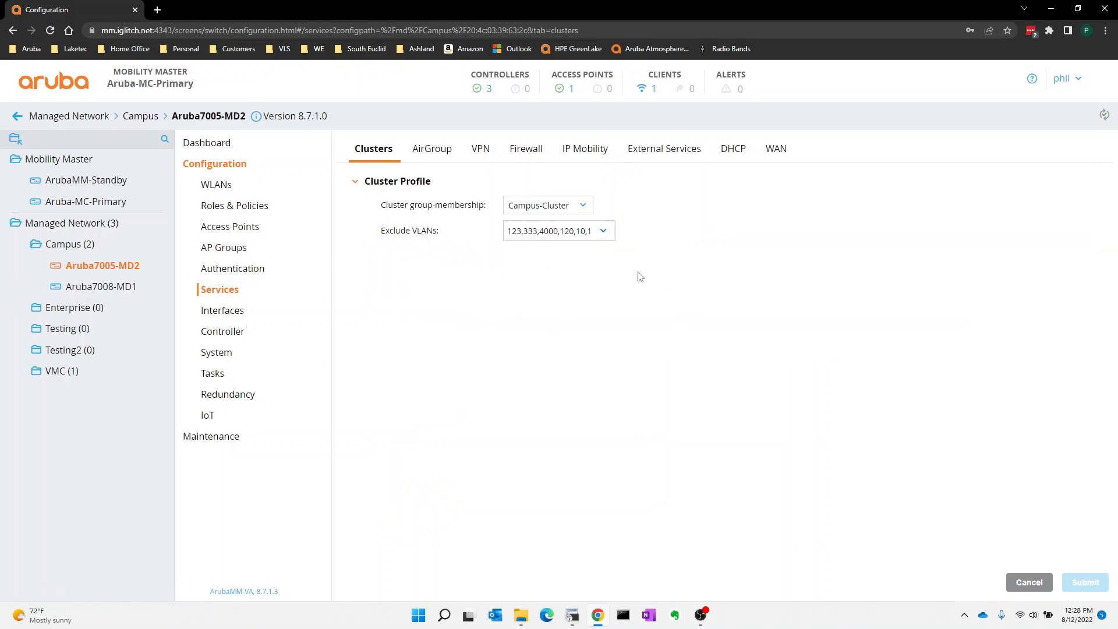
mouse_move(571, 299)
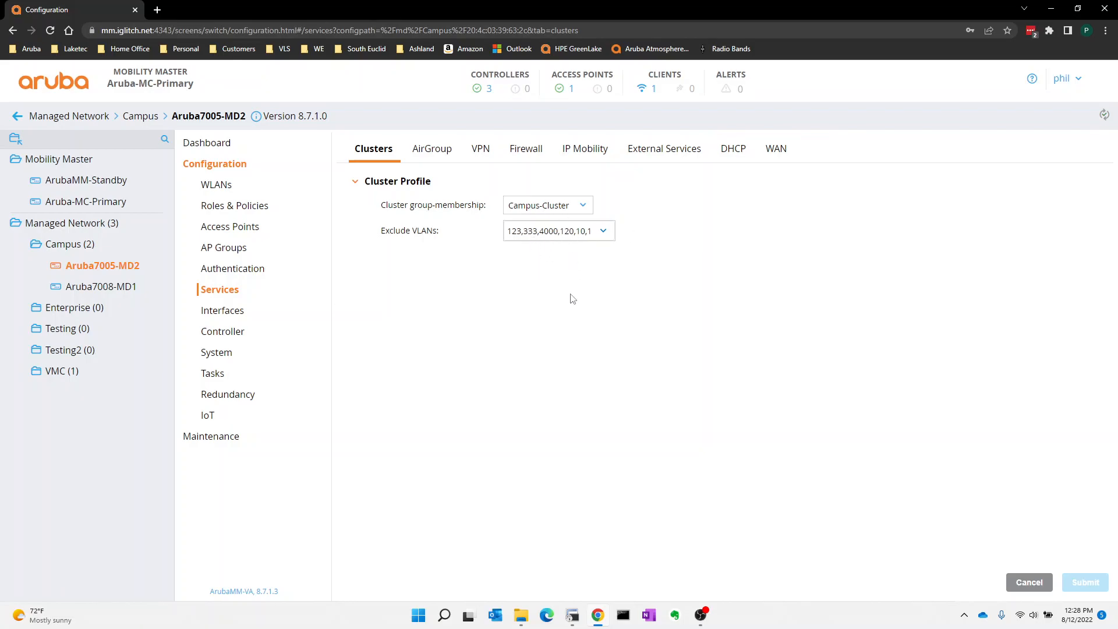
mouse_move(552, 367)
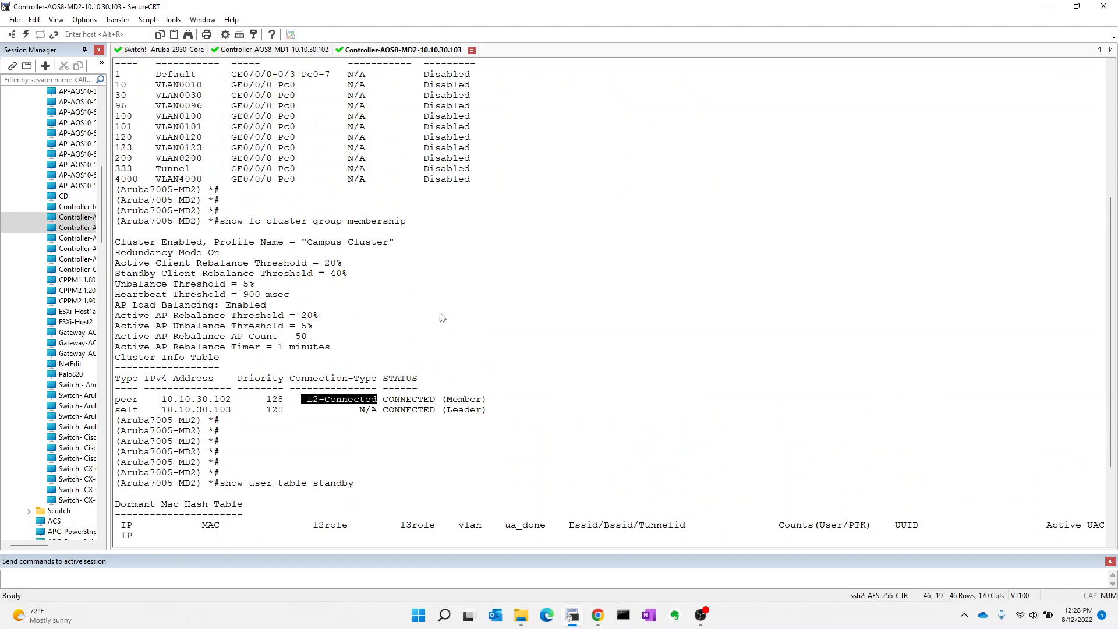
Step: Scroll MD2's output to the standby client 10.10.100.87, then bring the Mobility Conductor page forward
scroll("down", 3)
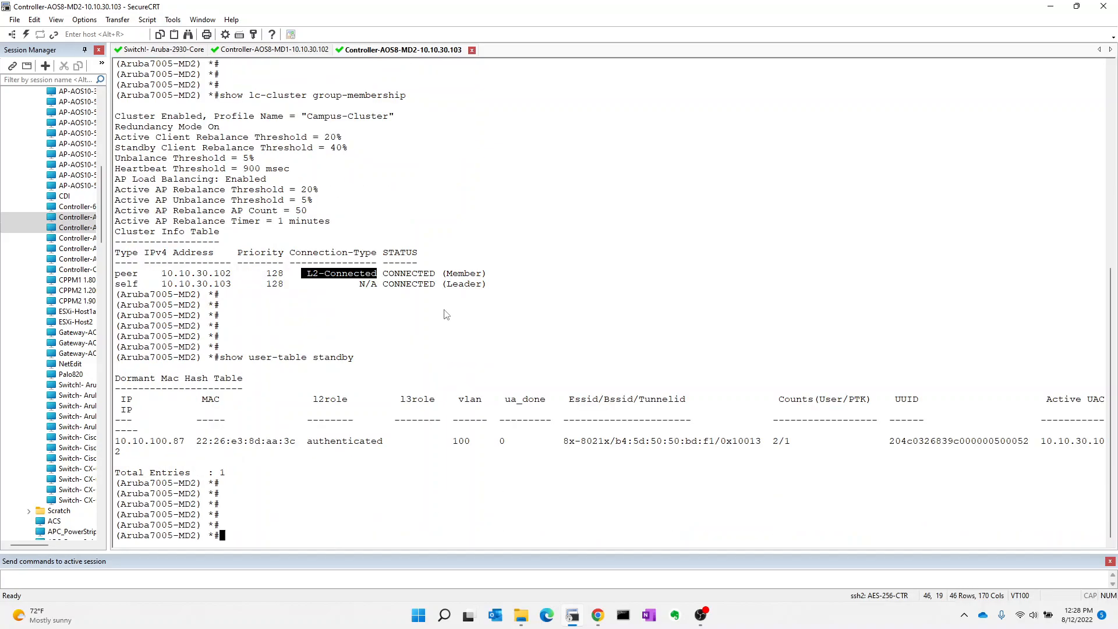
mouse_move(270, 208)
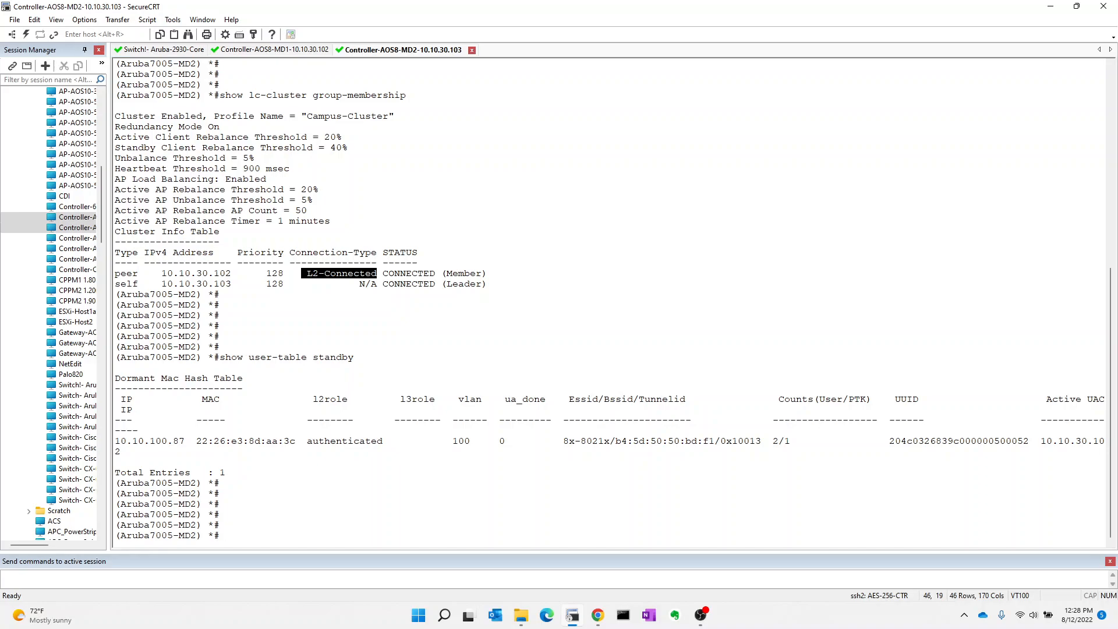
left_click(598, 614)
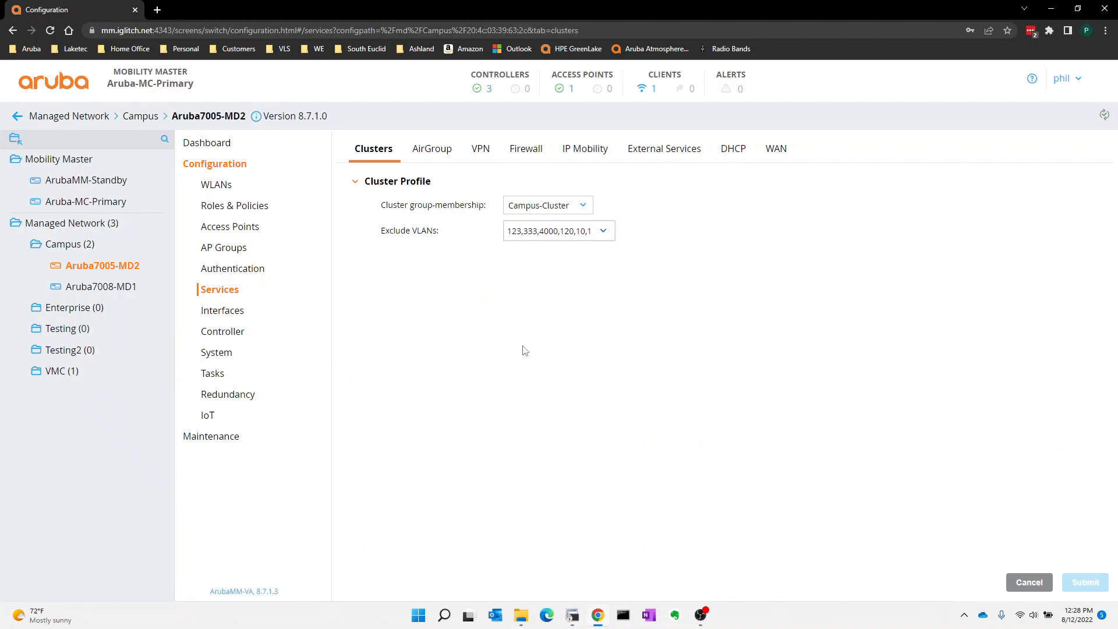
Step: Review the Campus-Cluster profile's VRRP addresses once more and switch back to the SecureCRT sessions
left_click(140, 115)
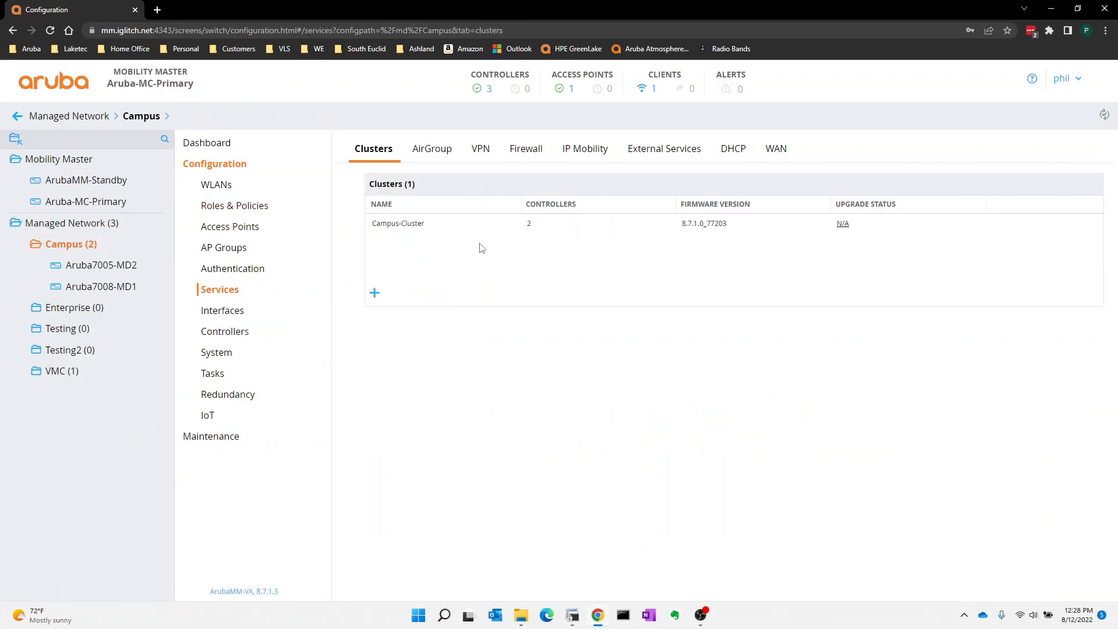
left_click(398, 223)
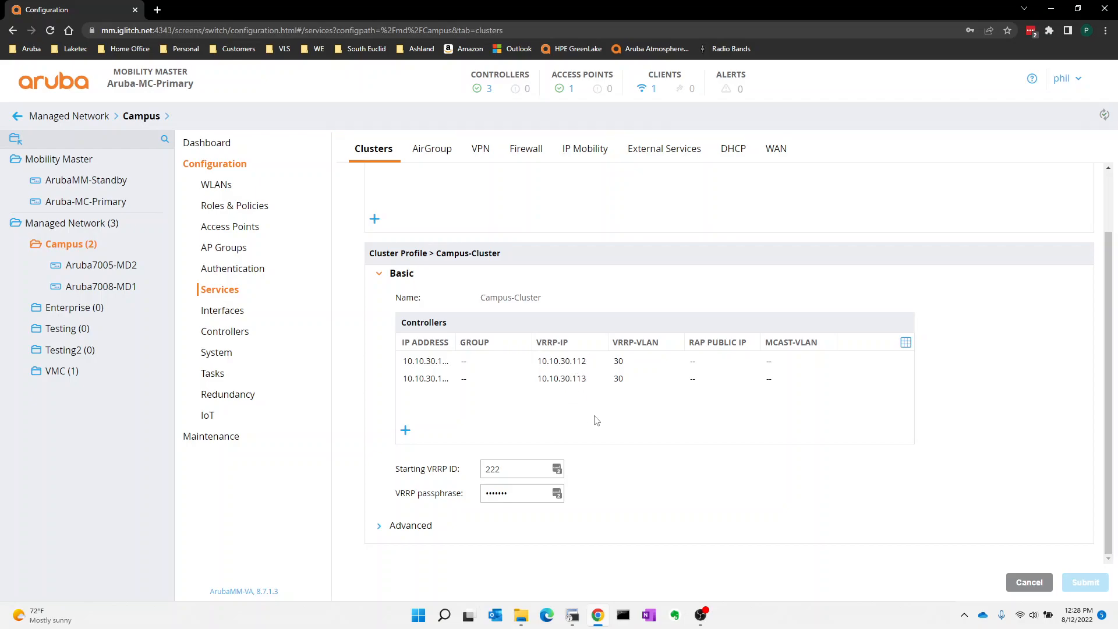
mouse_move(574, 362)
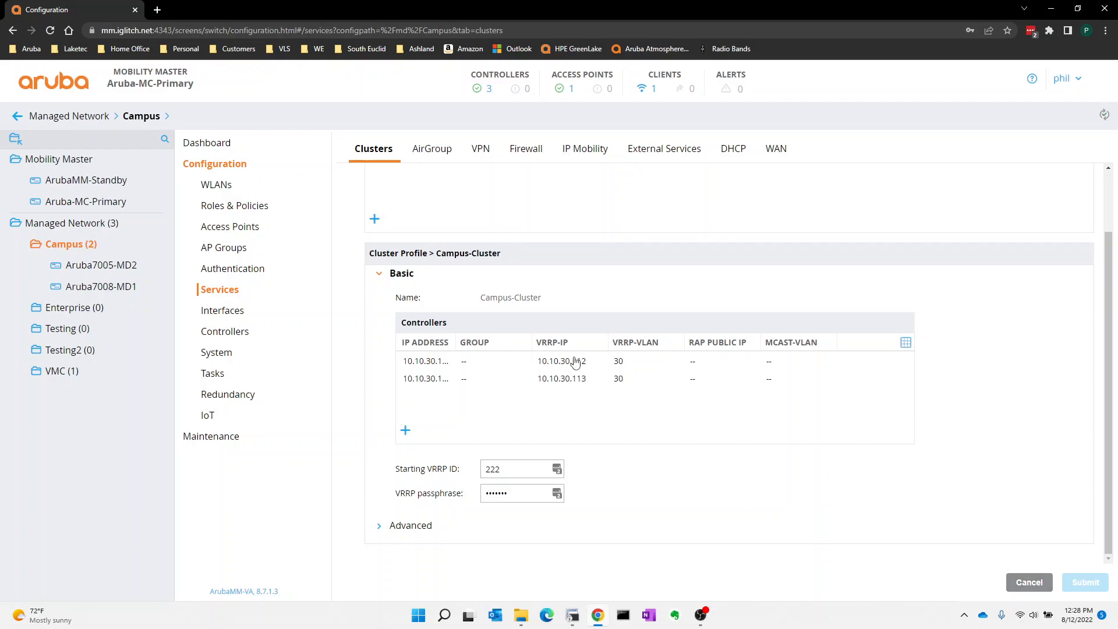
mouse_move(490, 408)
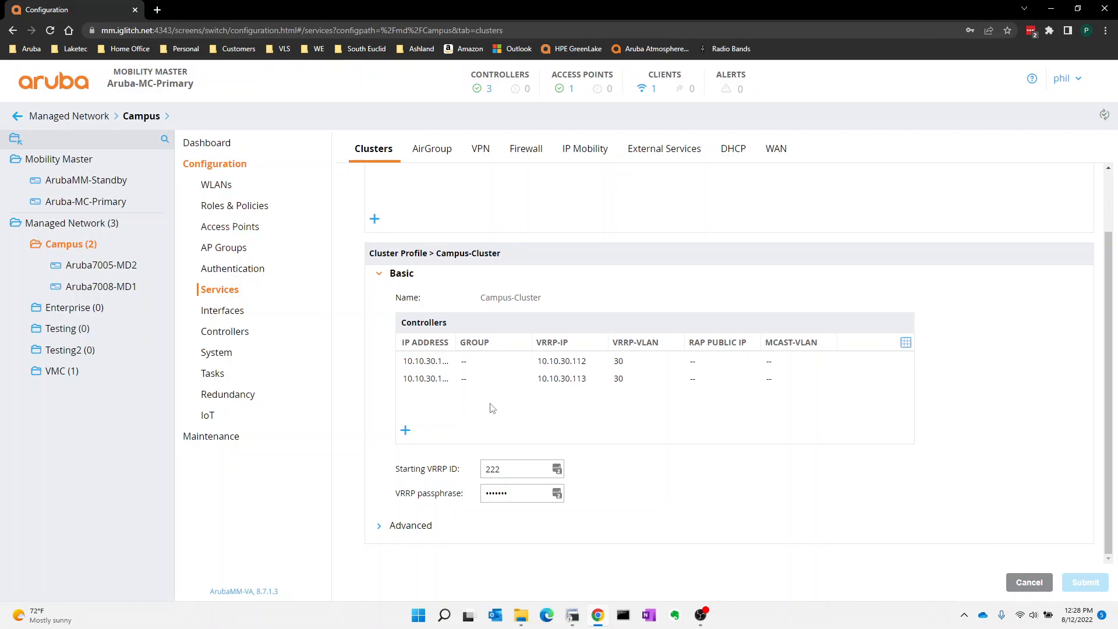
mouse_move(1059, 401)
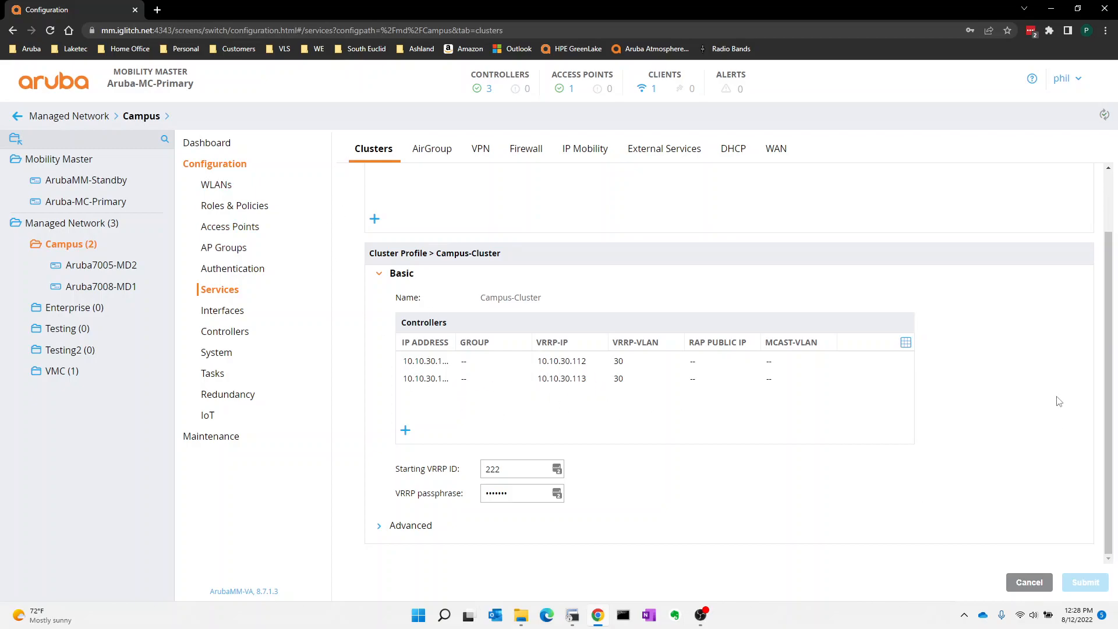
mouse_move(1057, 391)
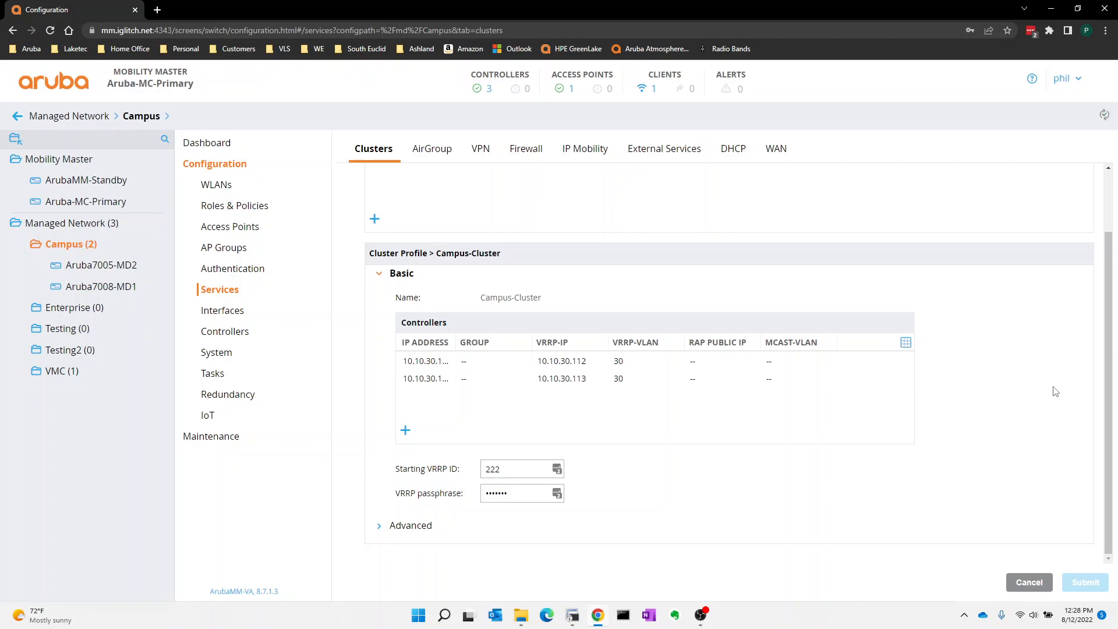
left_click(571, 615)
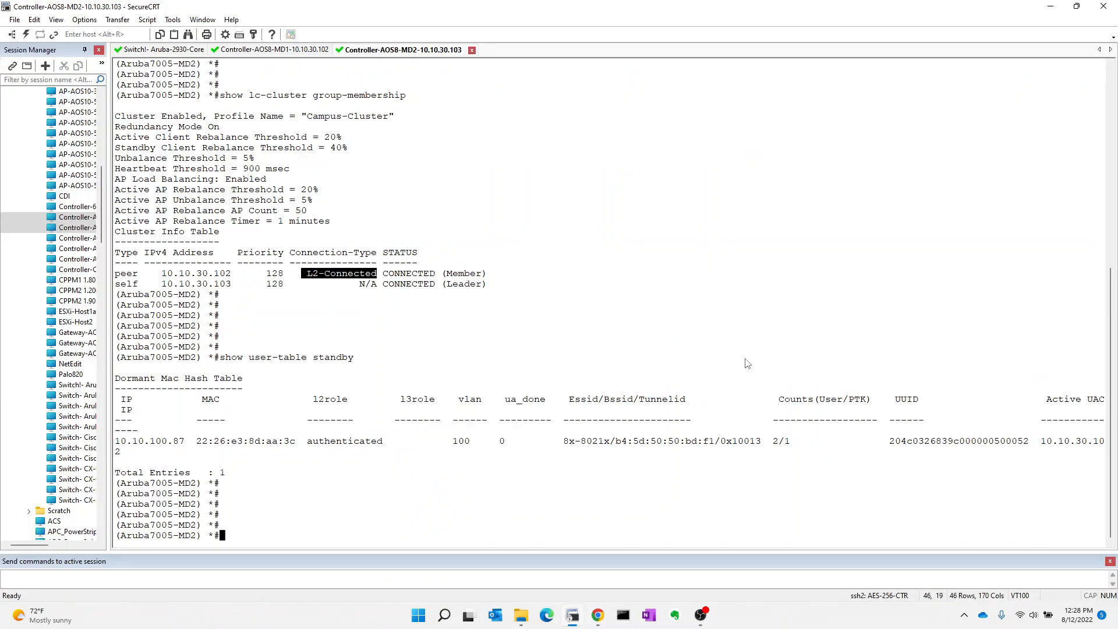